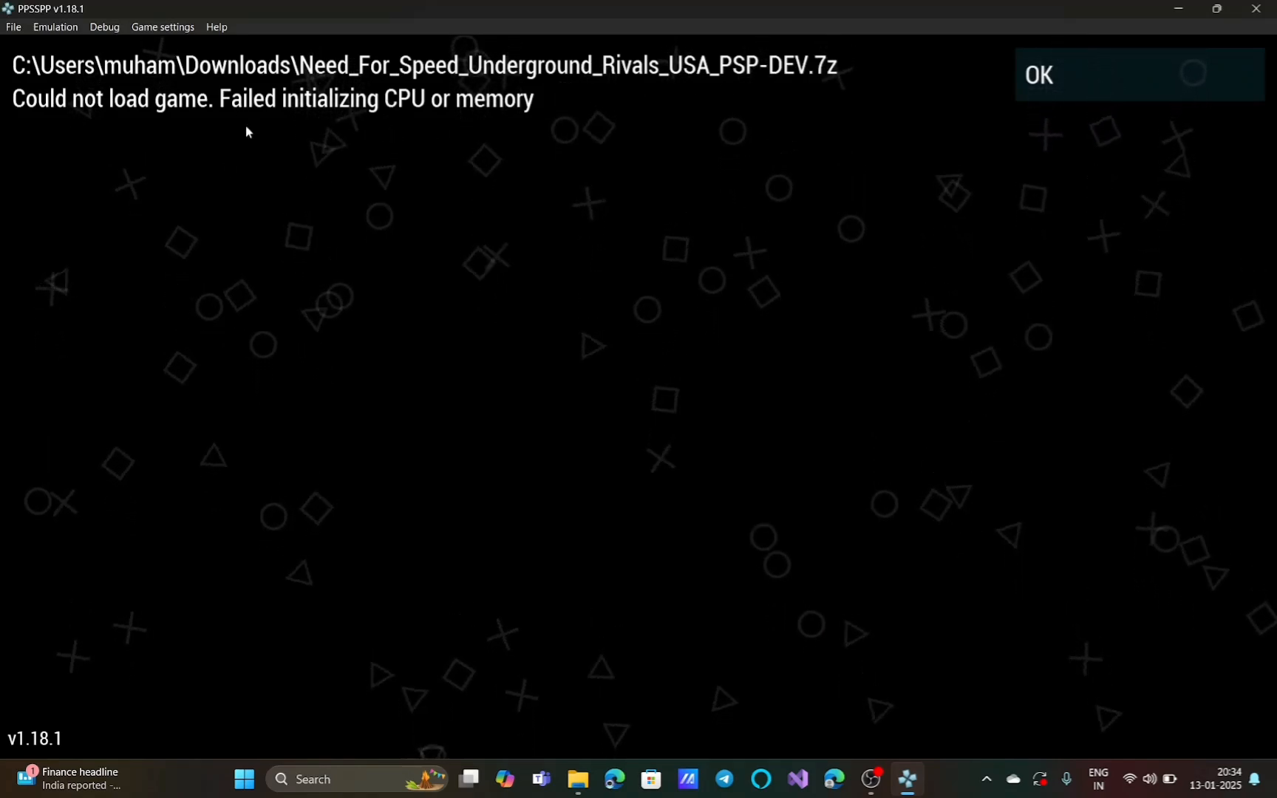
pyautogui.moveTo(601, 135)
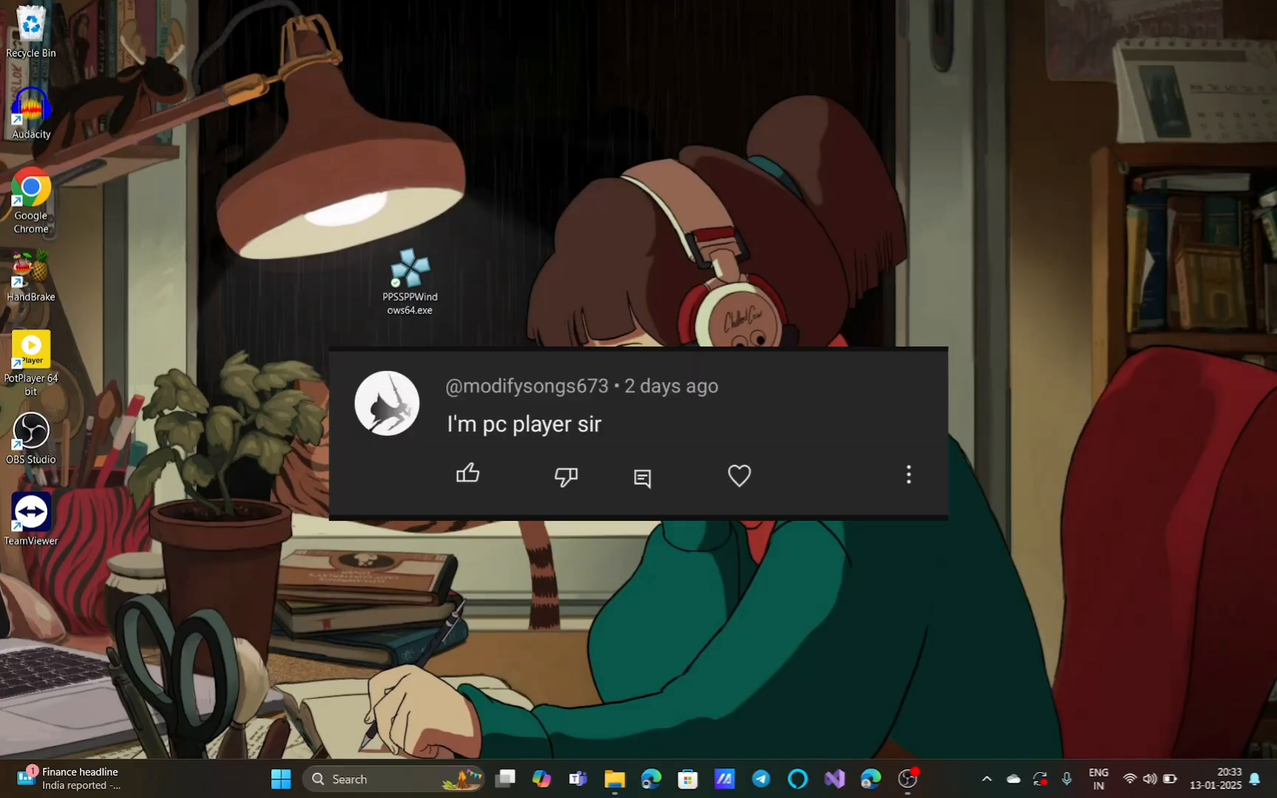
# - Open the Downloads folder in File Explorer to view the Need For Speed .7z archive
pyautogui.click(614, 780)
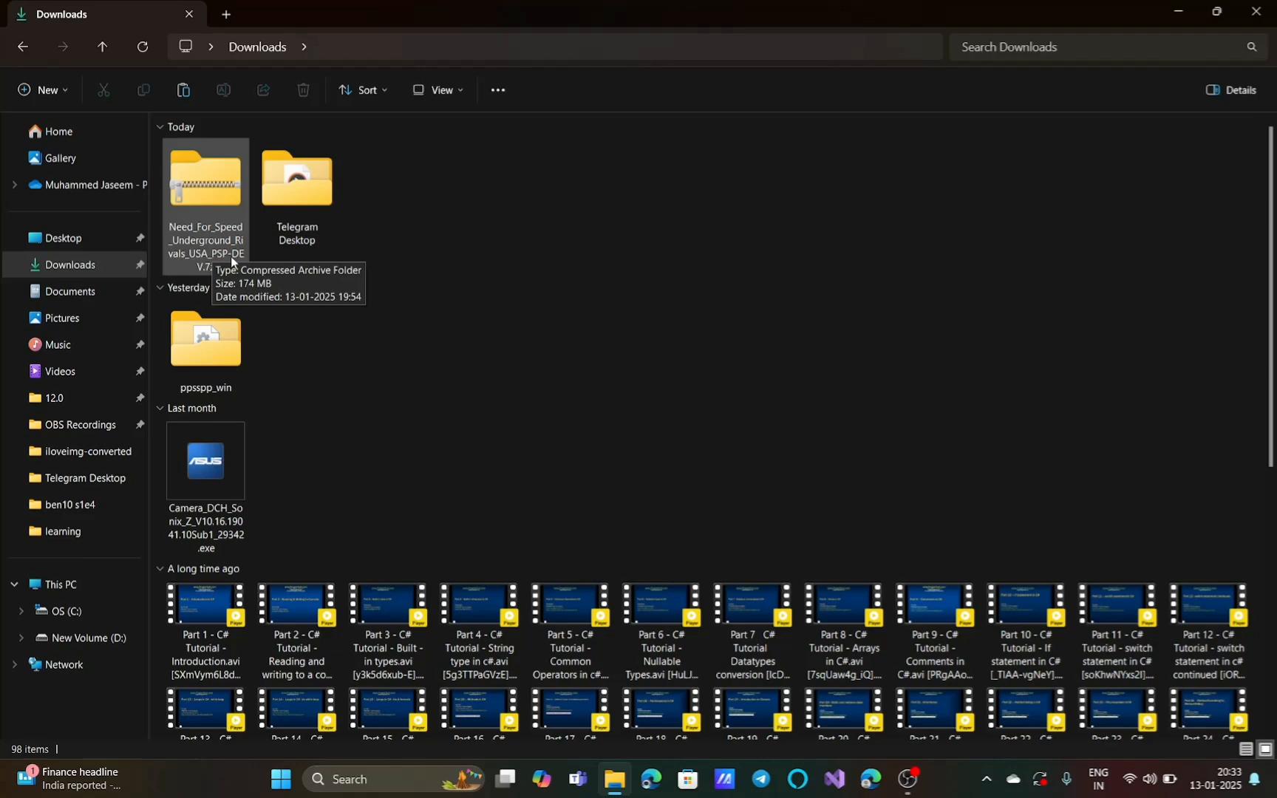
pyautogui.moveTo(234, 273)
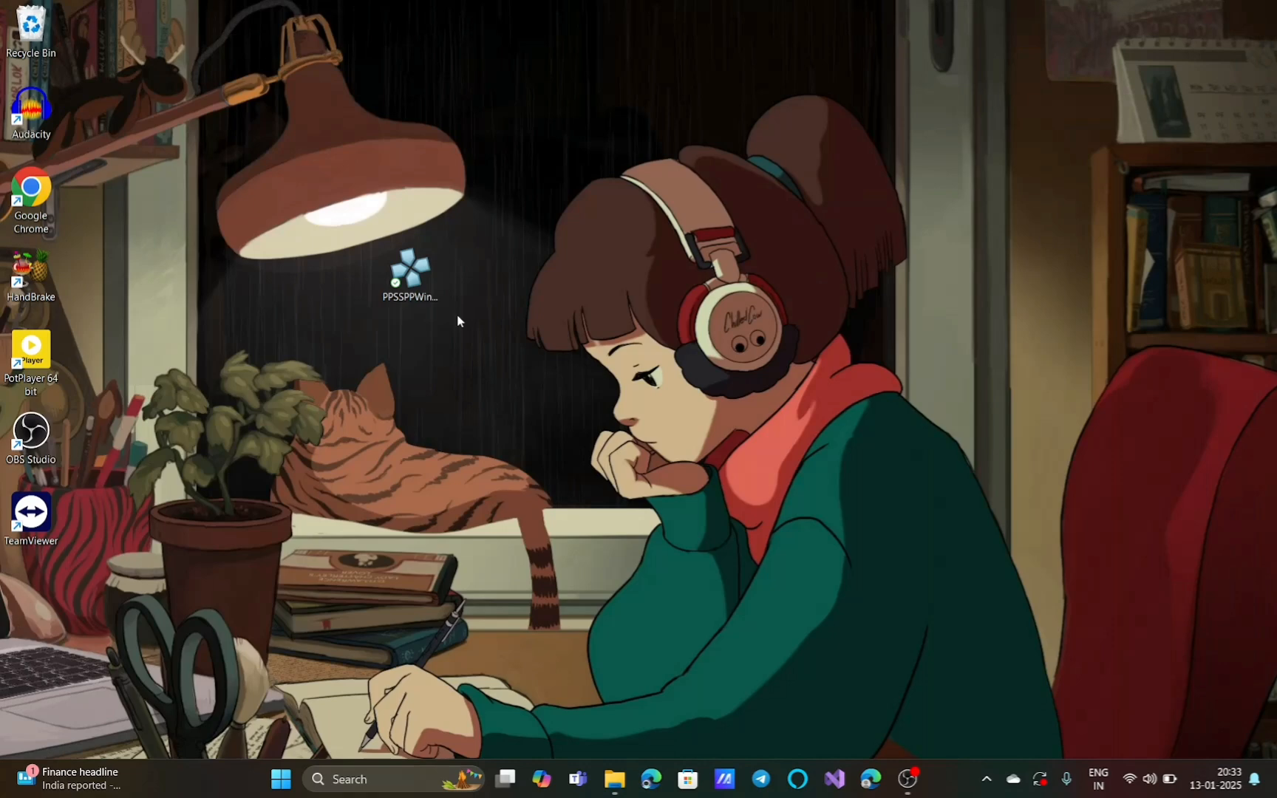
# - Launch PPSSPP and browse the Load dialog to the Downloads folder
pyautogui.doubleClick(410, 277)
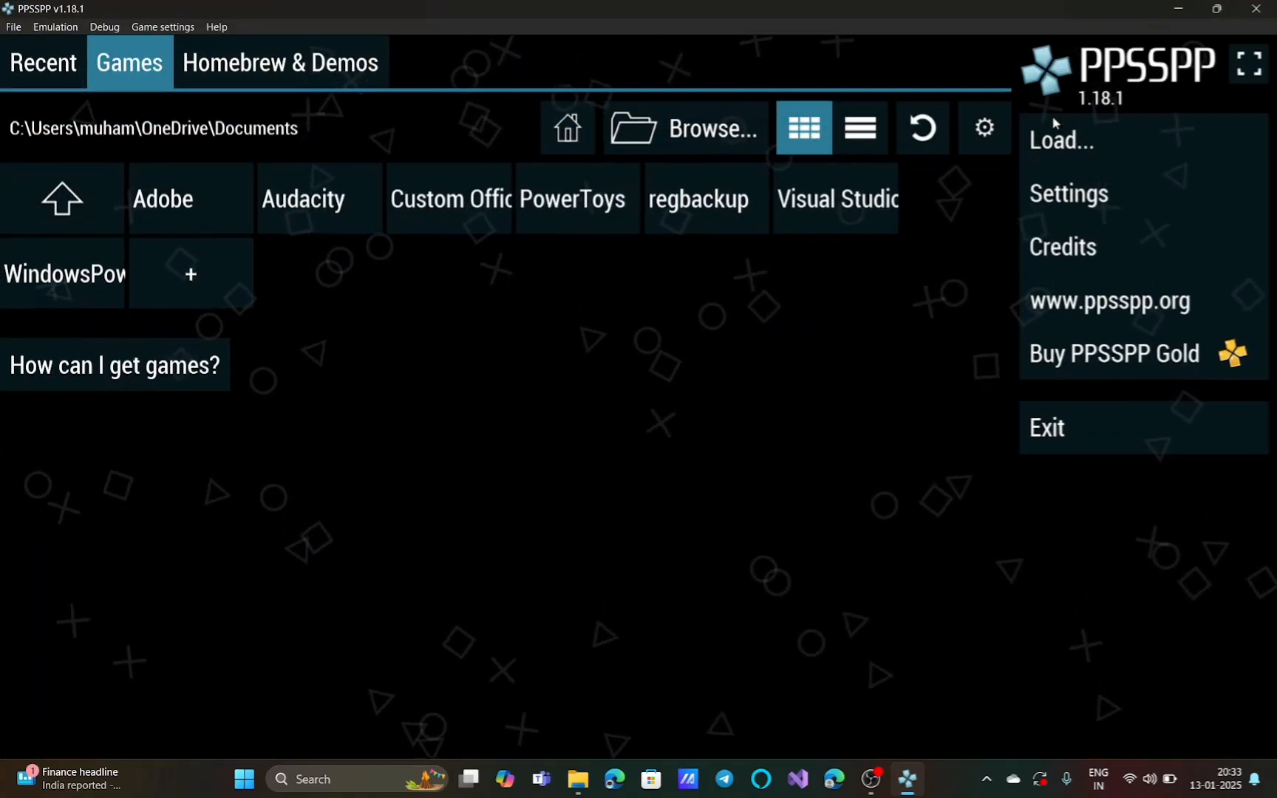
pyautogui.moveTo(1128, 142)
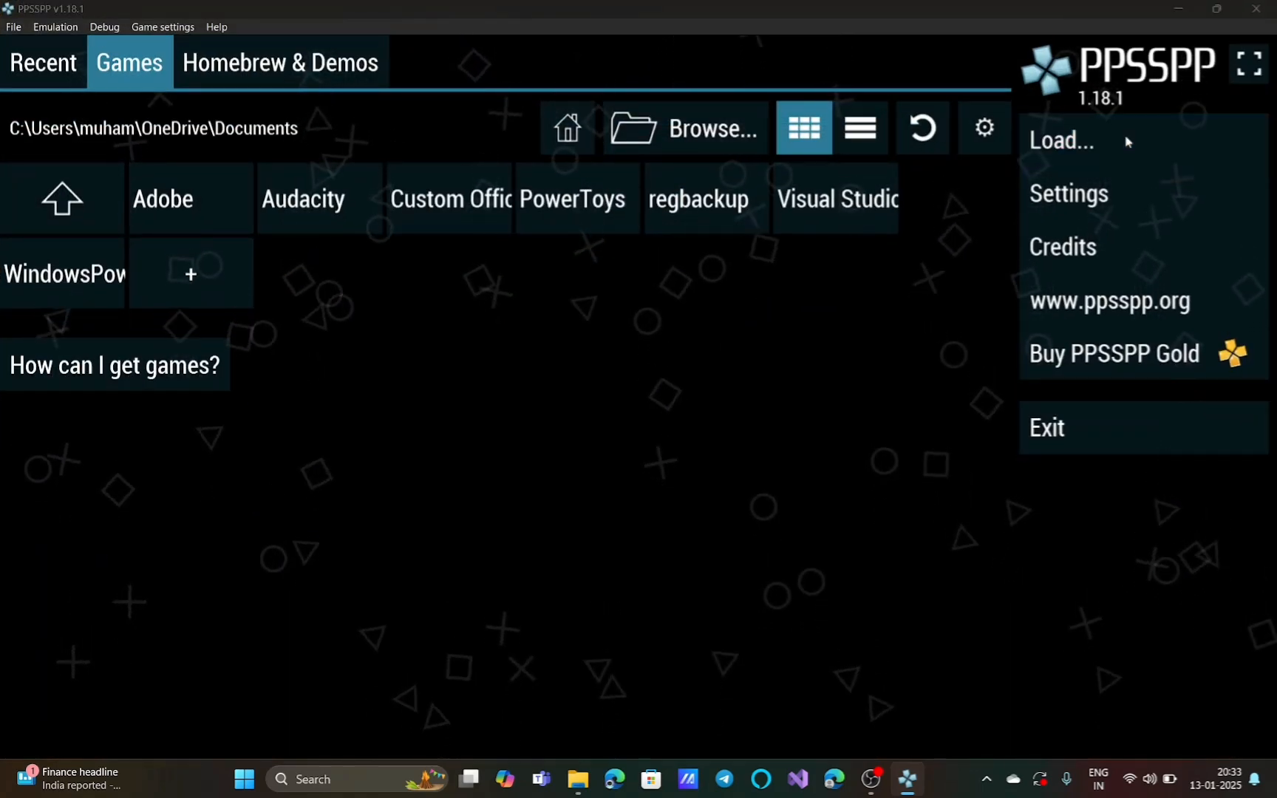
pyautogui.click(1062, 141)
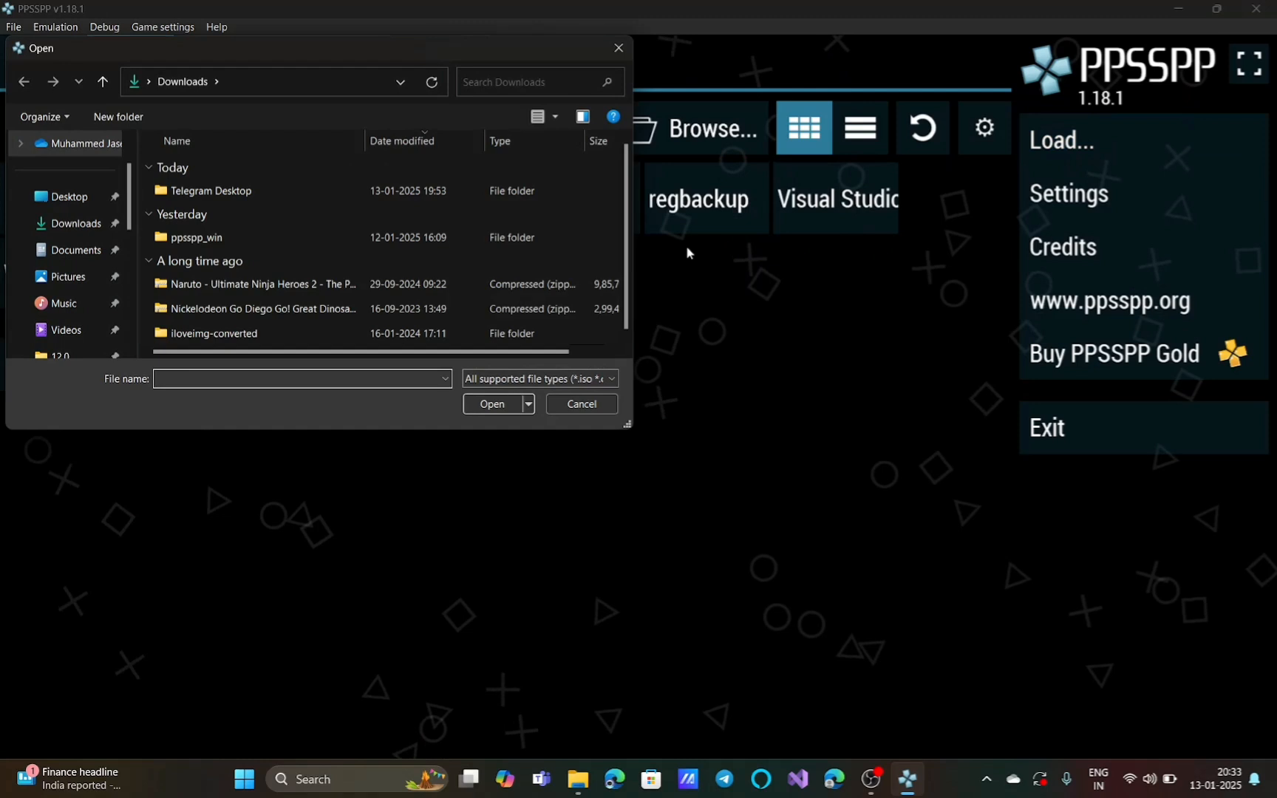
pyautogui.click(77, 223)
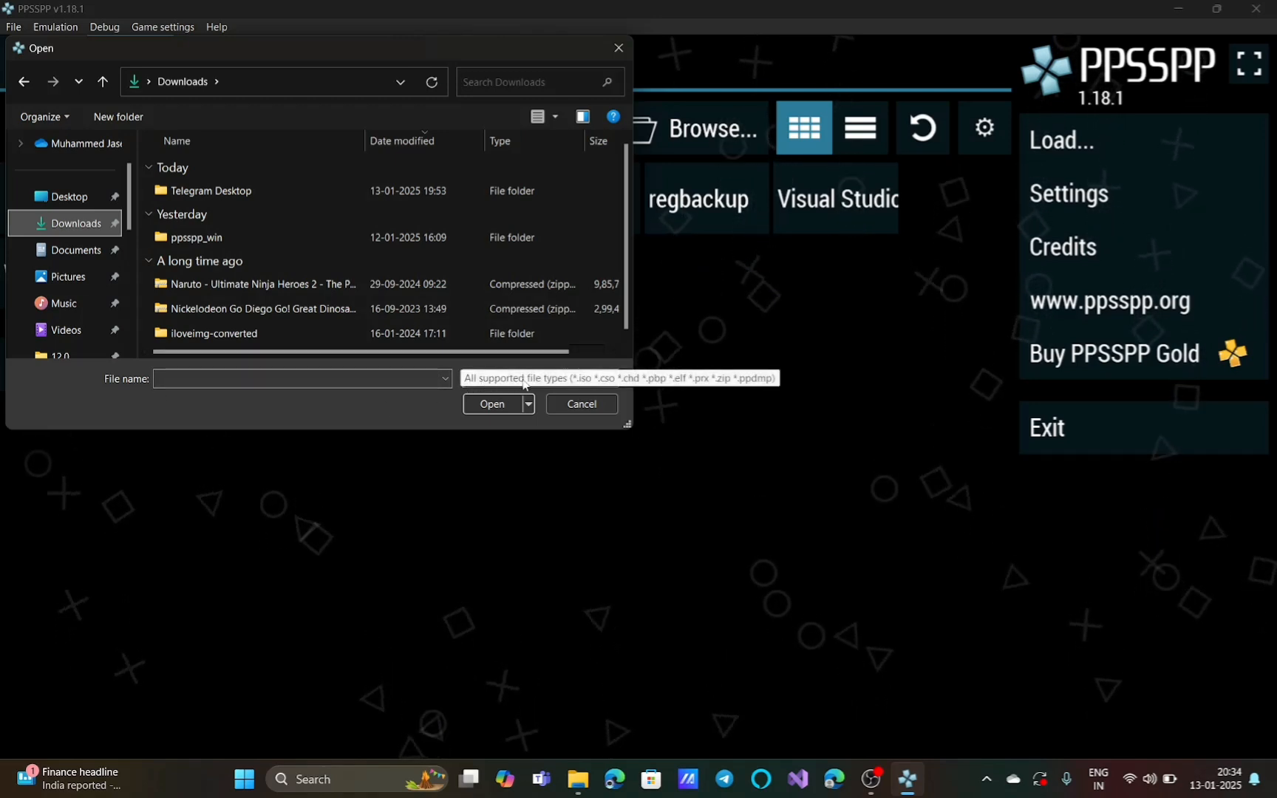
# - Show All files (*.*) and select Need_For_Speed_Underground_Rivals_USA_PSP-DEV.7z
pyautogui.click(617, 378)
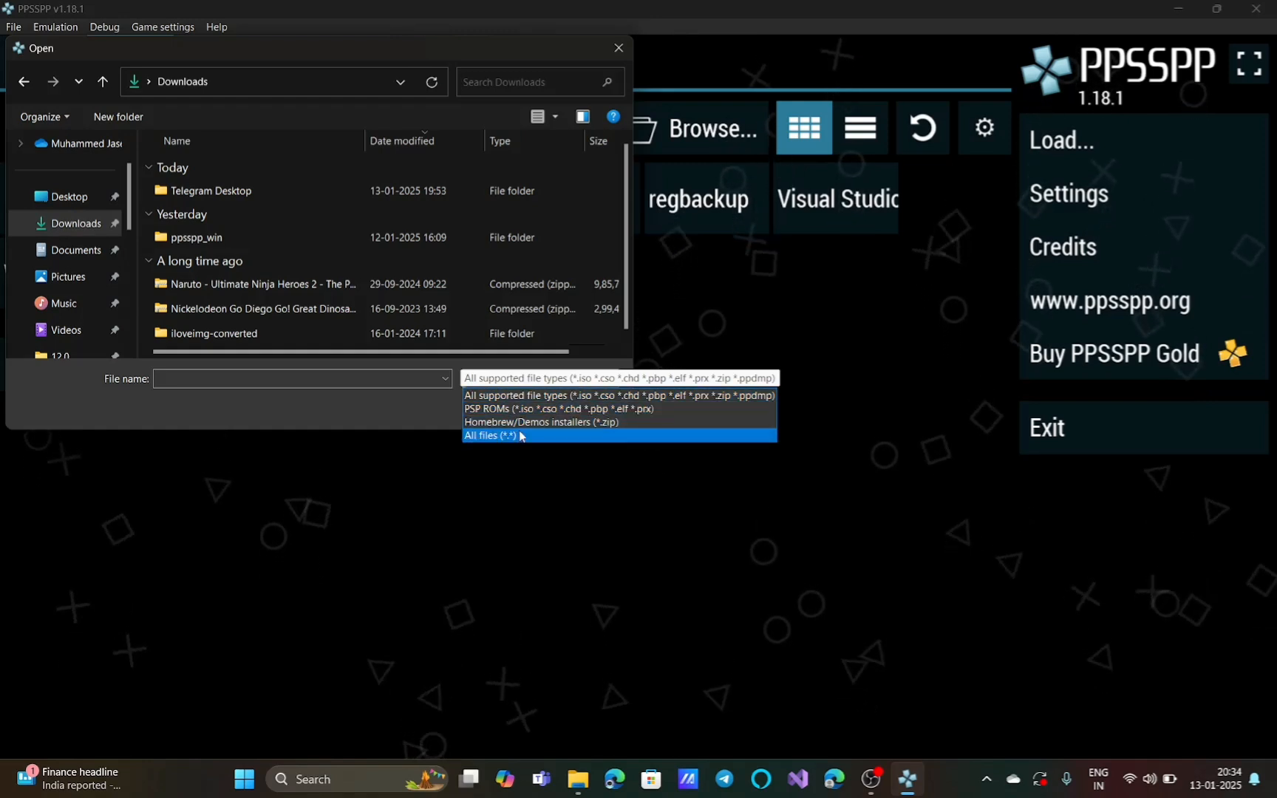
pyautogui.click(489, 436)
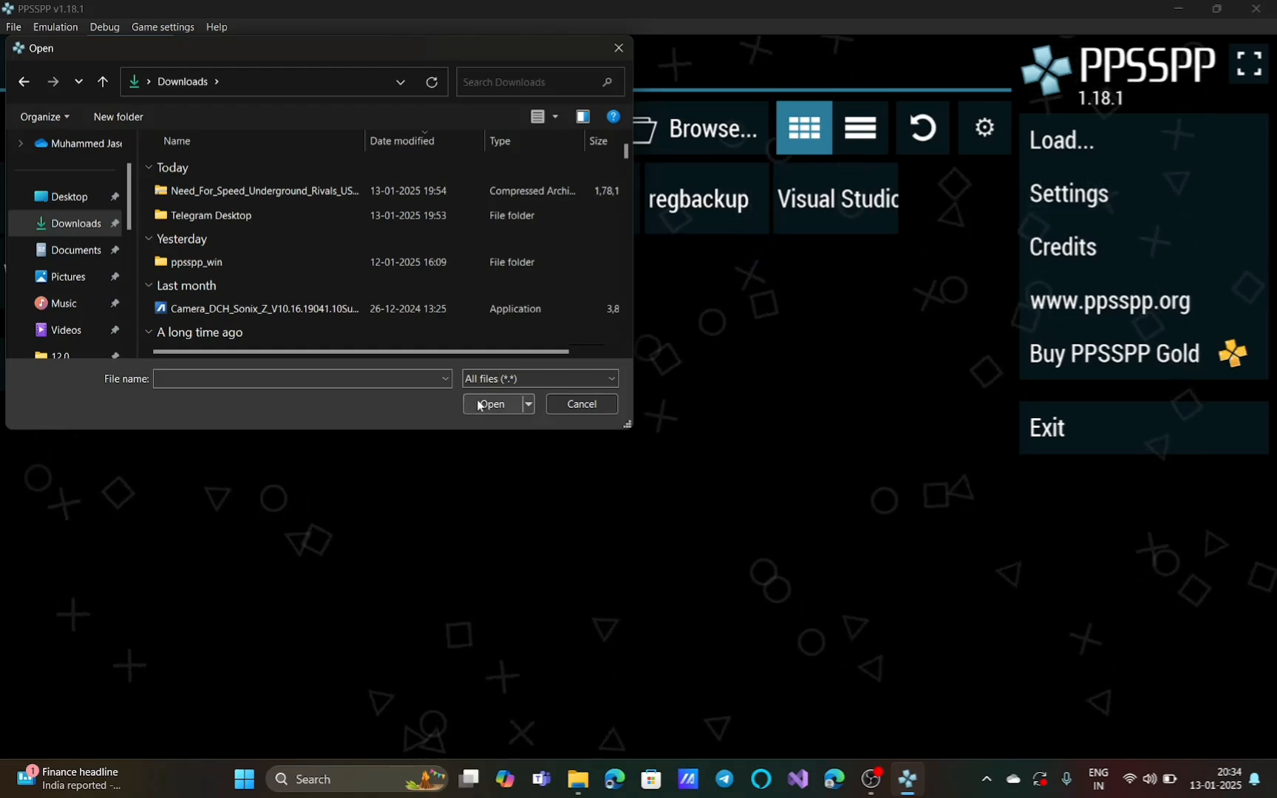
pyautogui.click(264, 309)
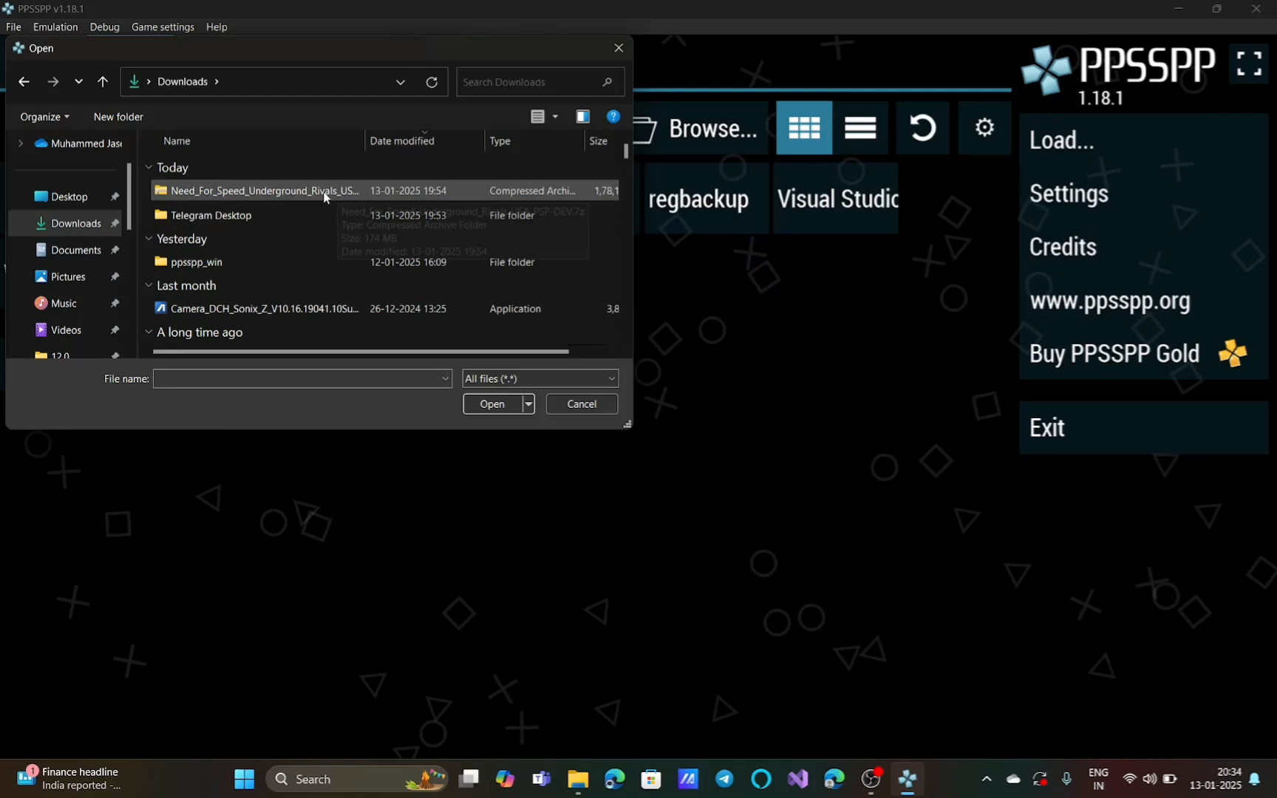
pyautogui.moveTo(342, 194)
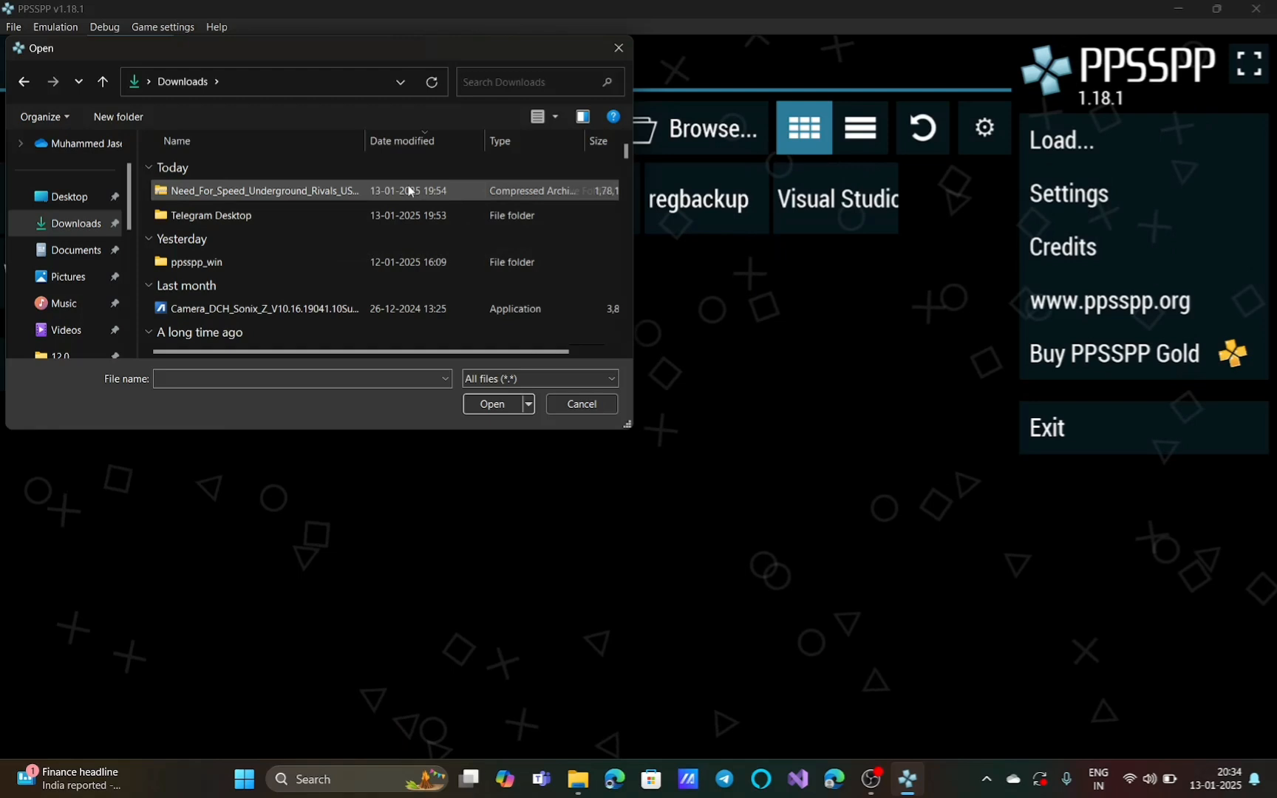
pyautogui.click(261, 190)
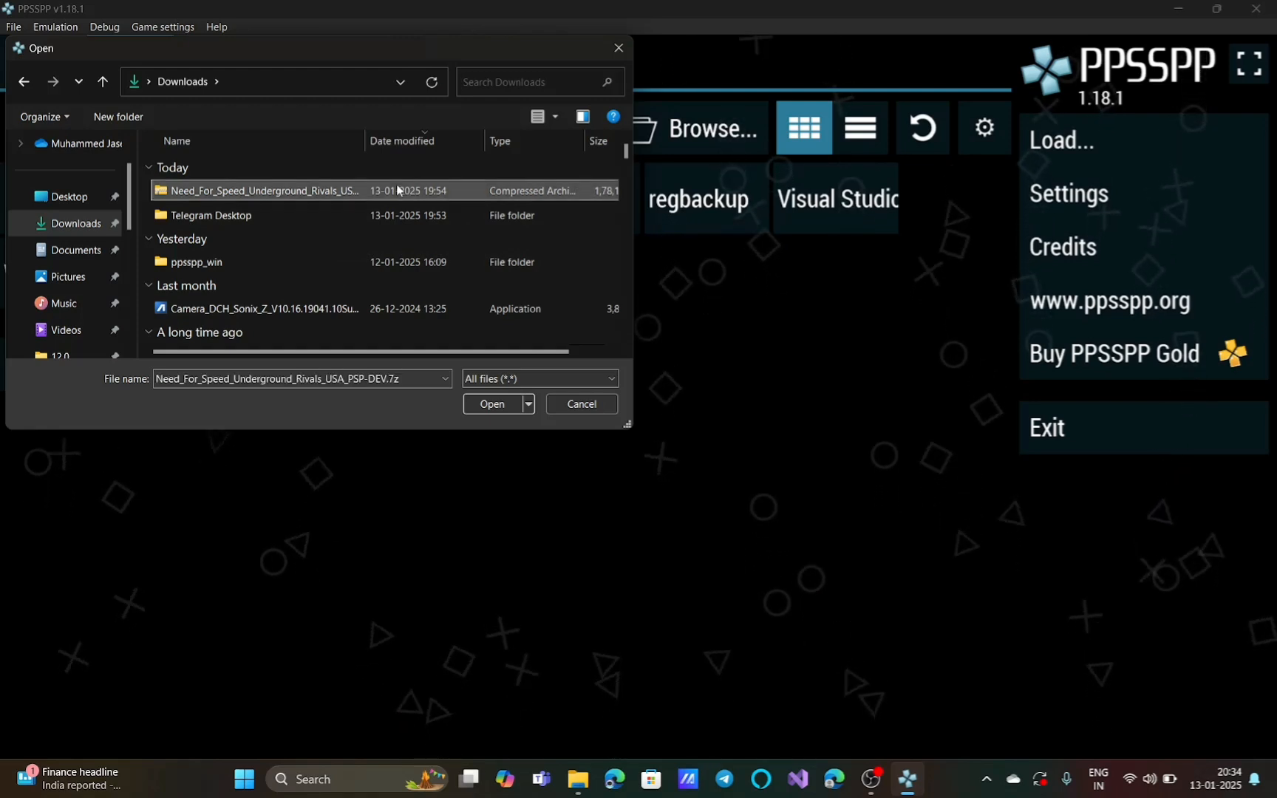
# - Try loading the .7z archive and dismiss the 'Could not load game' error
pyautogui.click(492, 404)
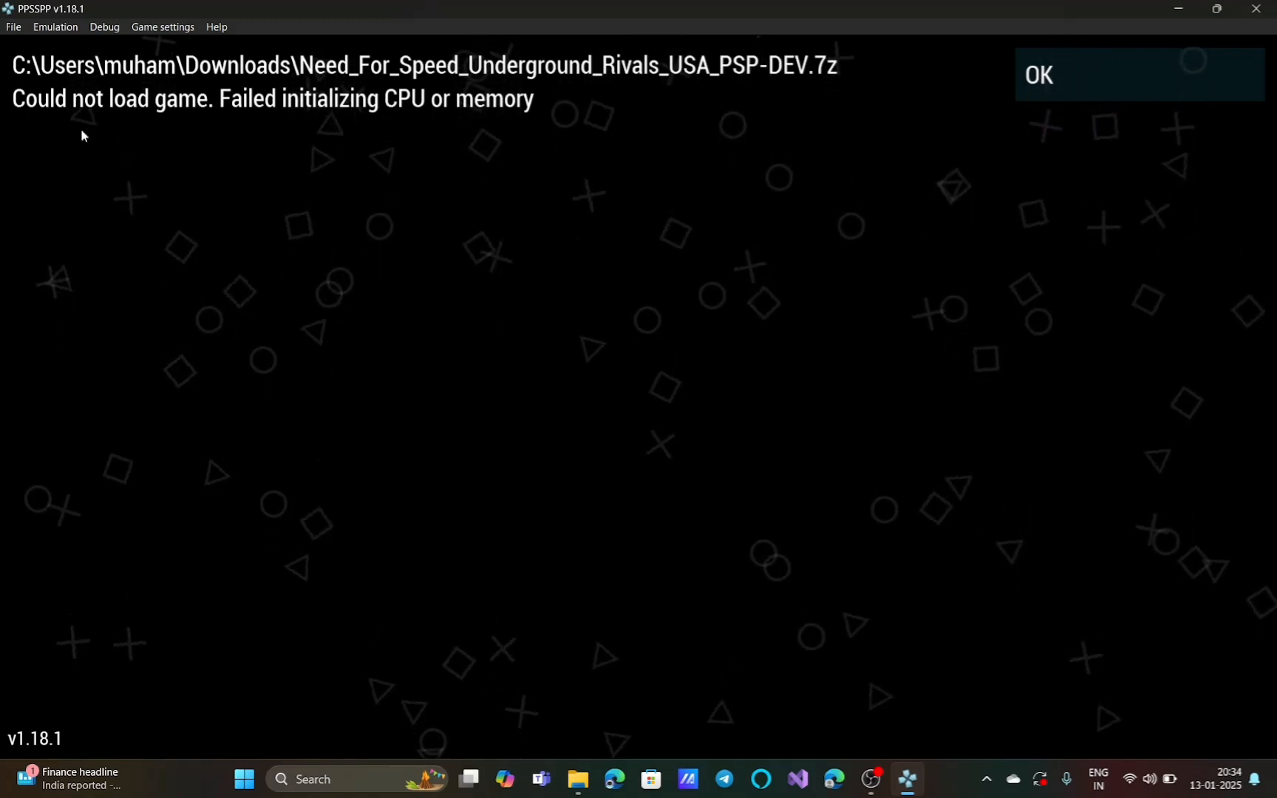
pyautogui.moveTo(603, 135)
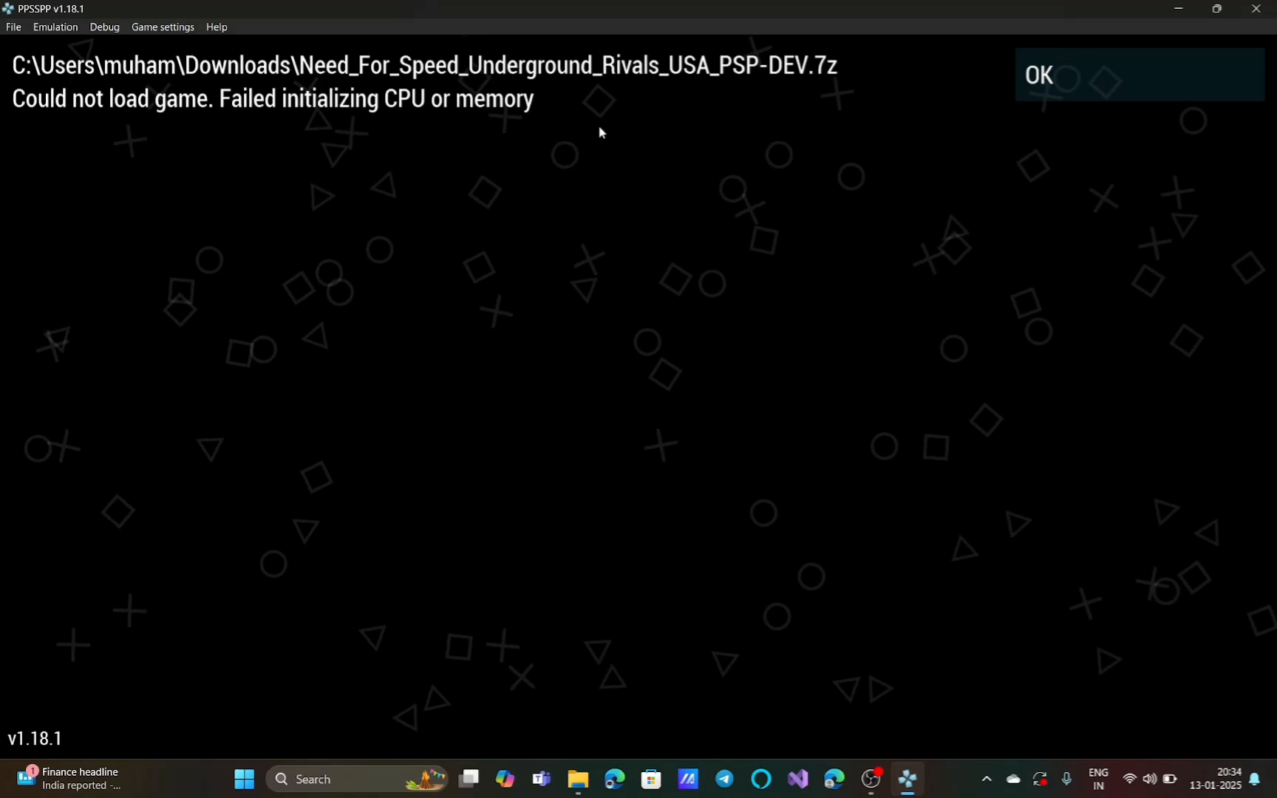
pyautogui.click(1037, 74)
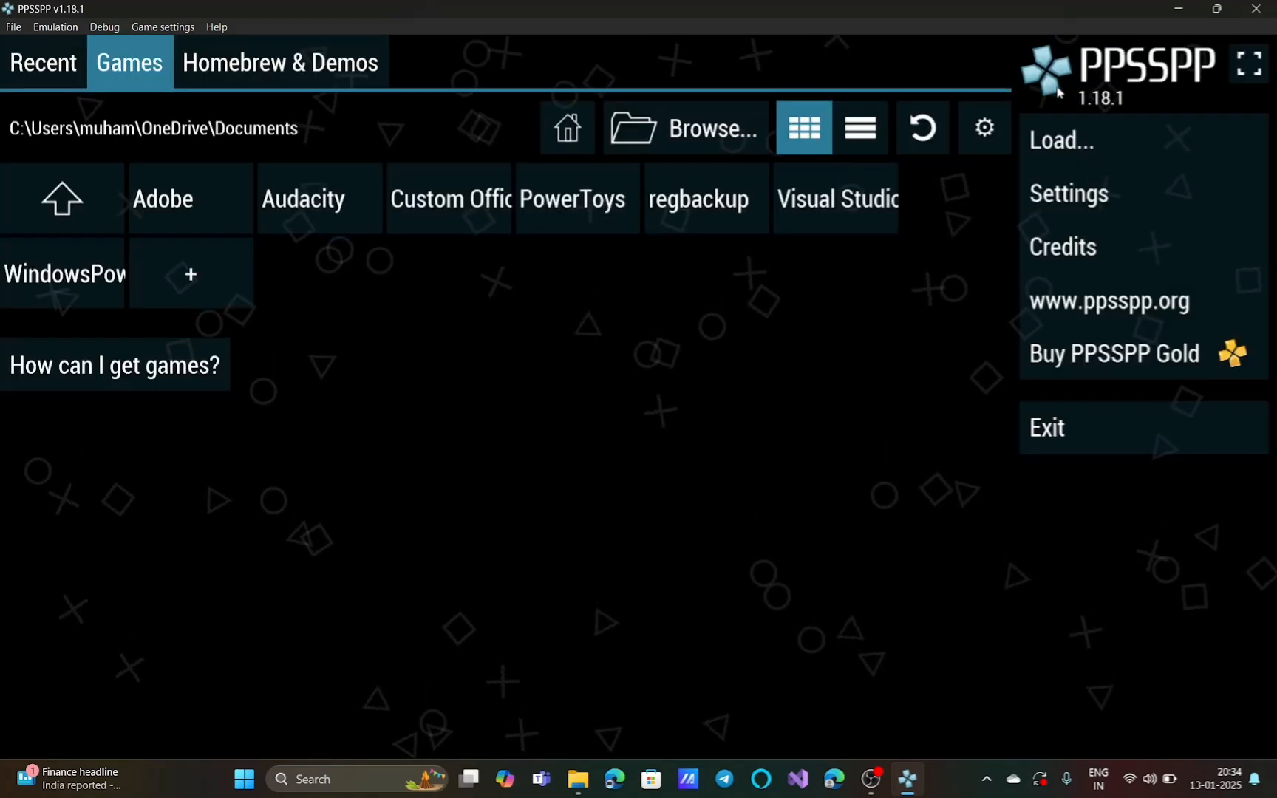
pyautogui.moveTo(928, 289)
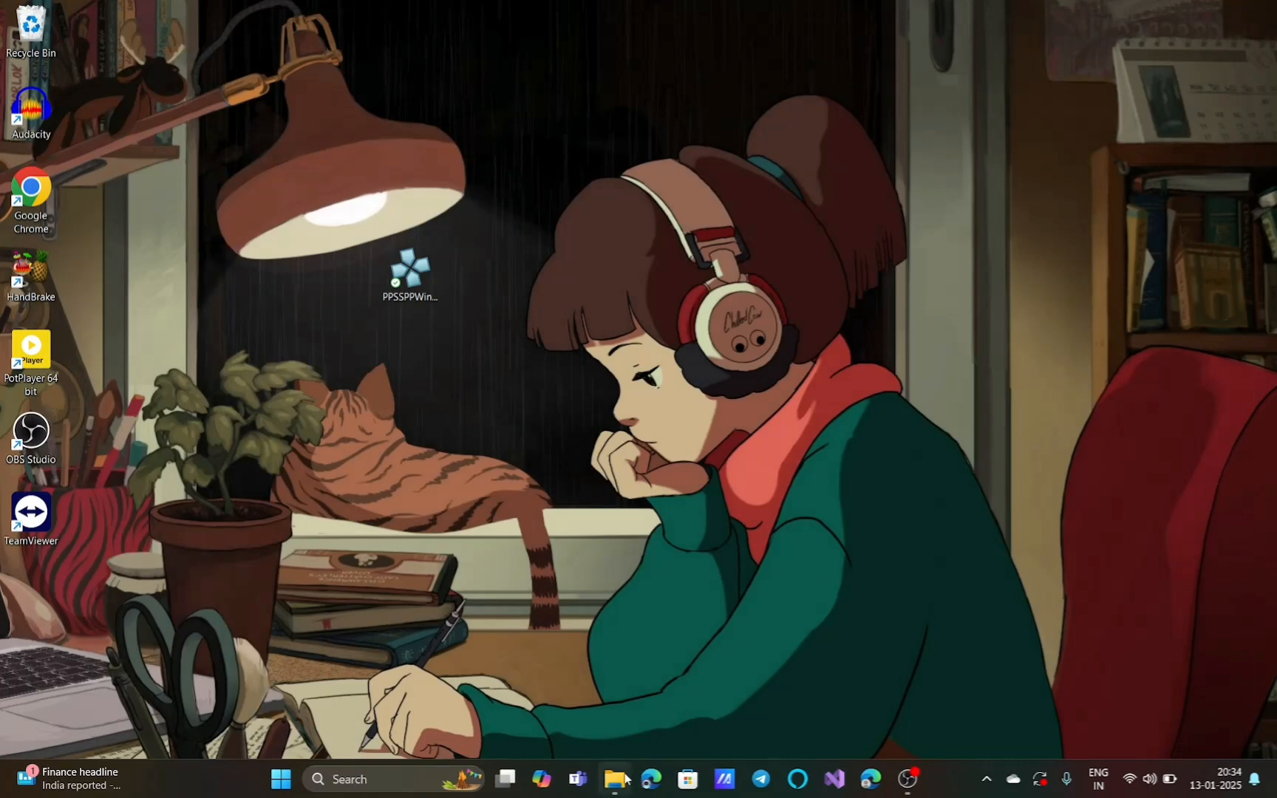
# - Open the Properties dialog of the Need For Speed .7z archive in Downloads
pyautogui.click(616, 779)
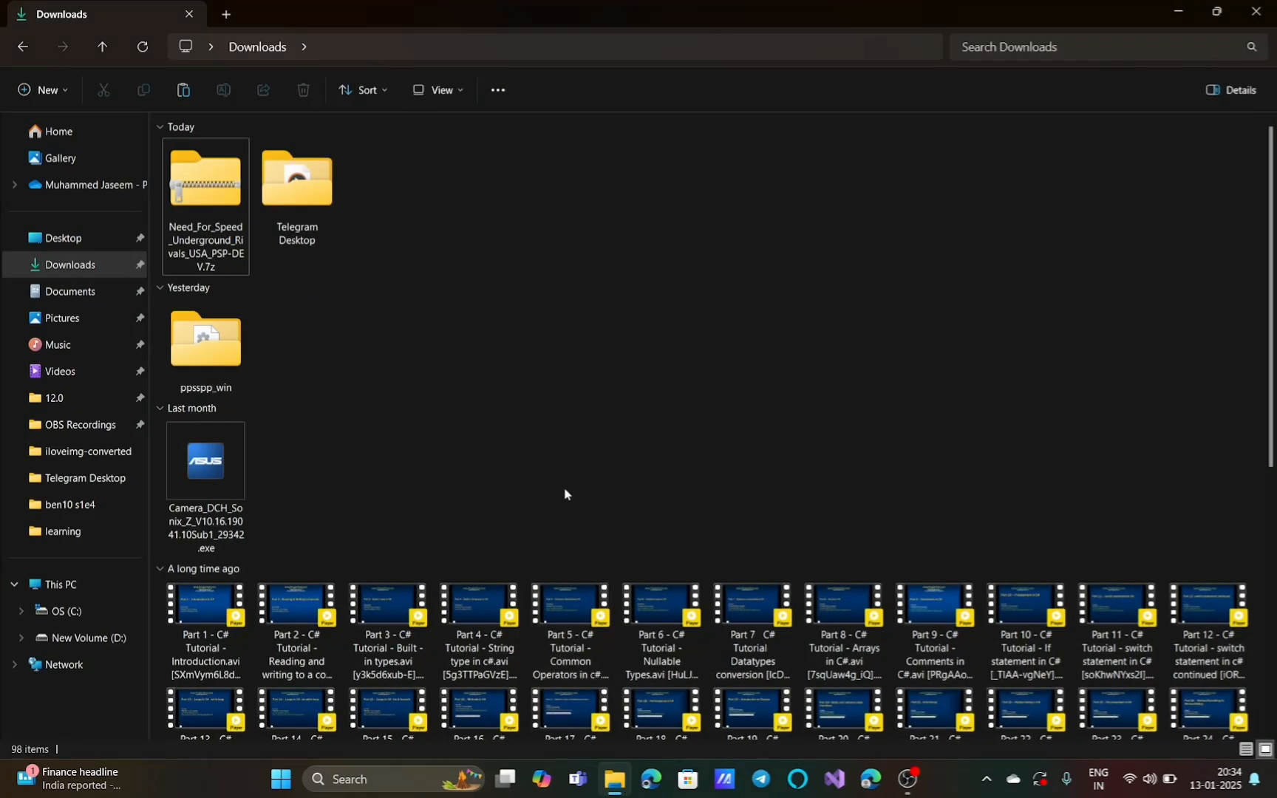
pyautogui.moveTo(477, 362)
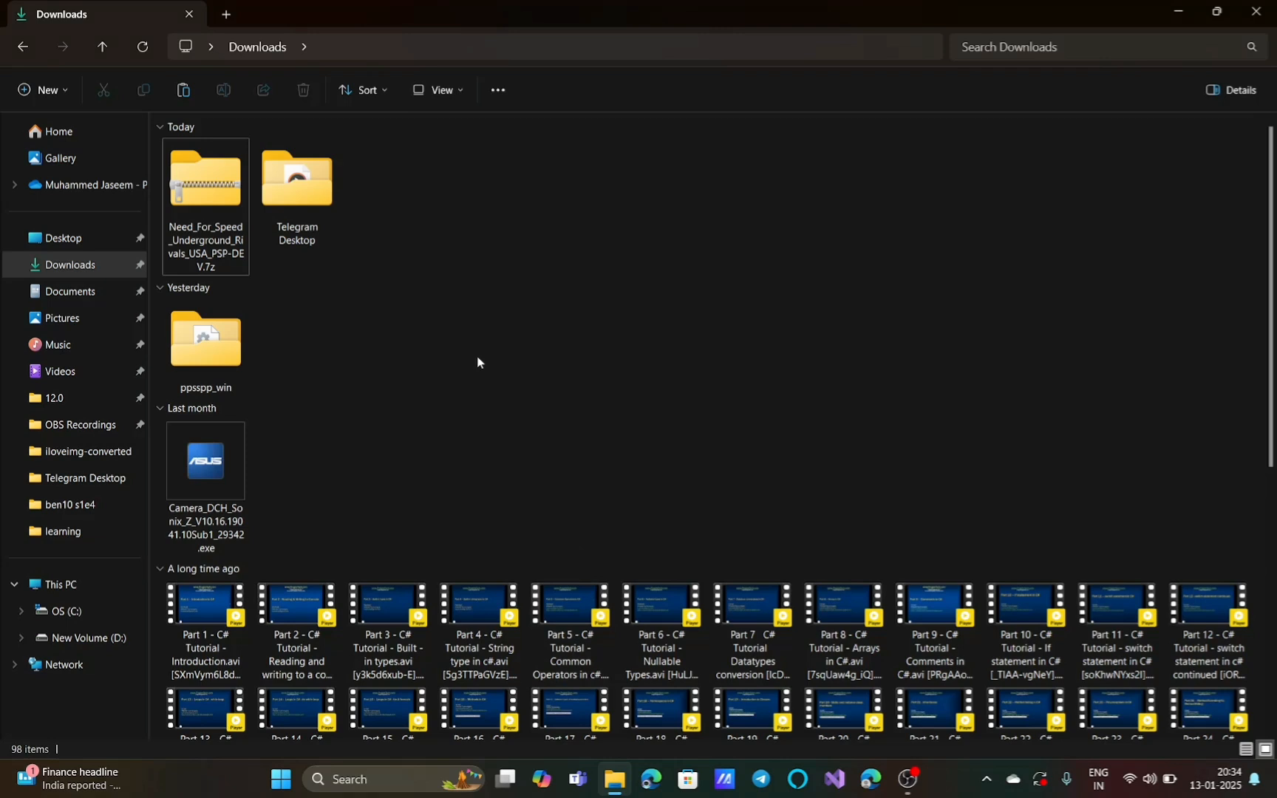
pyautogui.moveTo(220, 172)
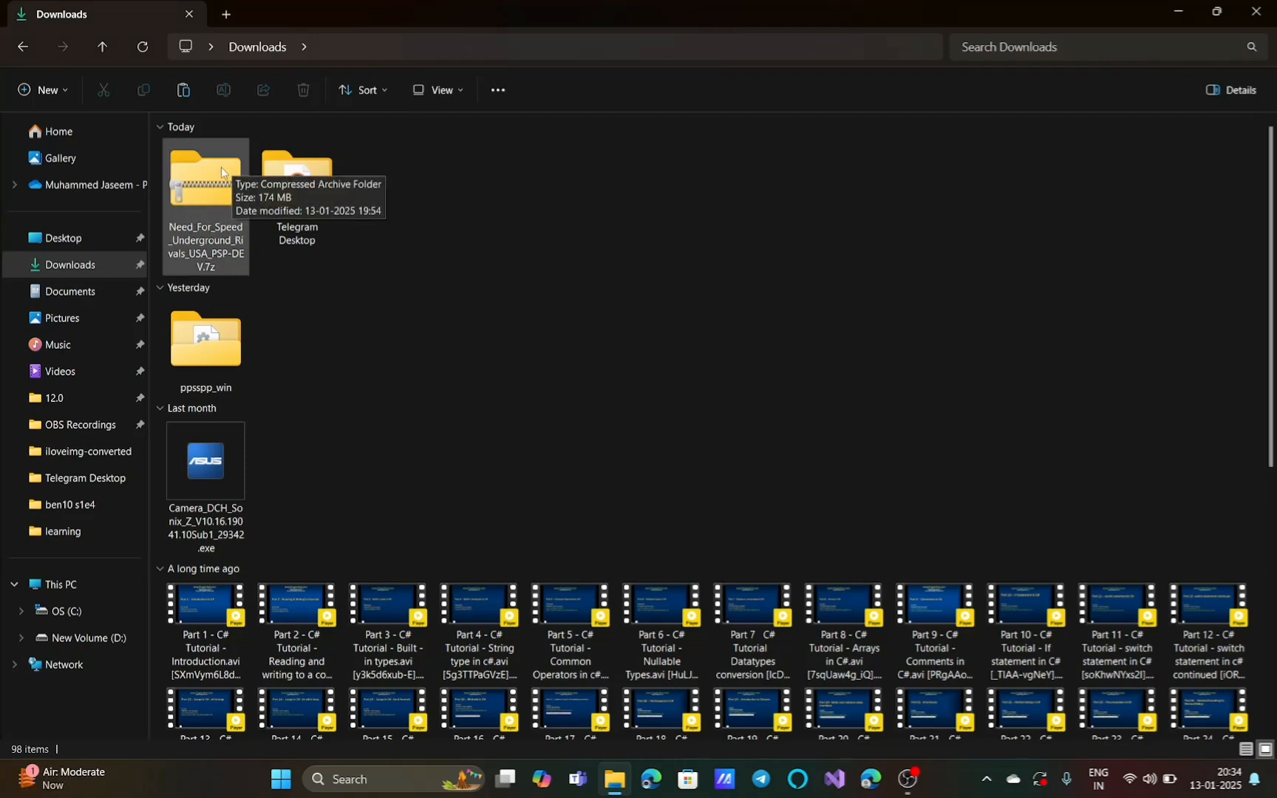
pyautogui.rightClick(205, 178)
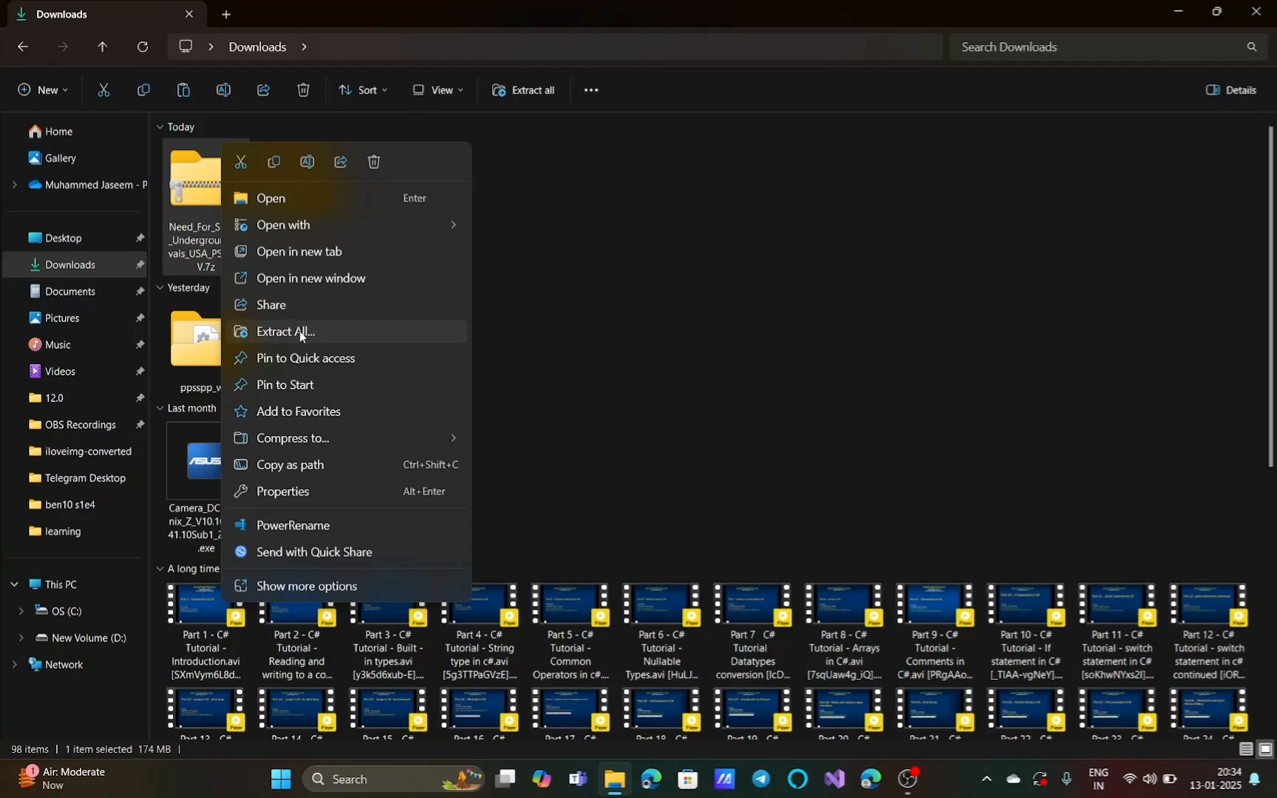
pyautogui.moveTo(321, 586)
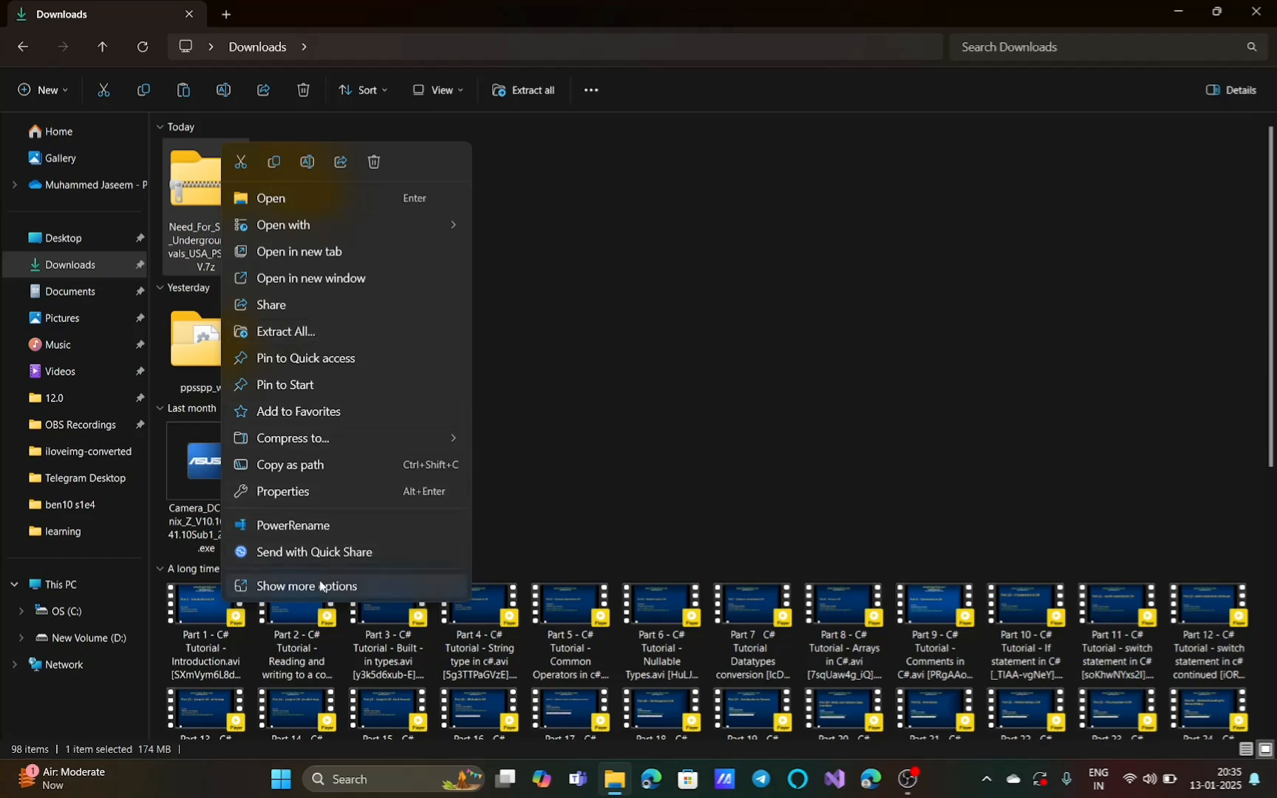
pyautogui.click(307, 585)
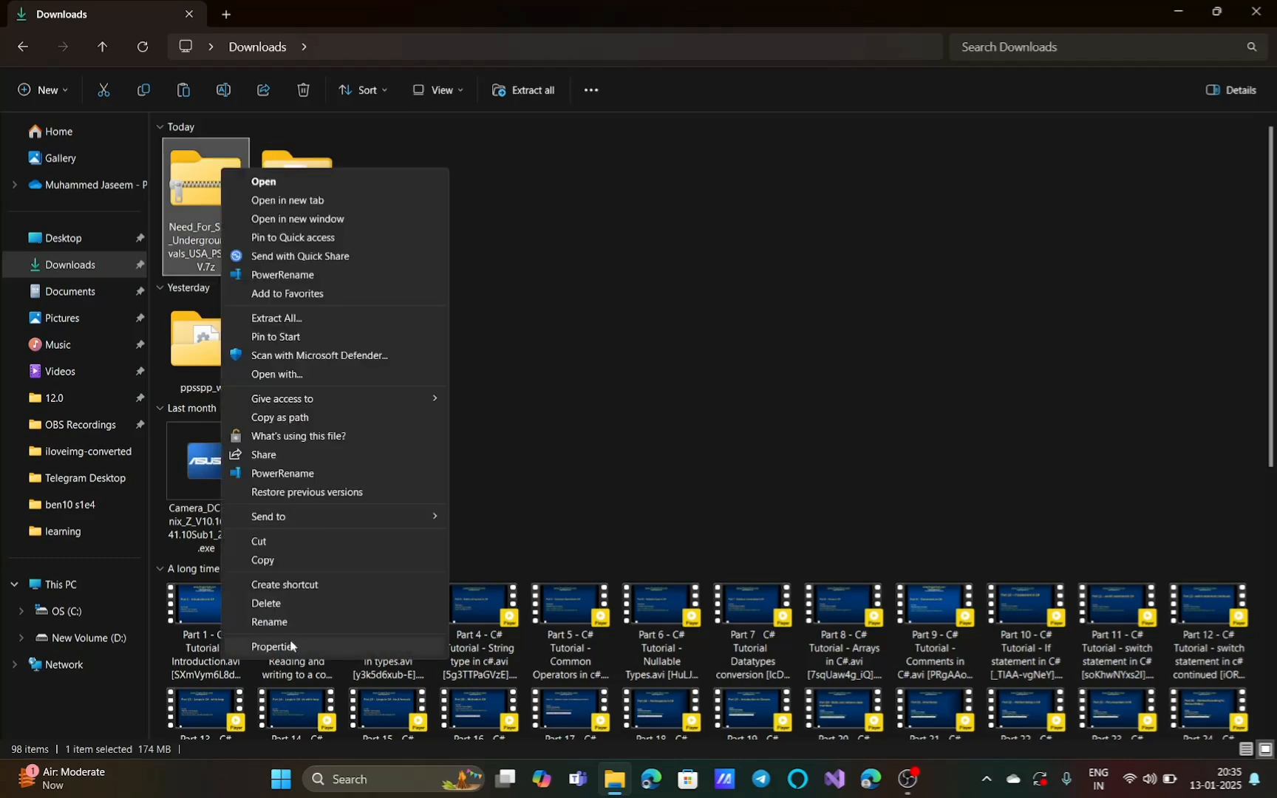
pyautogui.click(280, 646)
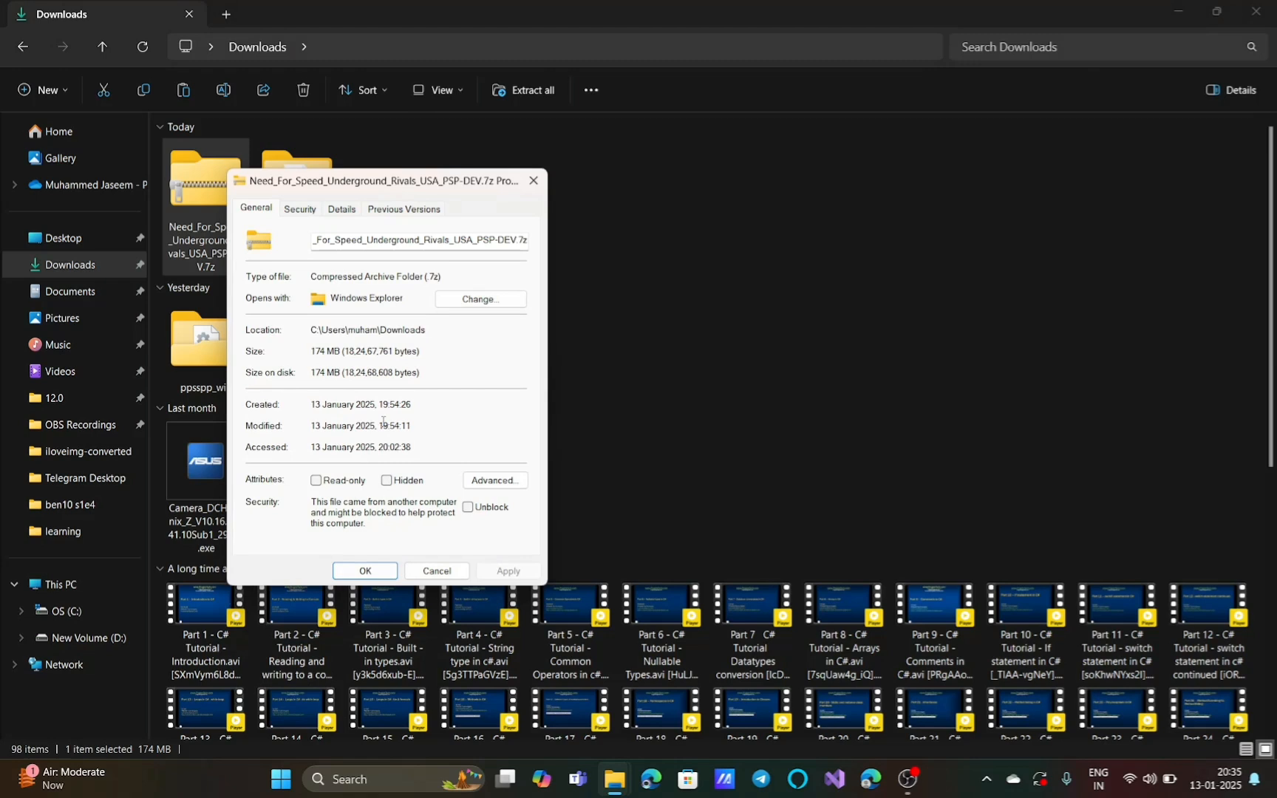
pyautogui.moveTo(533, 180)
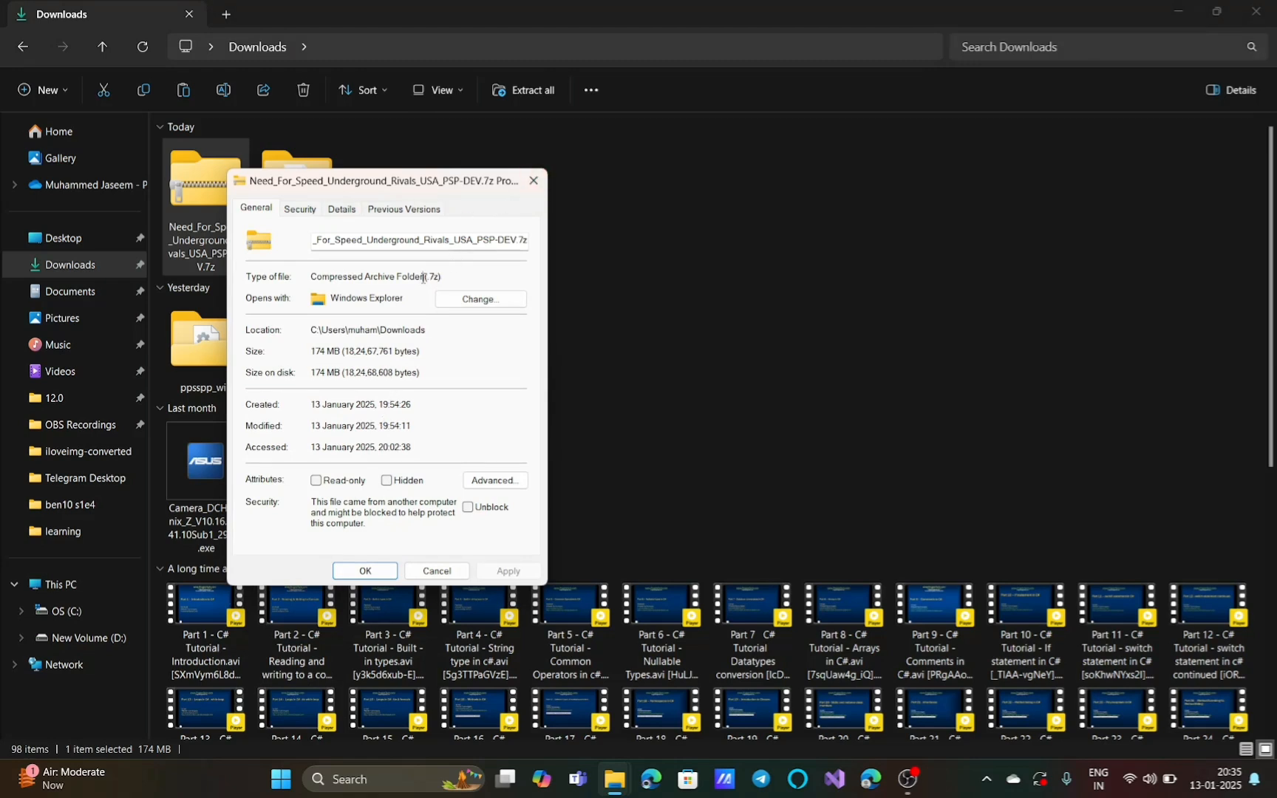
# - Select the archive's Type of file description, Compressed Archive Folder (.7z)
pyautogui.doubleClick(432, 277)
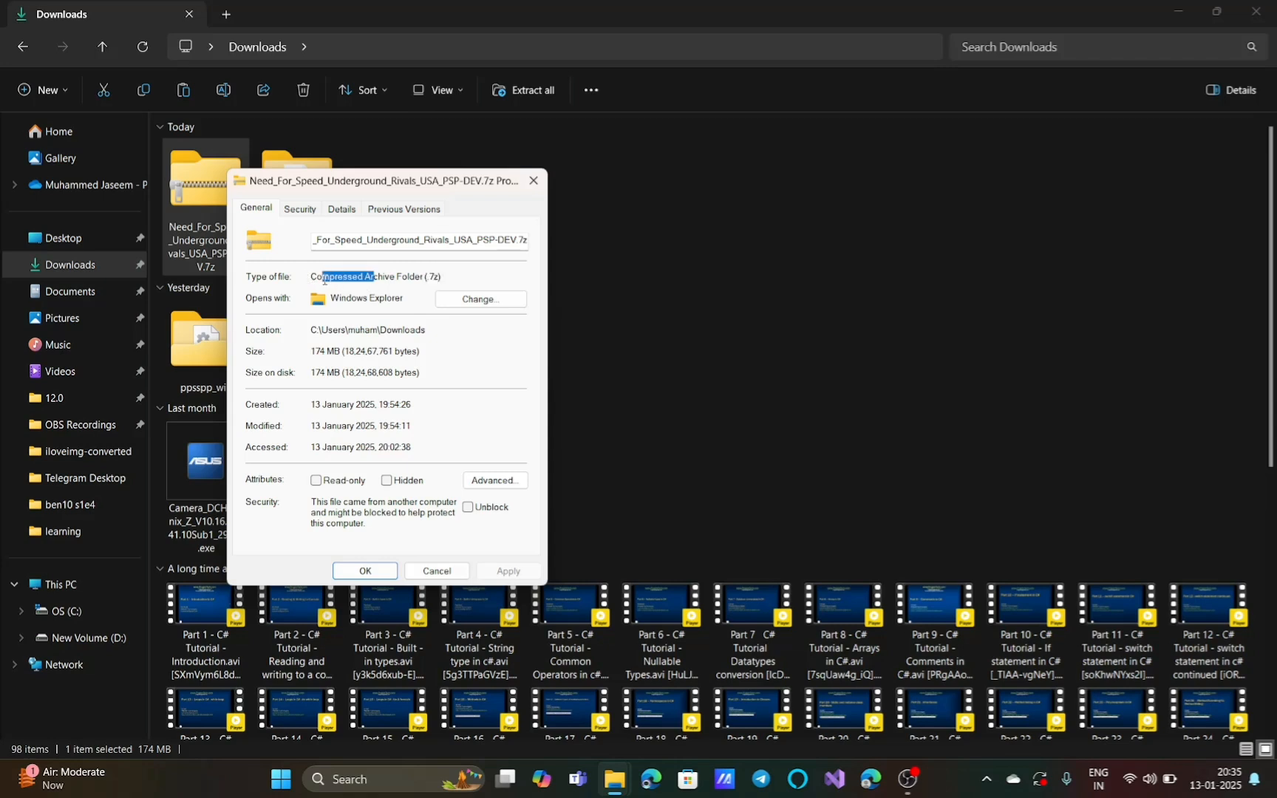
pyautogui.doubleClick(338, 277)
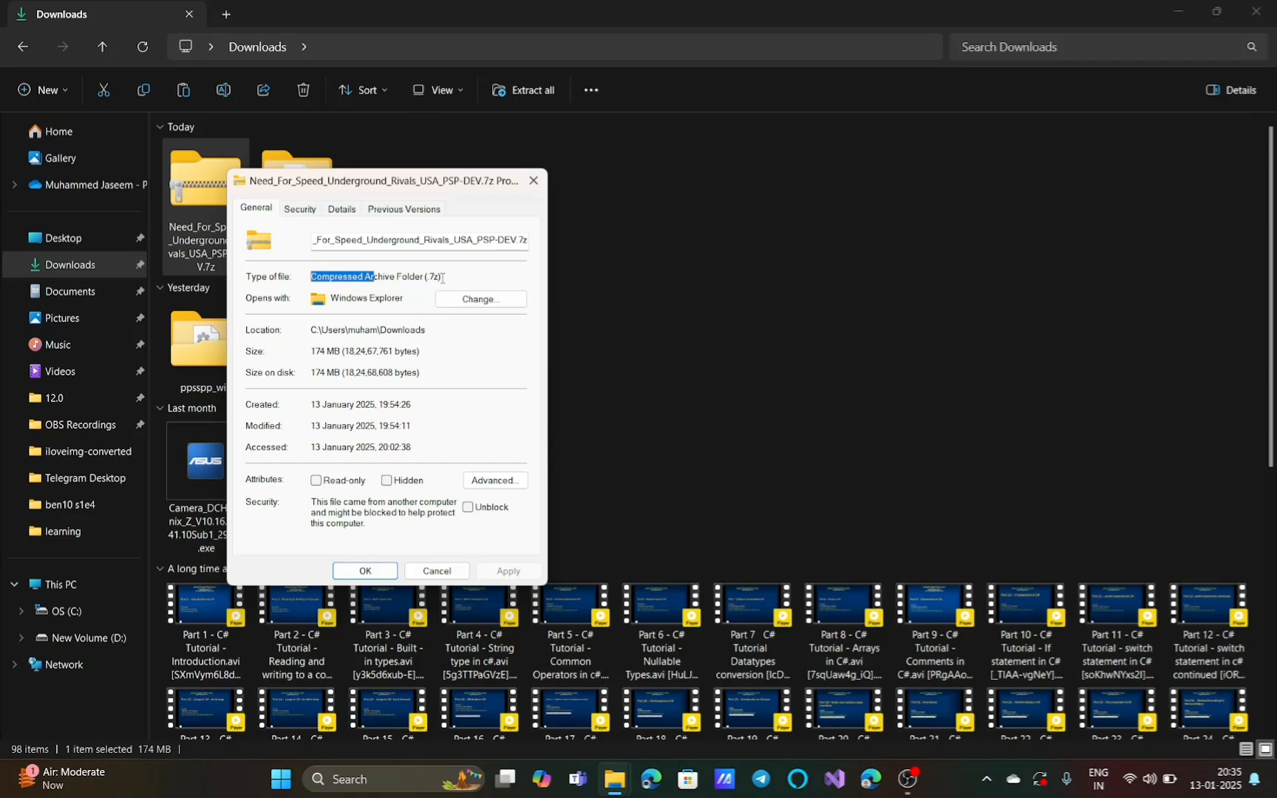
pyautogui.tripleClick(374, 277)
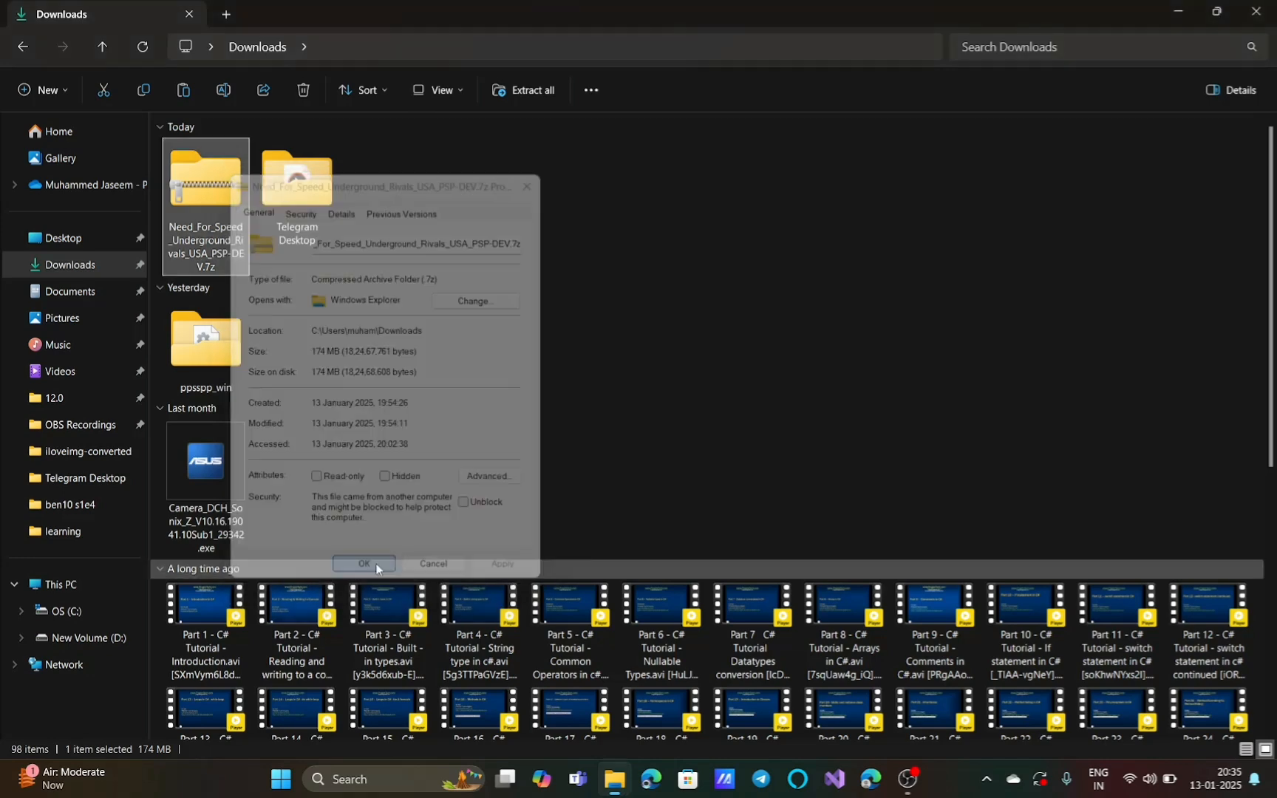
pyautogui.click(363, 563)
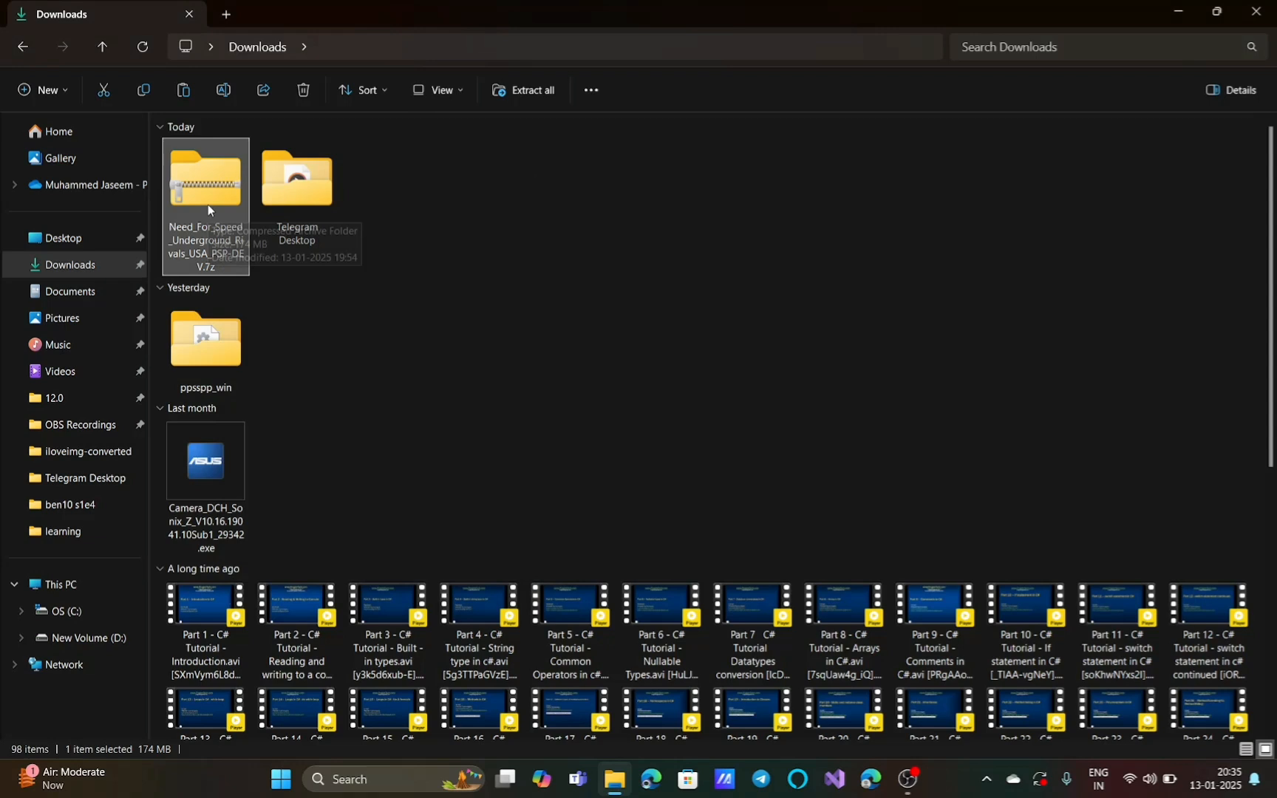
pyautogui.rightClick(205, 187)
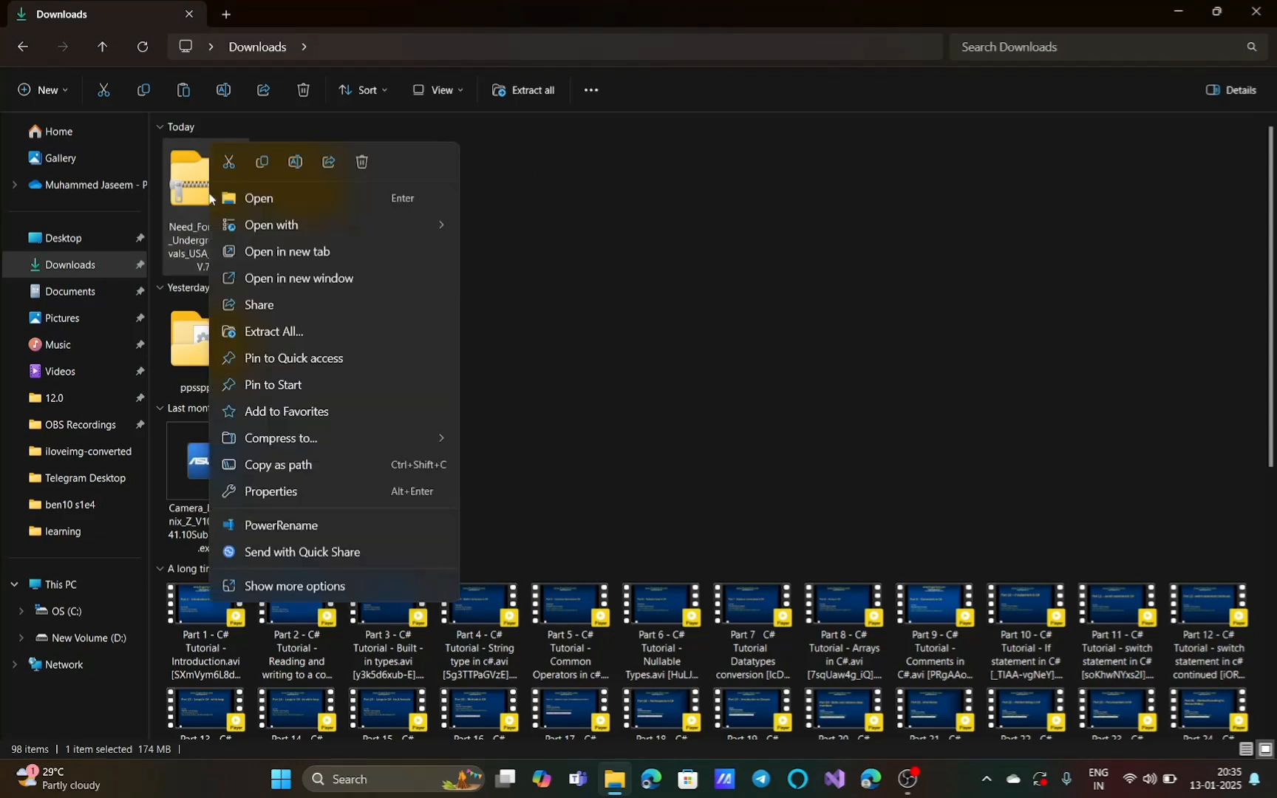
pyautogui.moveTo(300, 336)
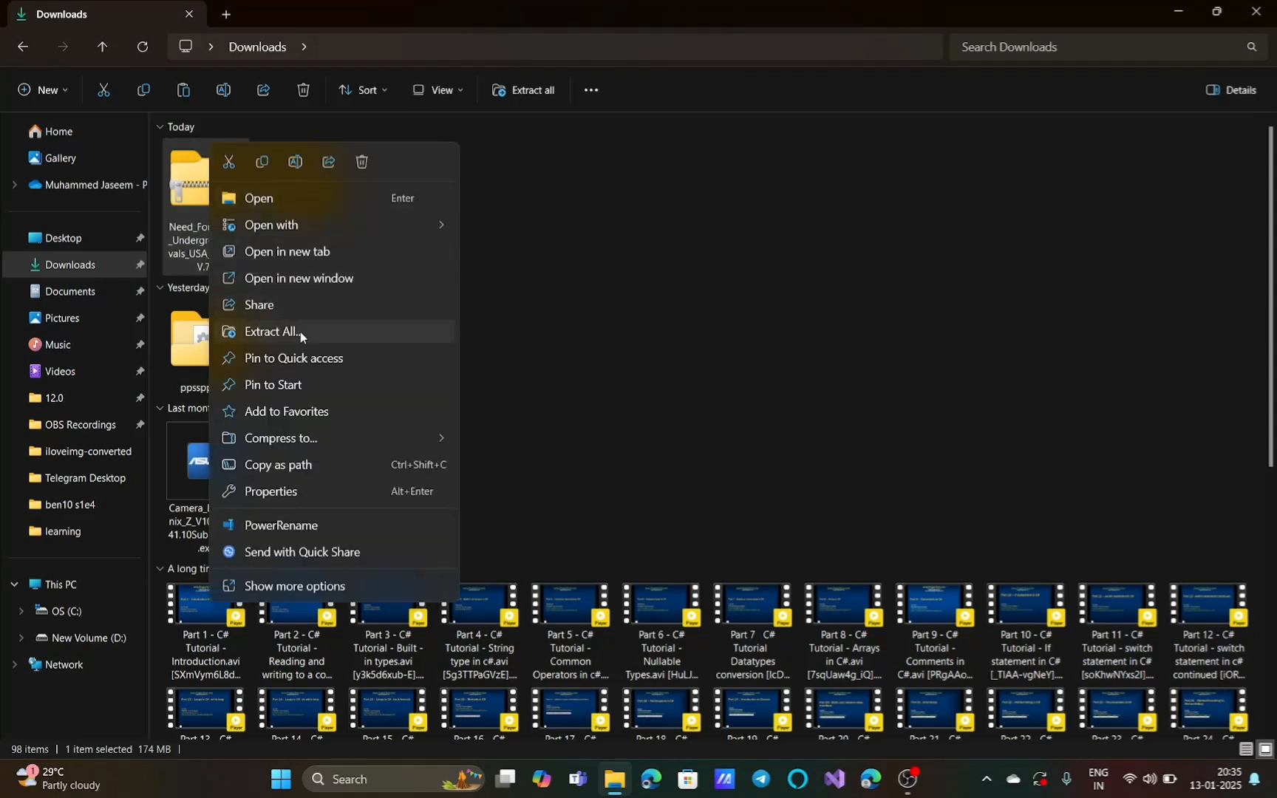
pyautogui.moveTo(326, 330)
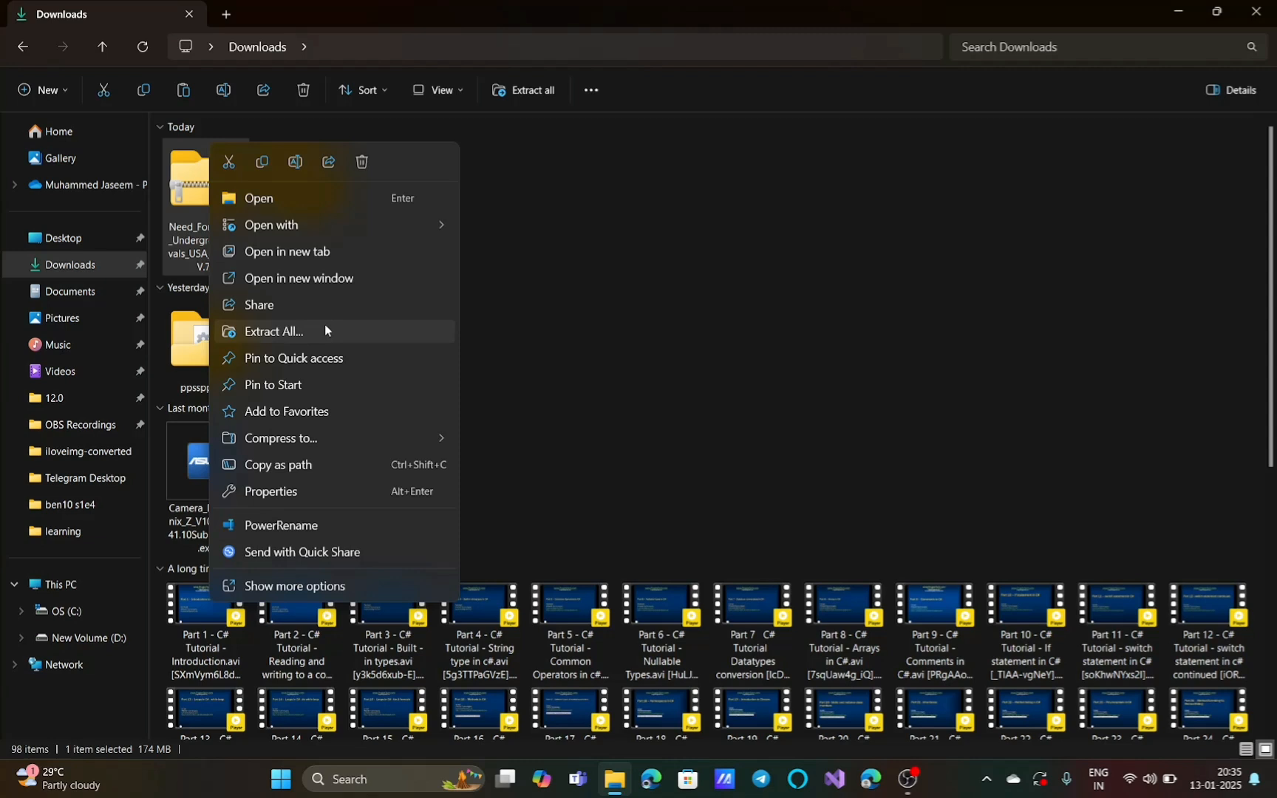
pyautogui.moveTo(513, 319)
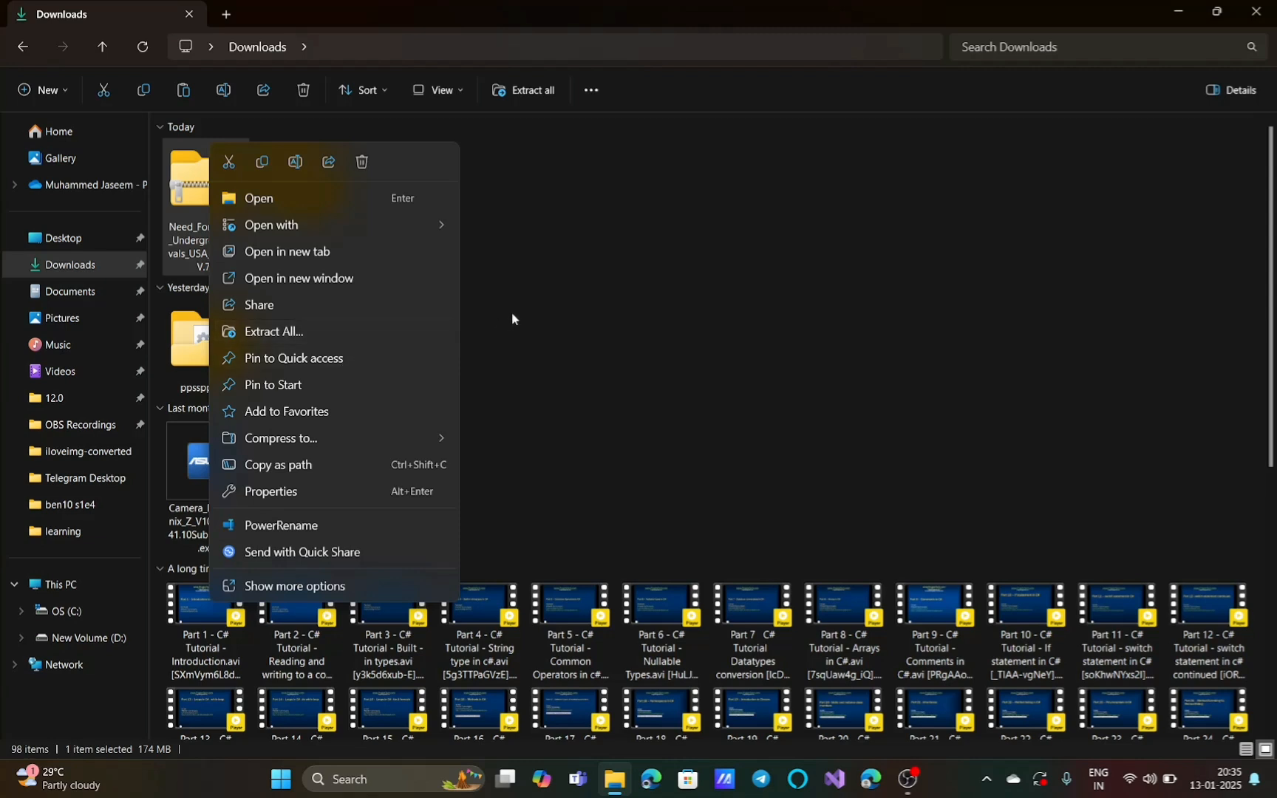
pyautogui.click(527, 312)
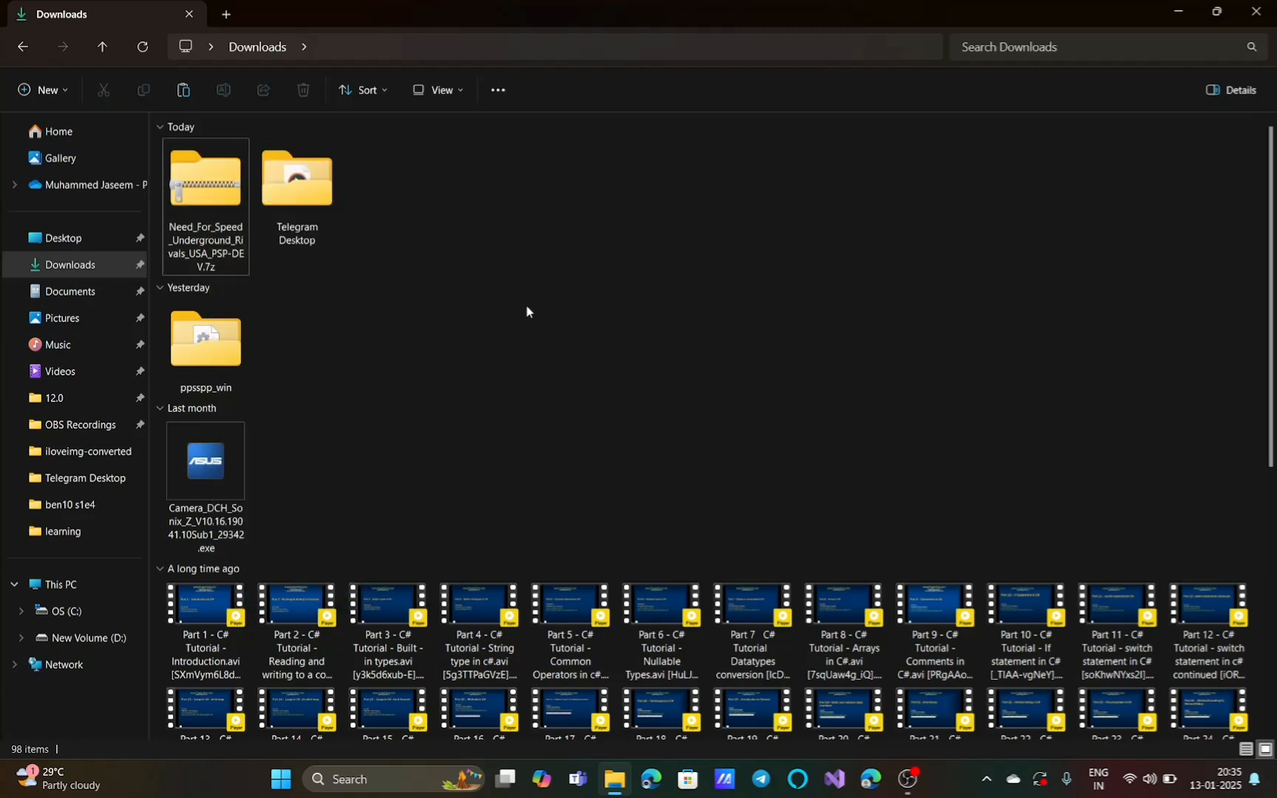
pyautogui.moveTo(844, 631)
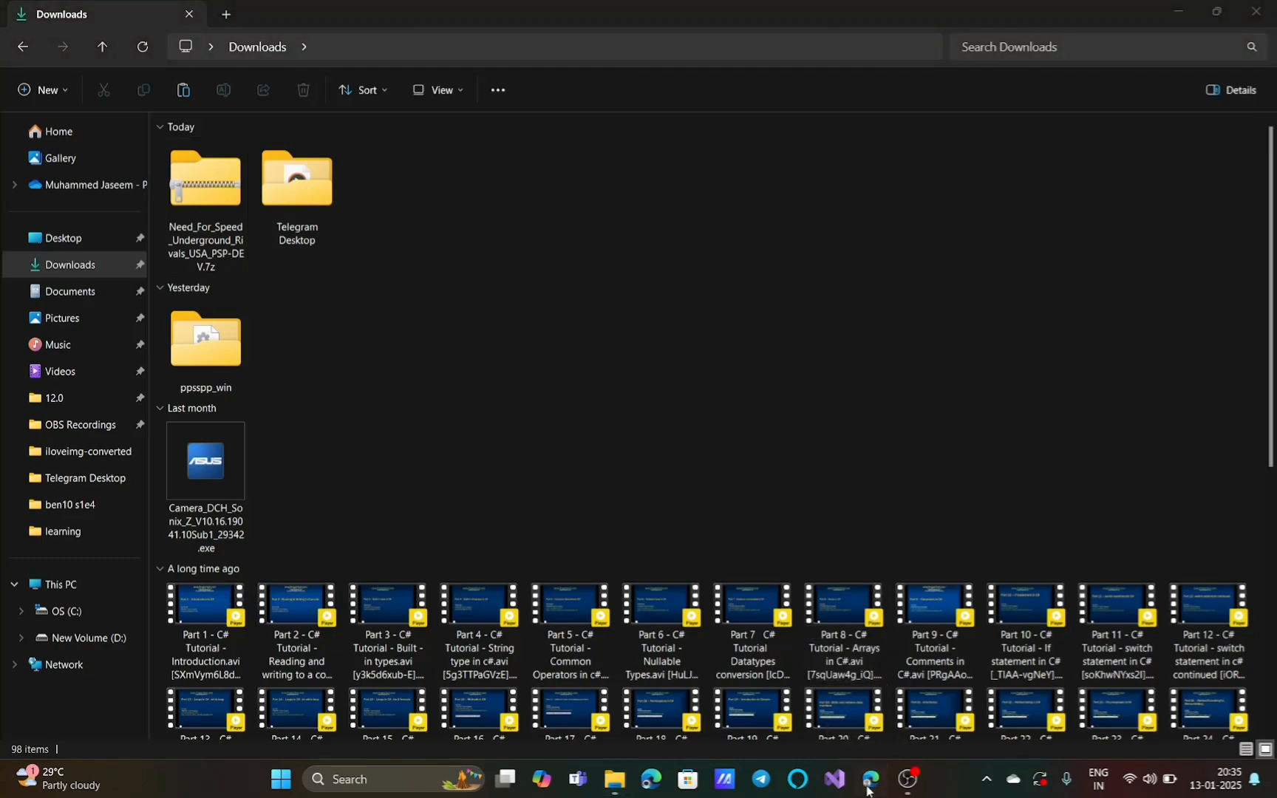
pyautogui.click(870, 779)
pyautogui.write('winrar down')
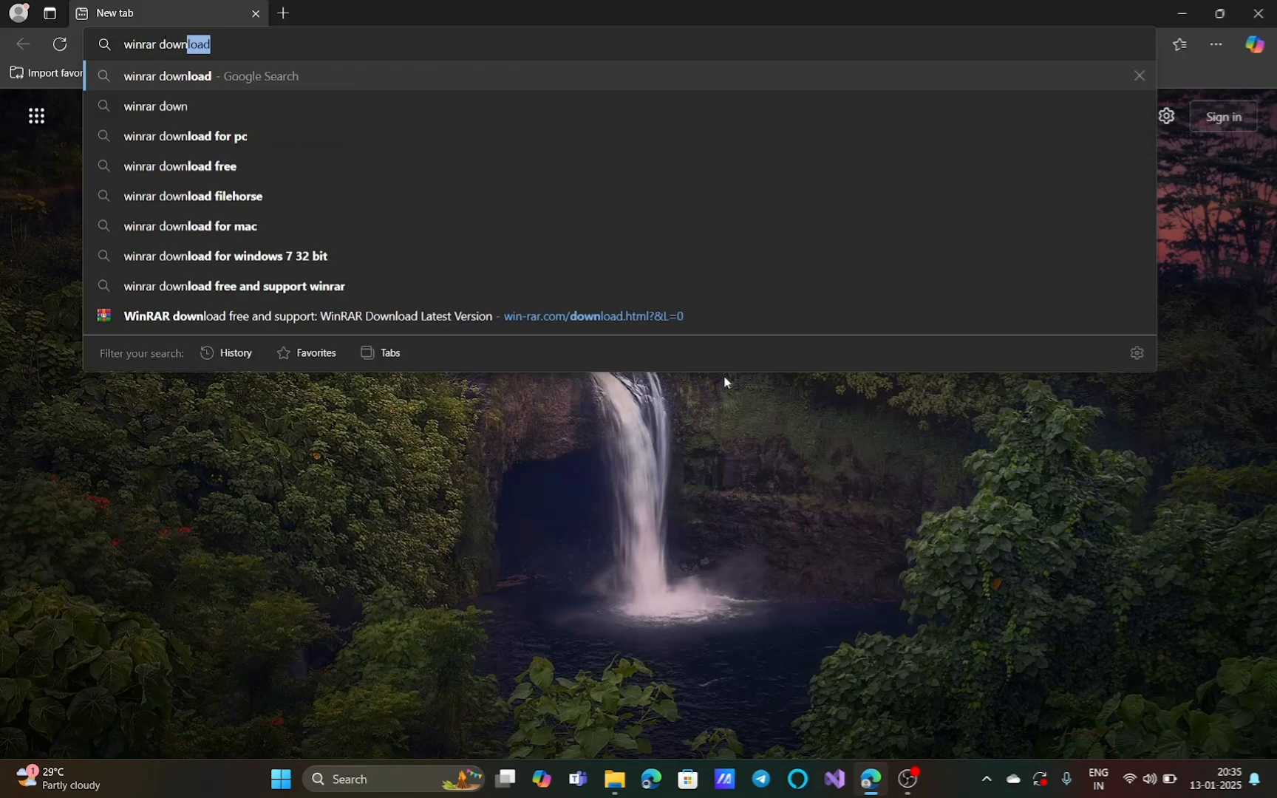
# - Search Google for 'winrar download' and open the official win-rar.com download page
pyautogui.press('Return')
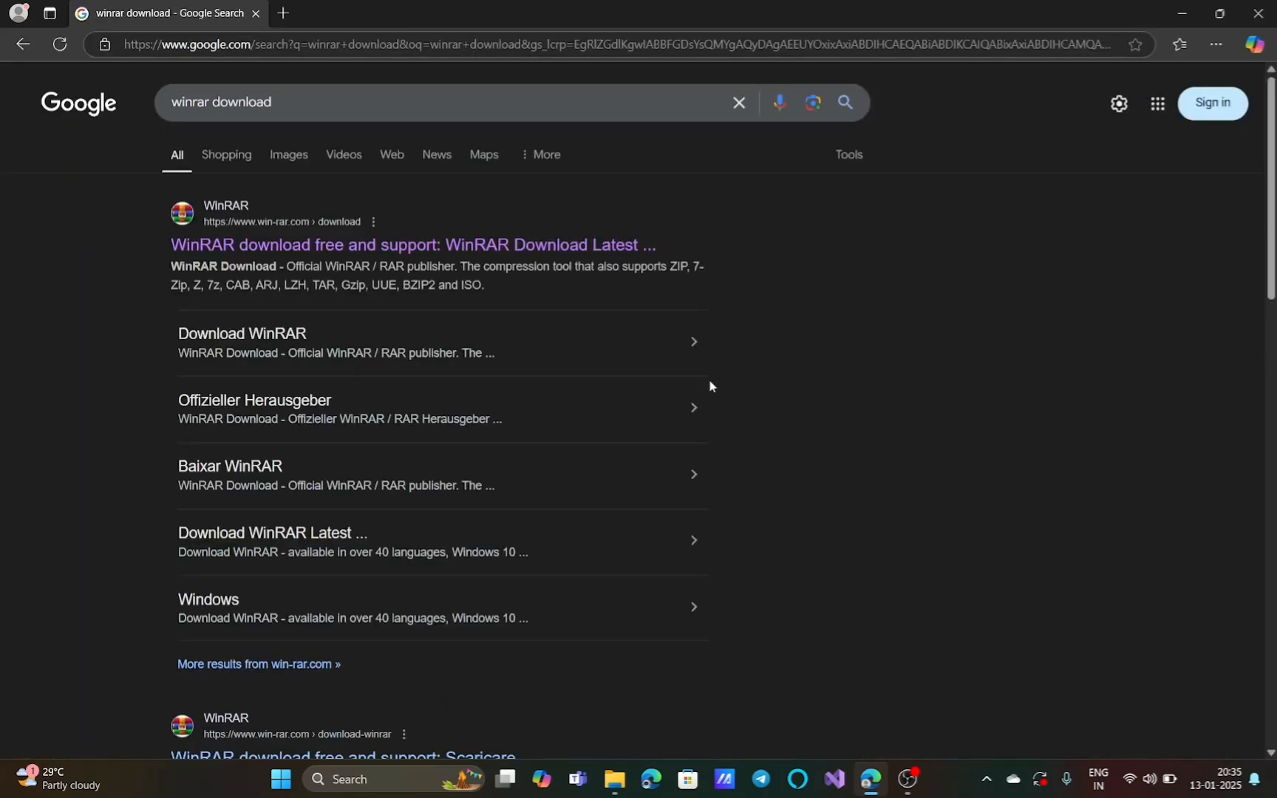
pyautogui.moveTo(240, 224)
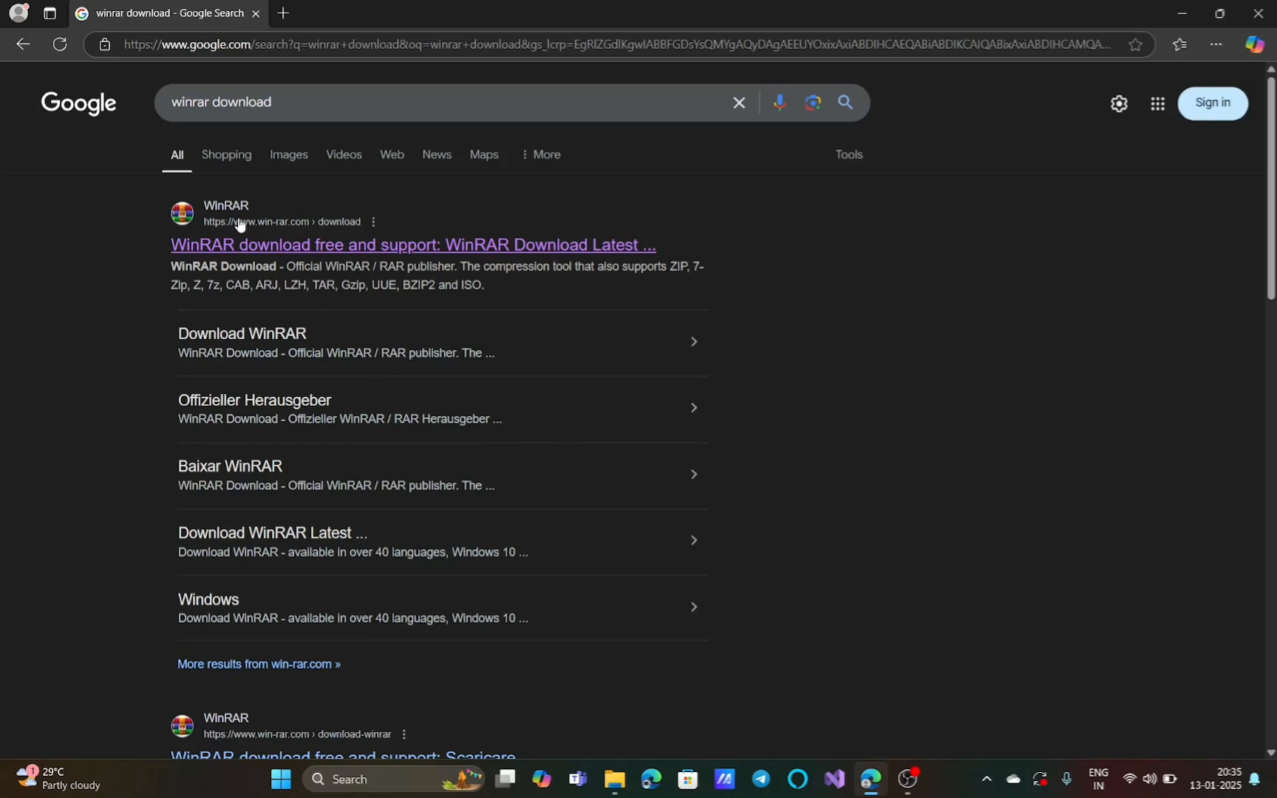
pyautogui.click(413, 245)
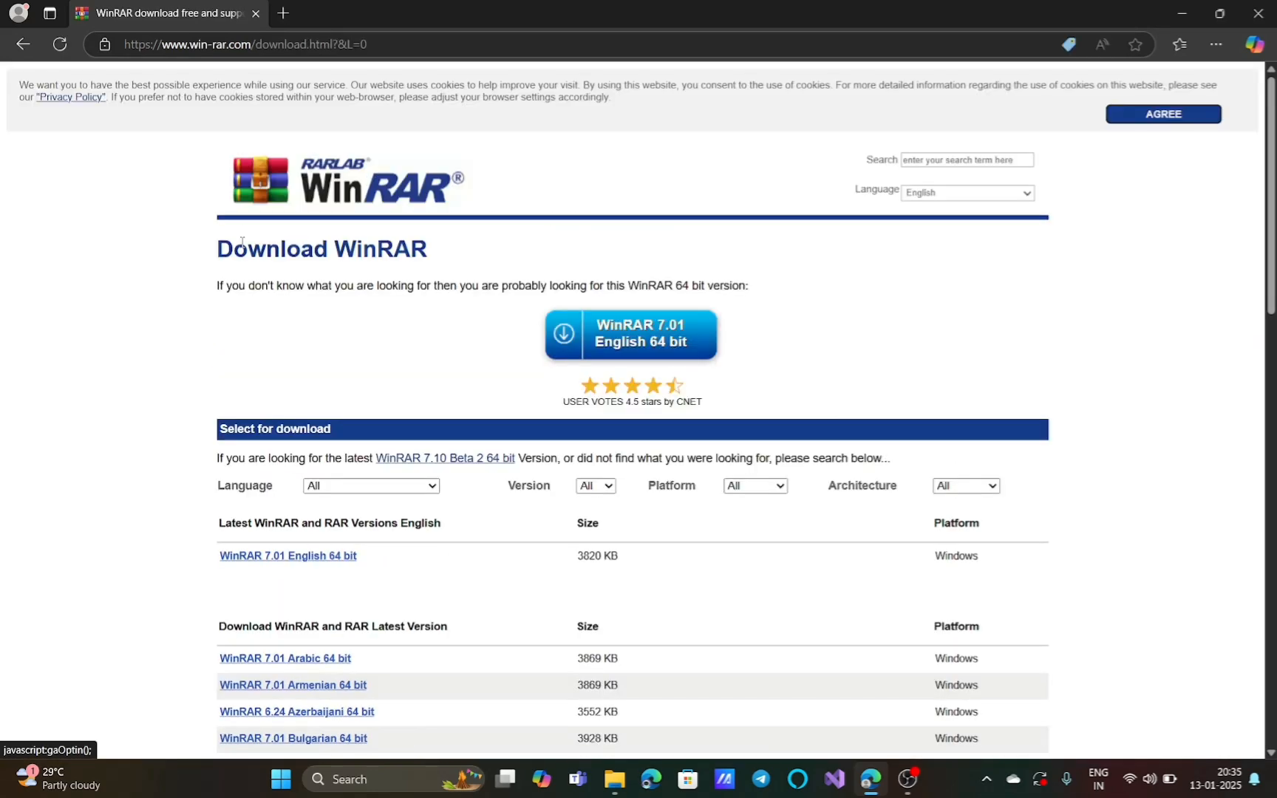
pyautogui.moveTo(522, 357)
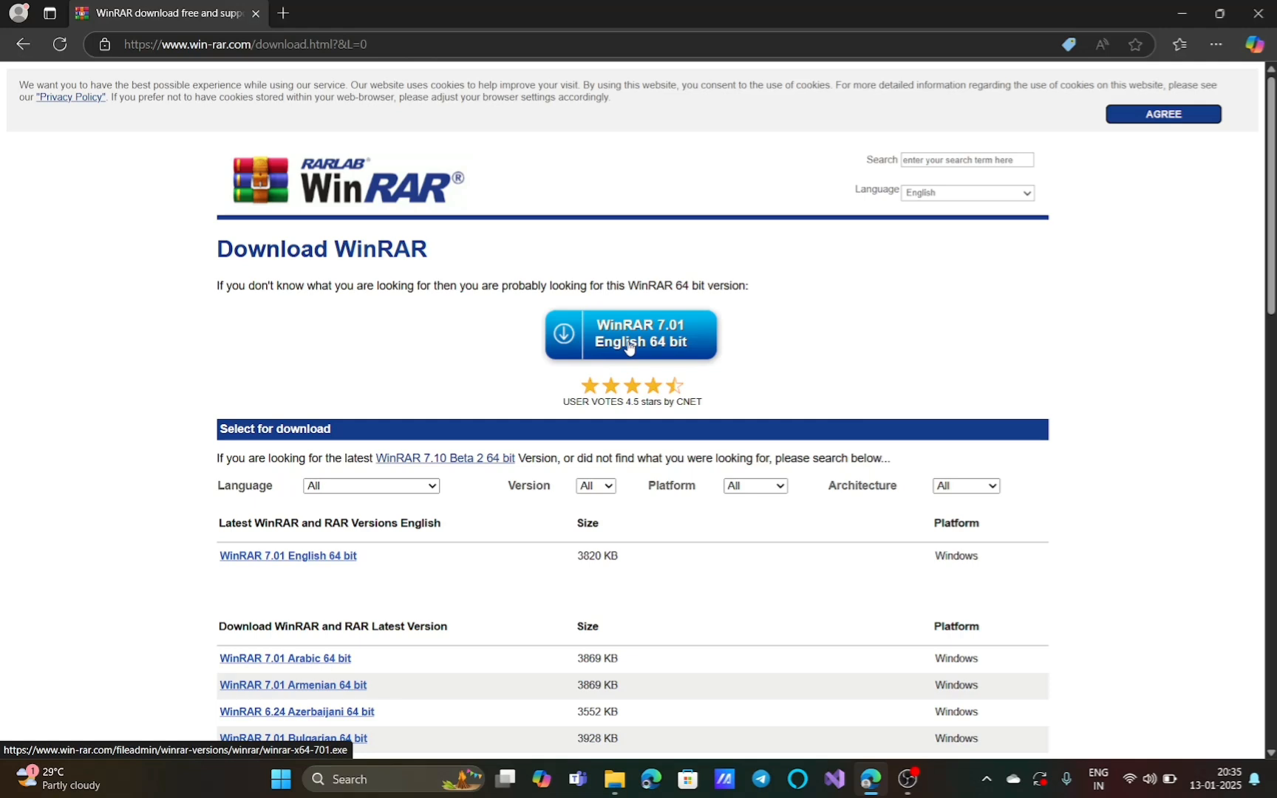
# - Download the WinRAR 7.01 English 64 bit installer and run it
pyautogui.click(630, 334)
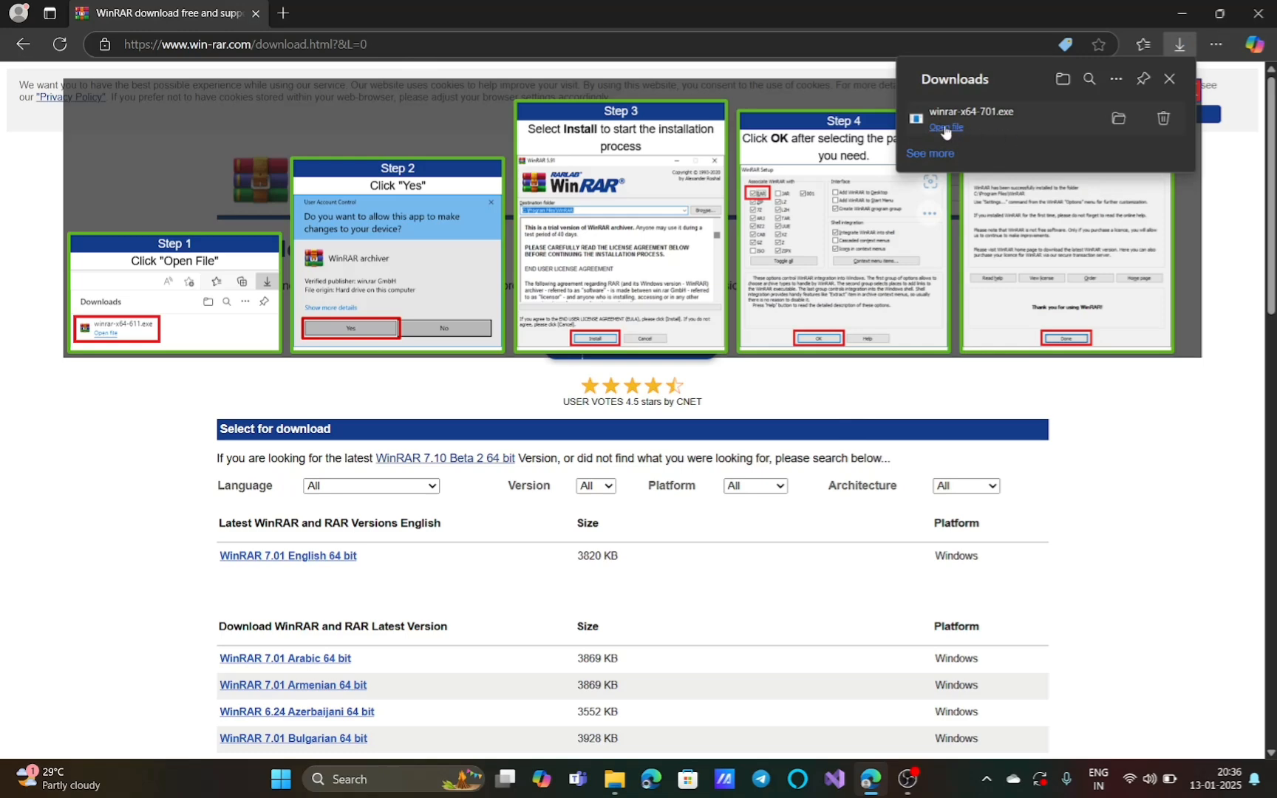
pyautogui.click(945, 128)
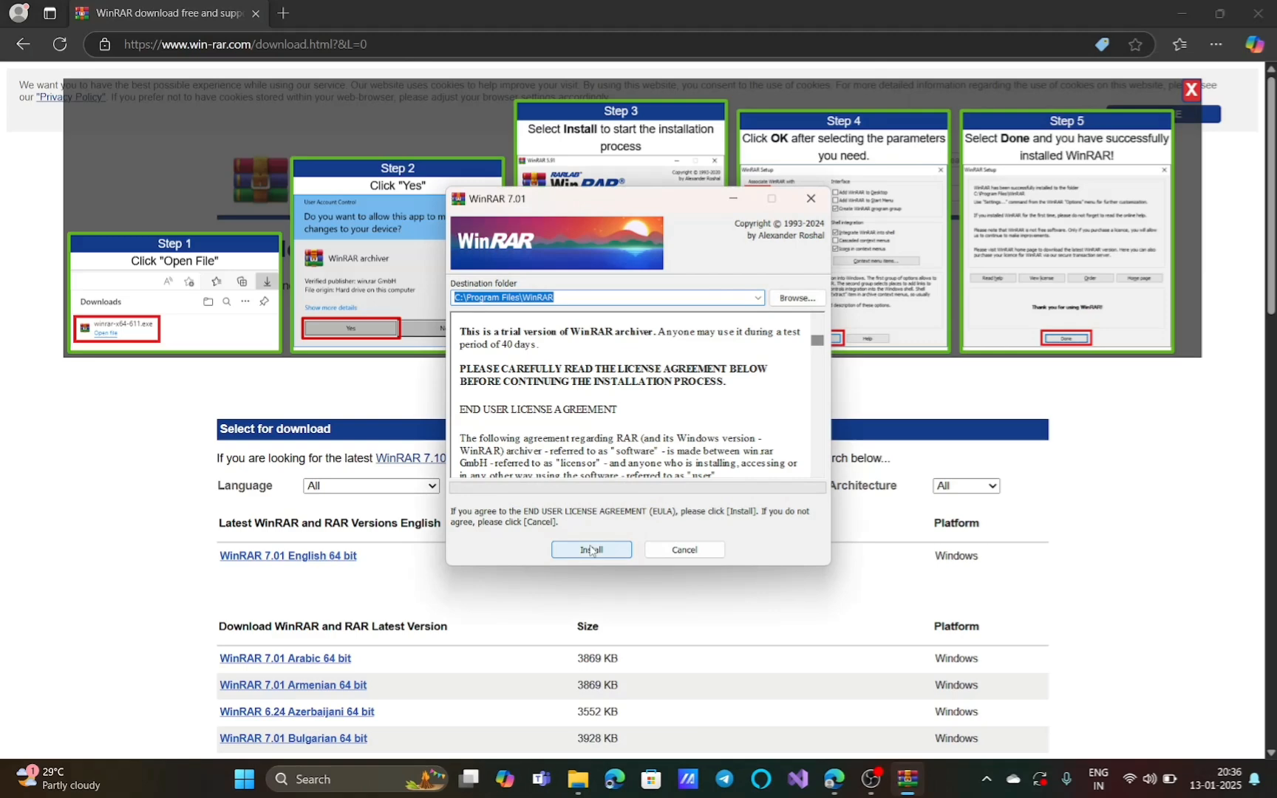
# - Install WinRAR to C:\Program Files\WinRAR with default associations and return to Downloads
pyautogui.click(591, 549)
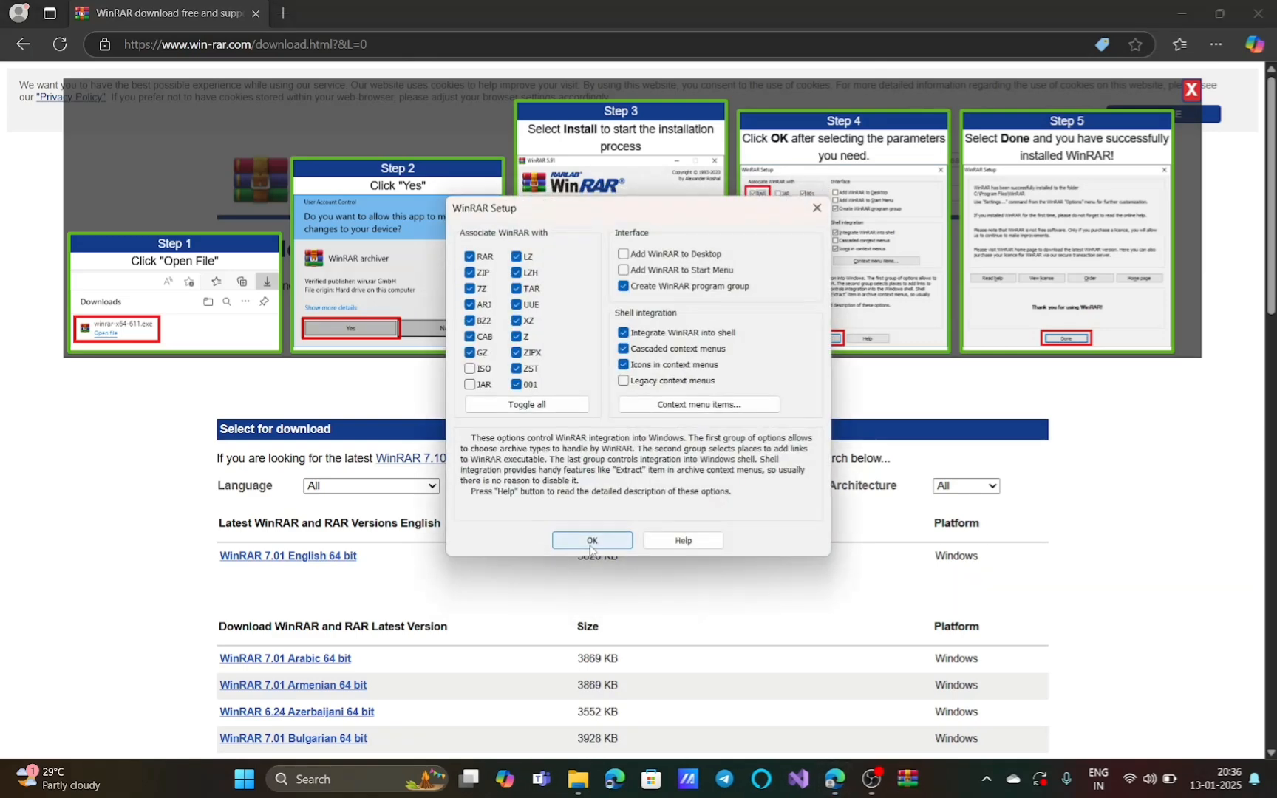
pyautogui.moveTo(580, 503)
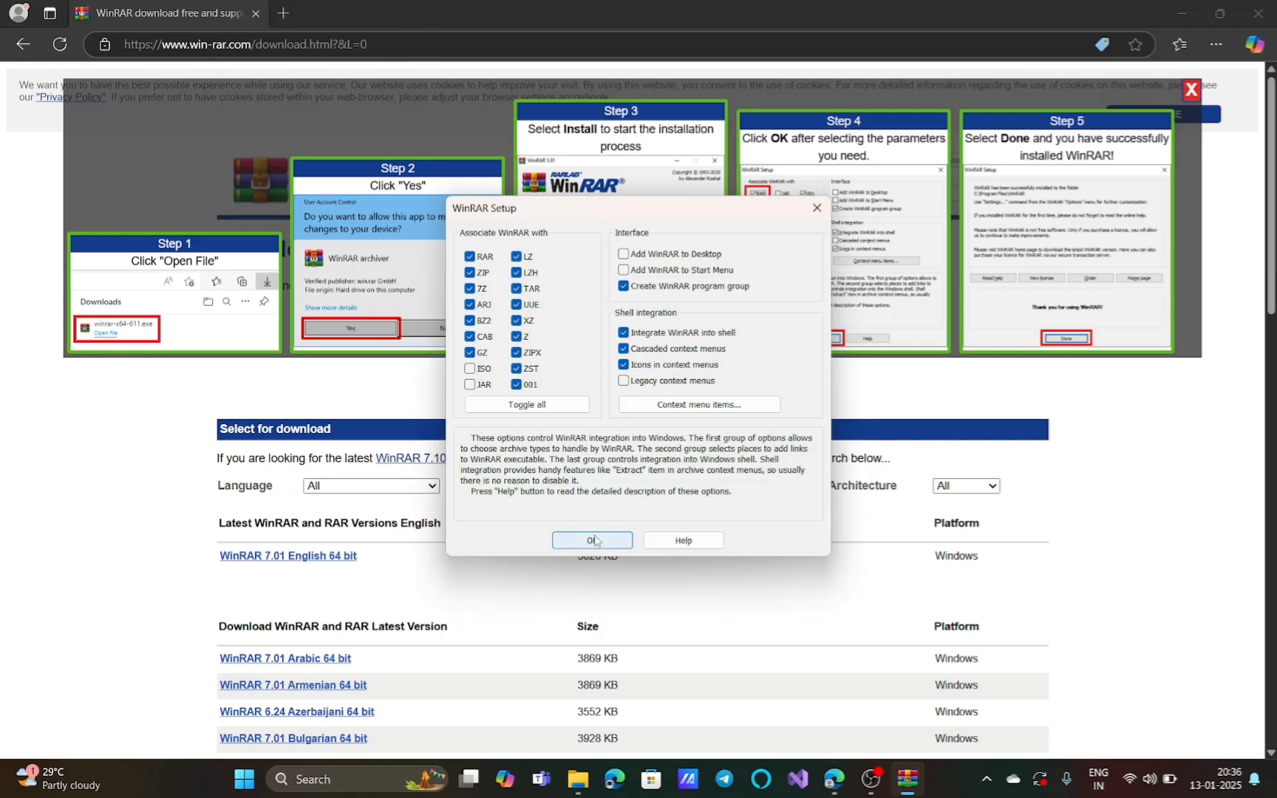
pyautogui.click(592, 540)
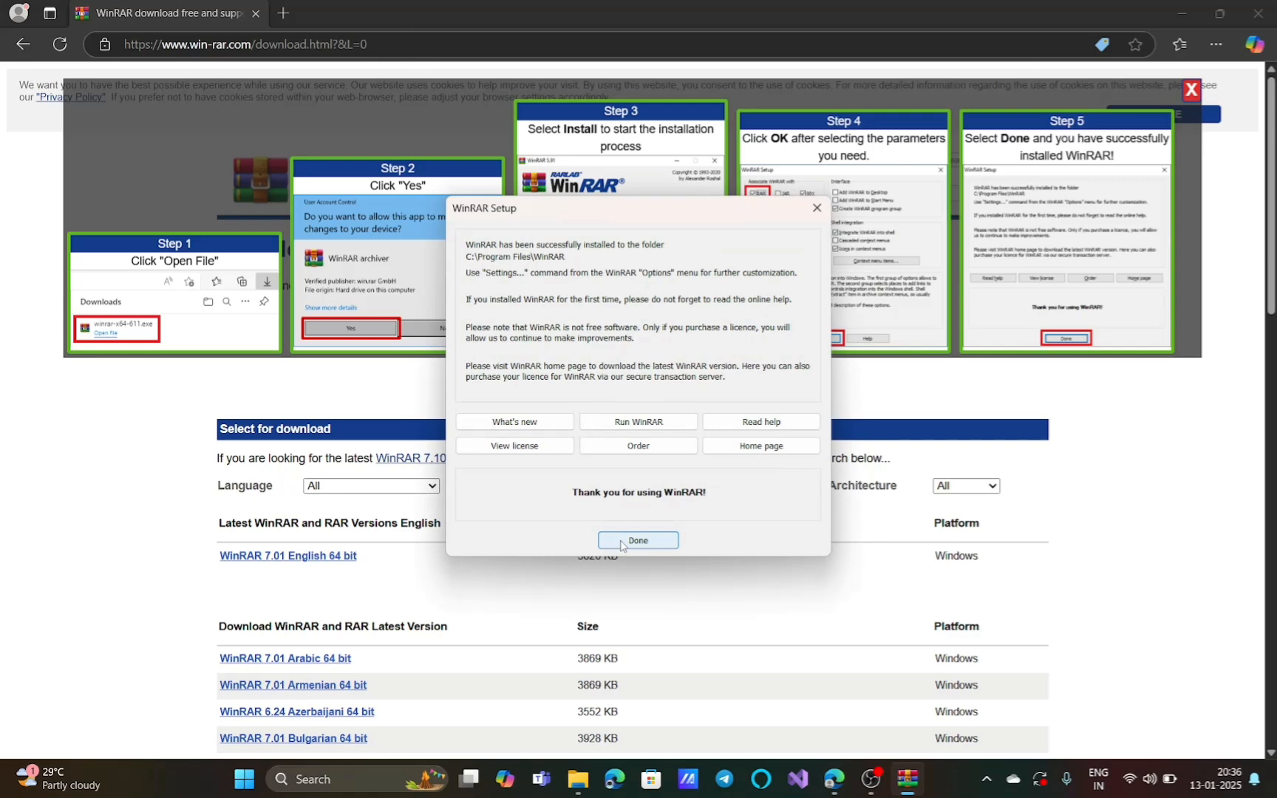
pyautogui.click(638, 541)
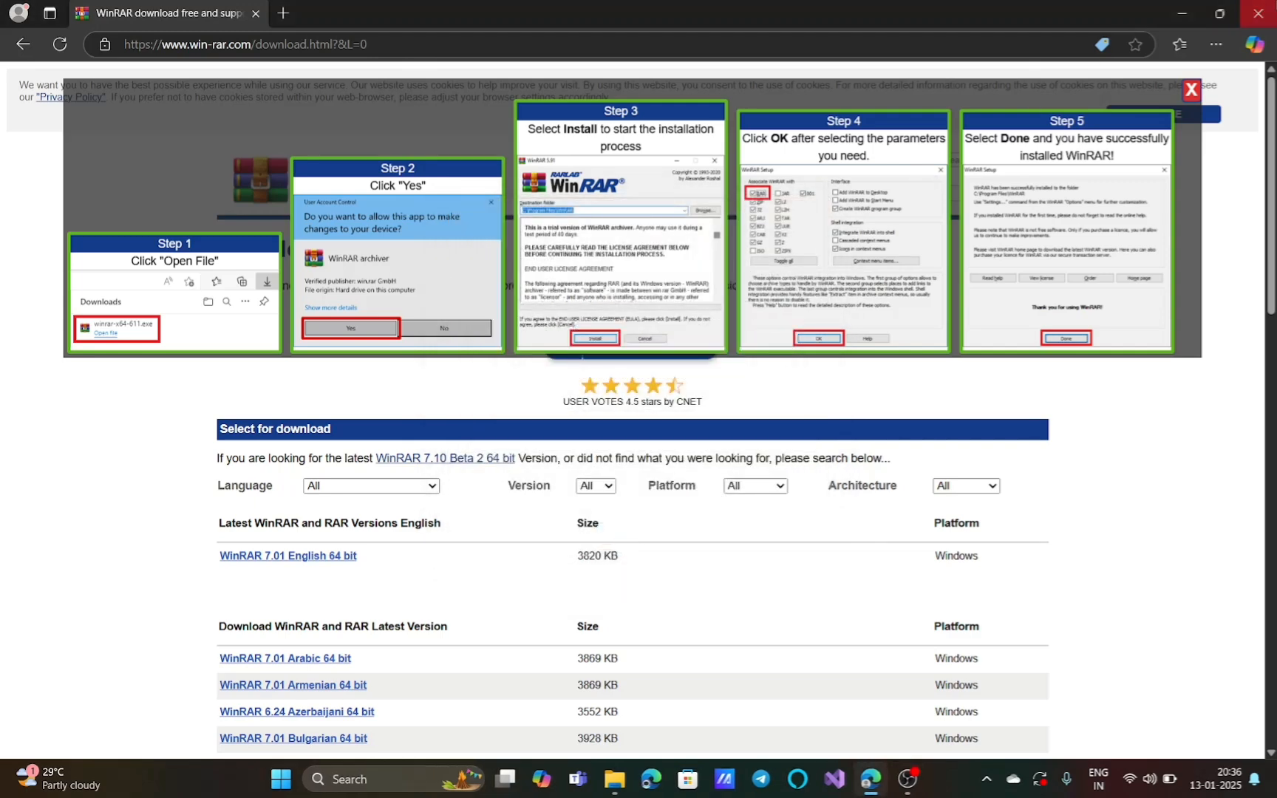
pyautogui.click(613, 779)
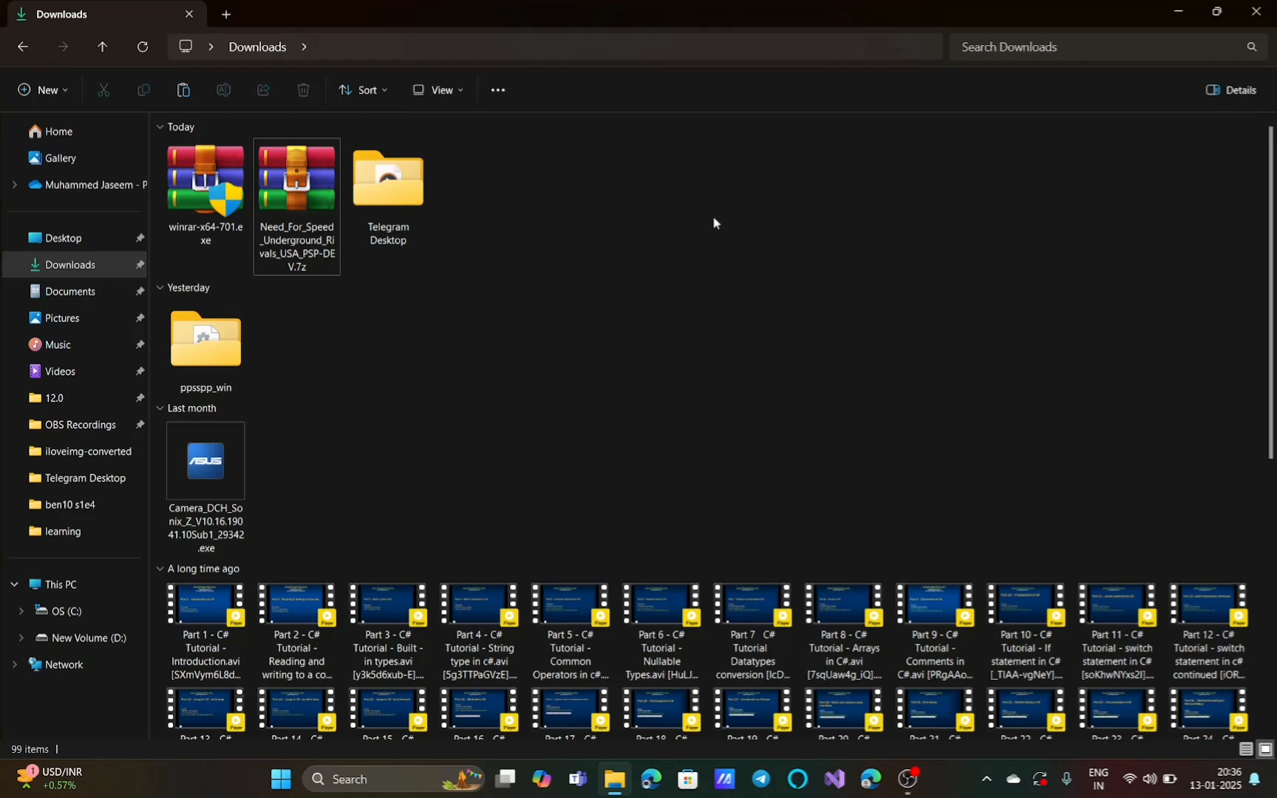
pyautogui.moveTo(536, 234)
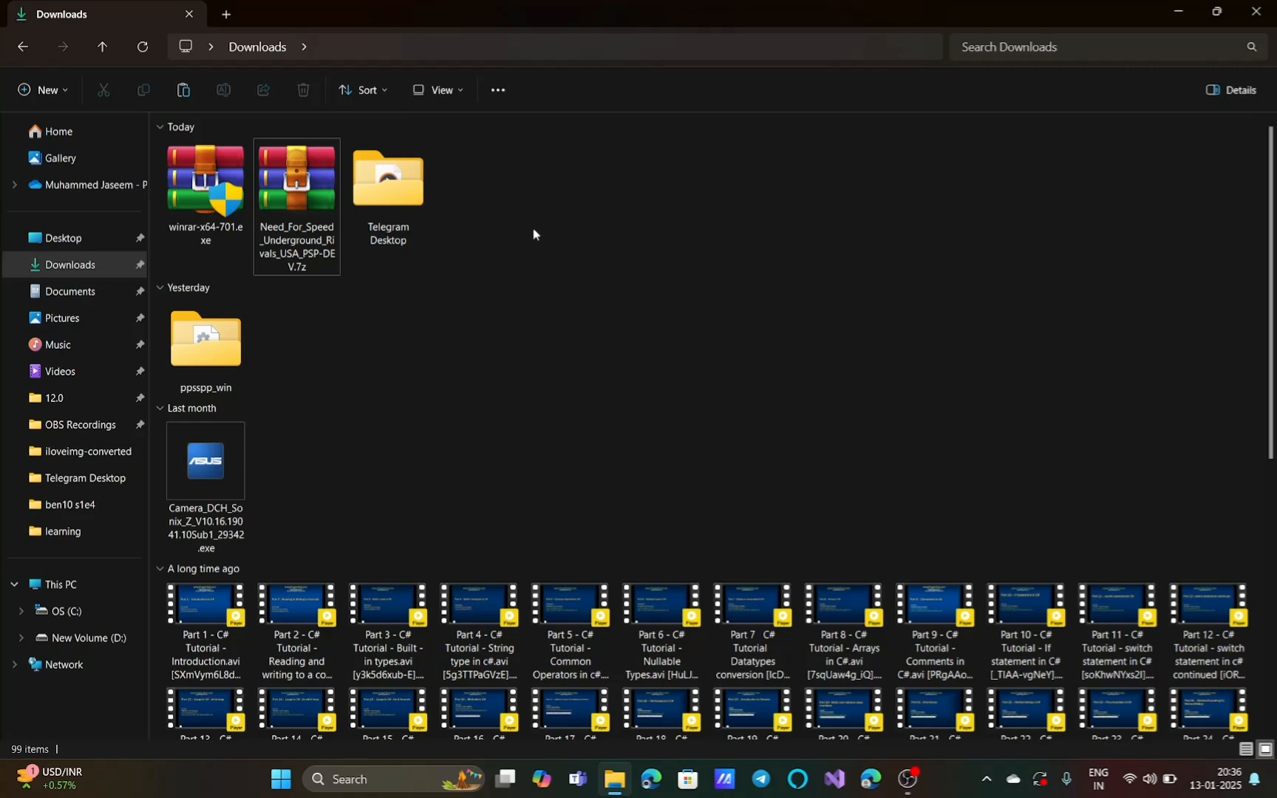
# - Select the Need For Speed Underground Rivals .7z archive and bring up its context menu
pyautogui.click(205, 187)
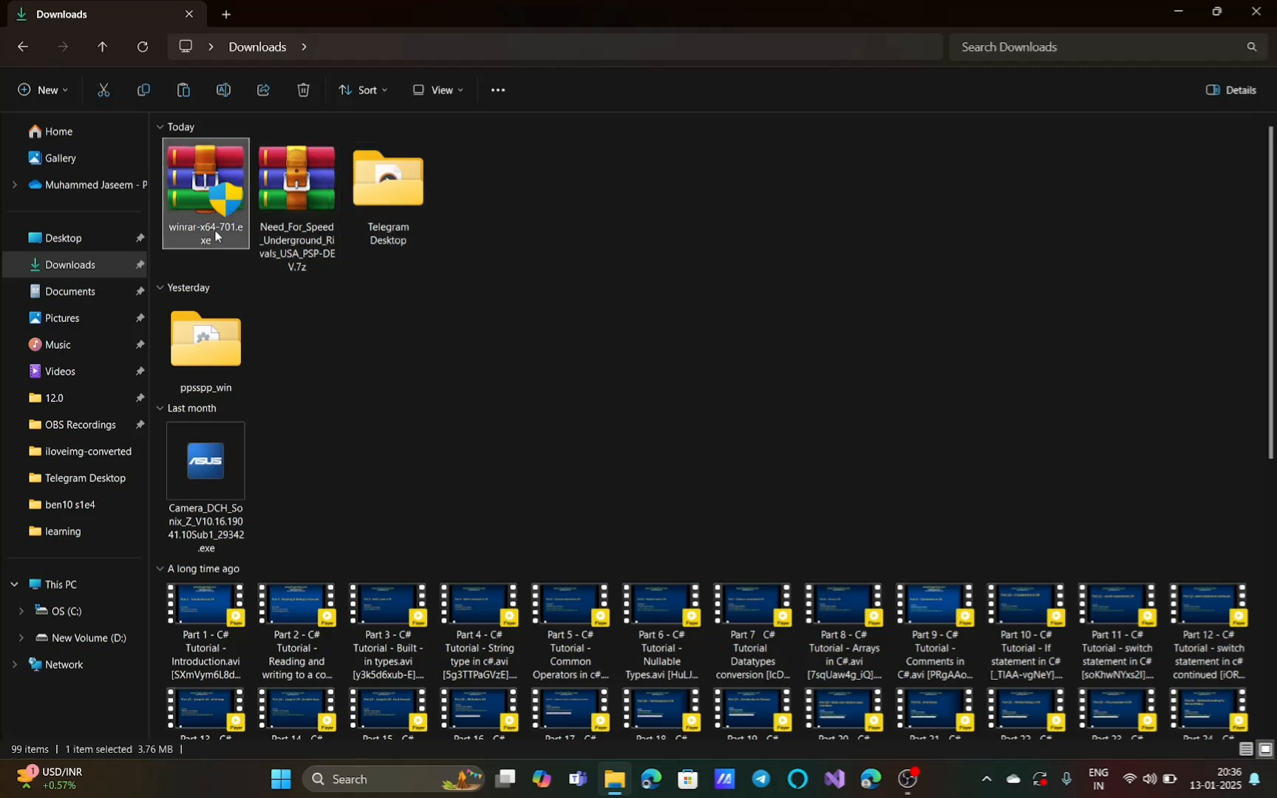
pyautogui.click(296, 179)
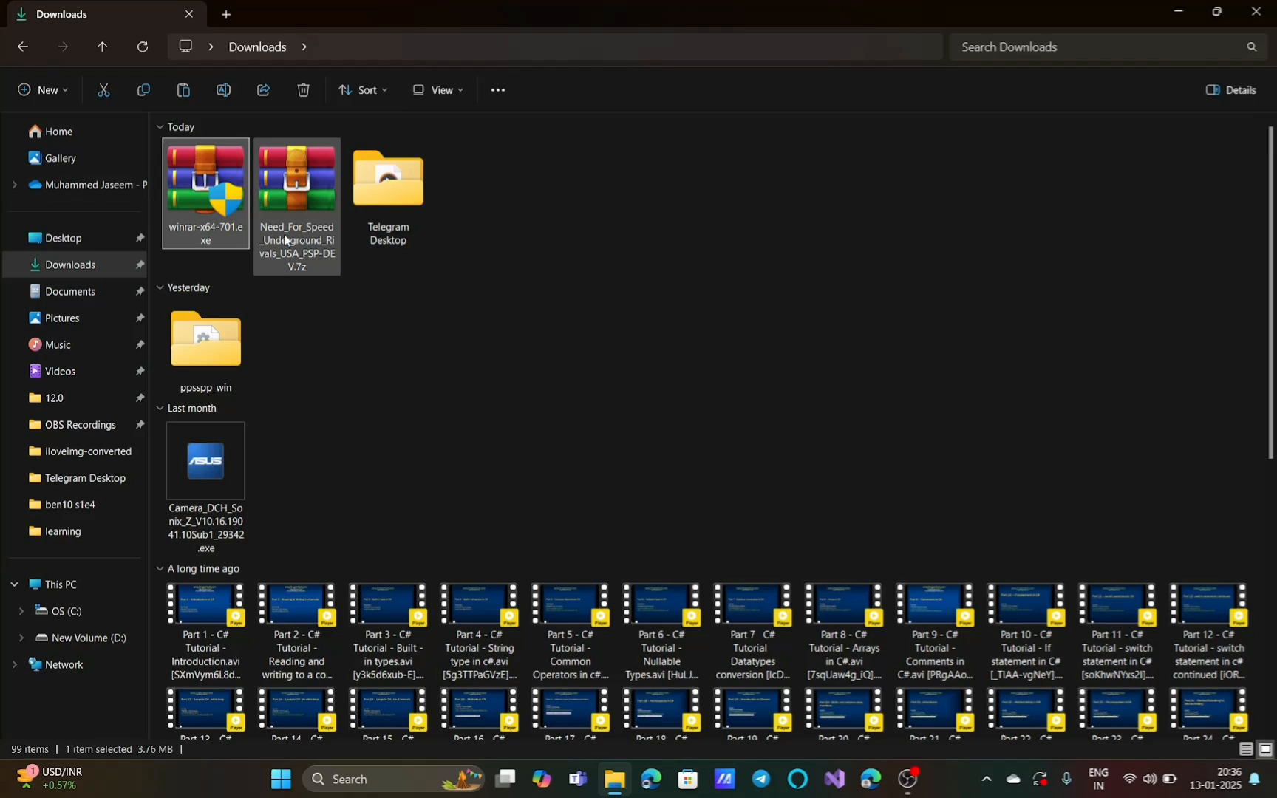
pyautogui.click(297, 185)
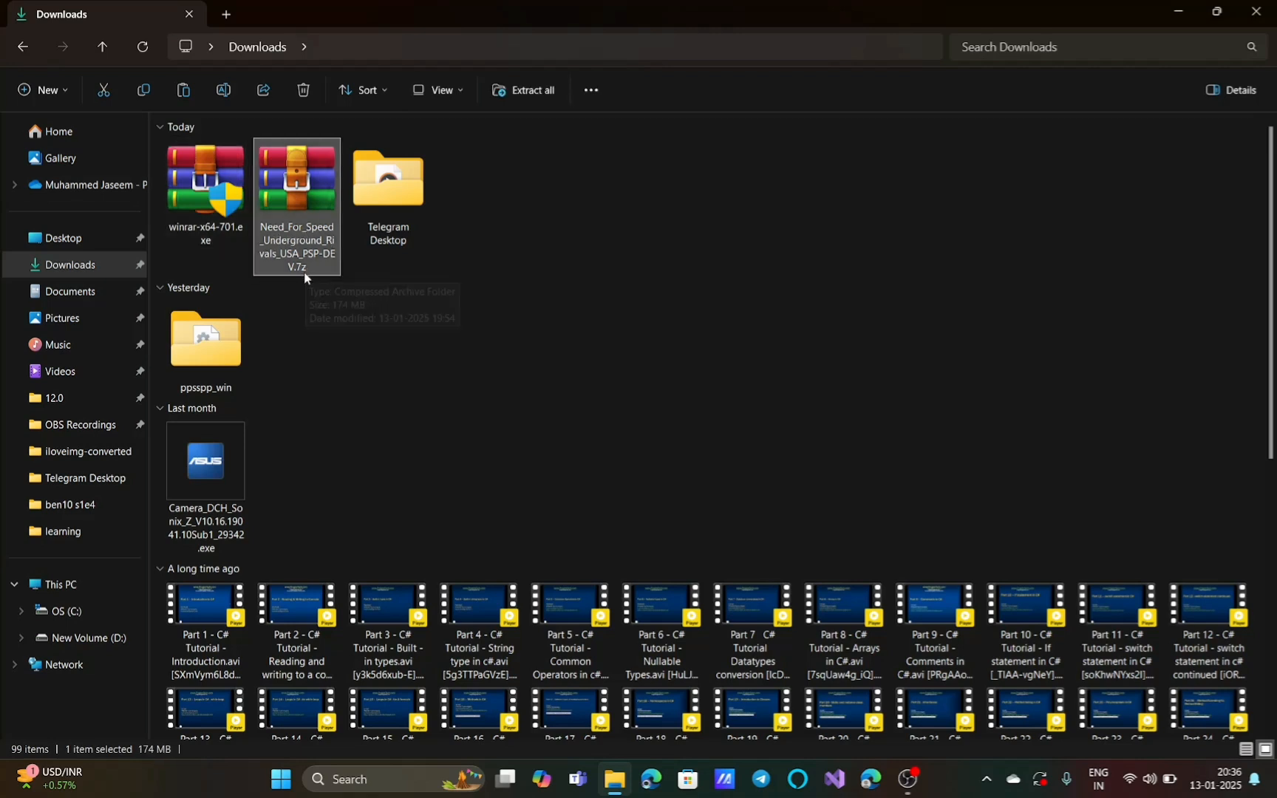
pyautogui.moveTo(314, 273)
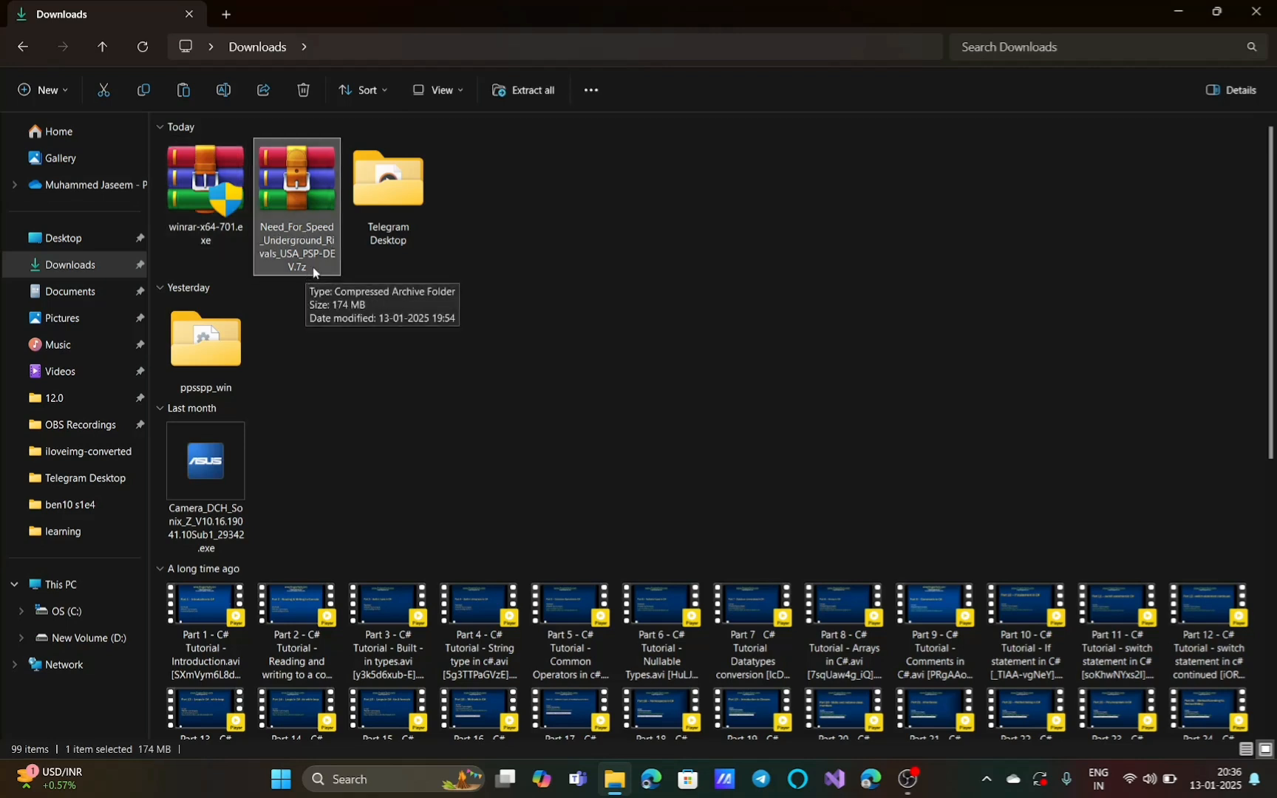
pyautogui.moveTo(308, 189)
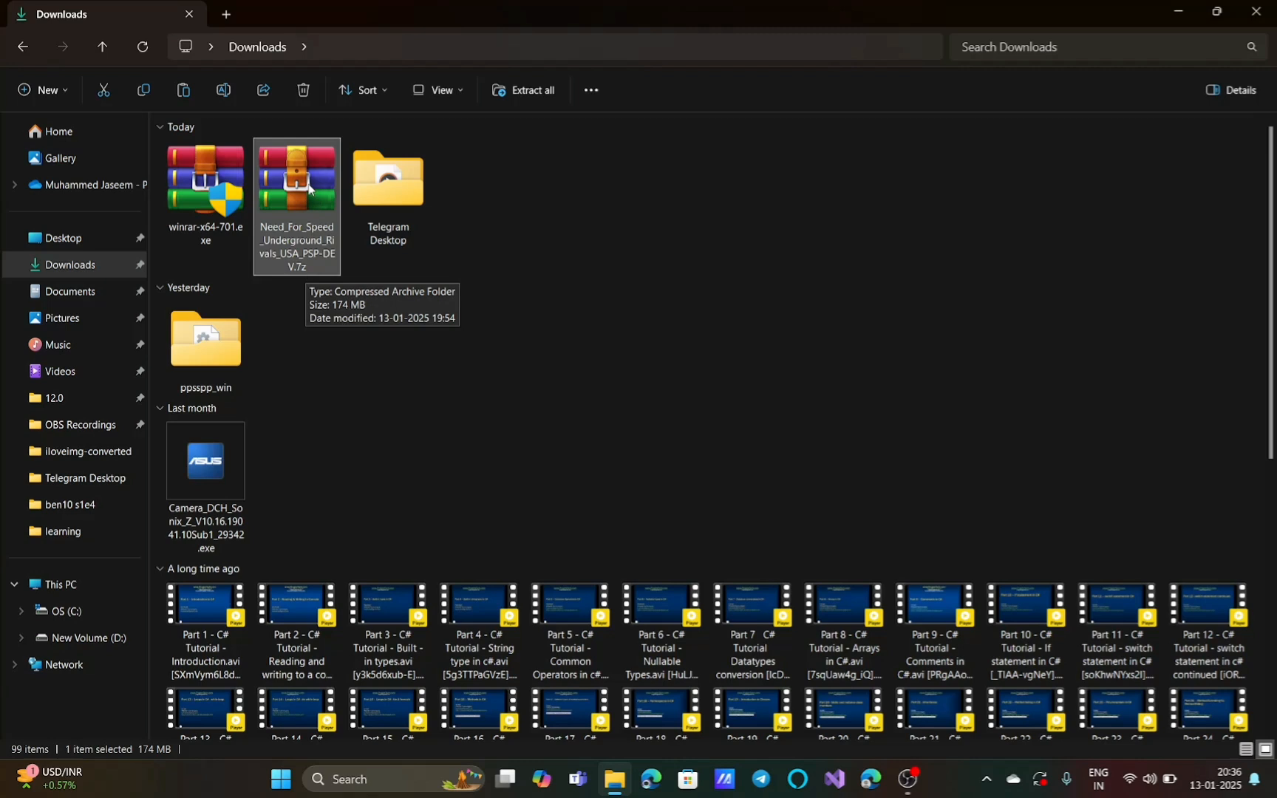
pyautogui.rightClick(297, 179)
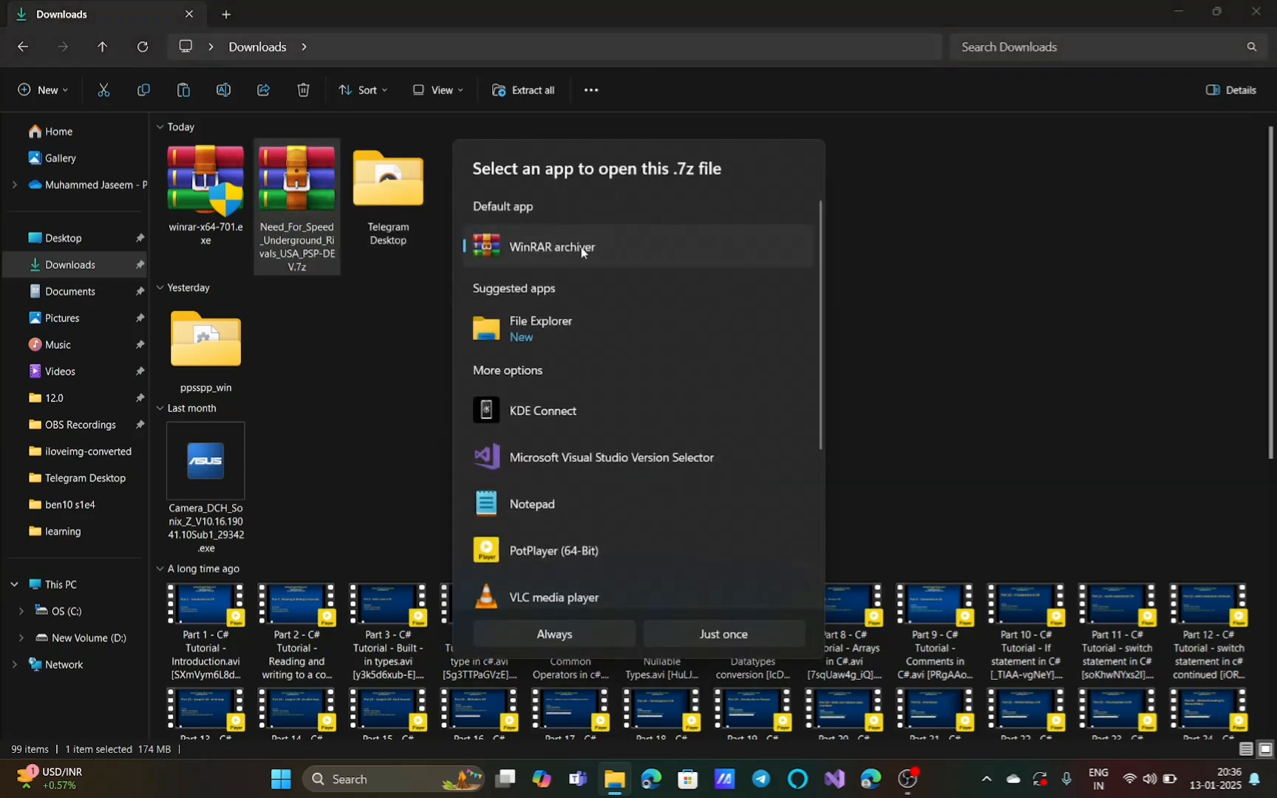
pyautogui.moveTo(599, 258)
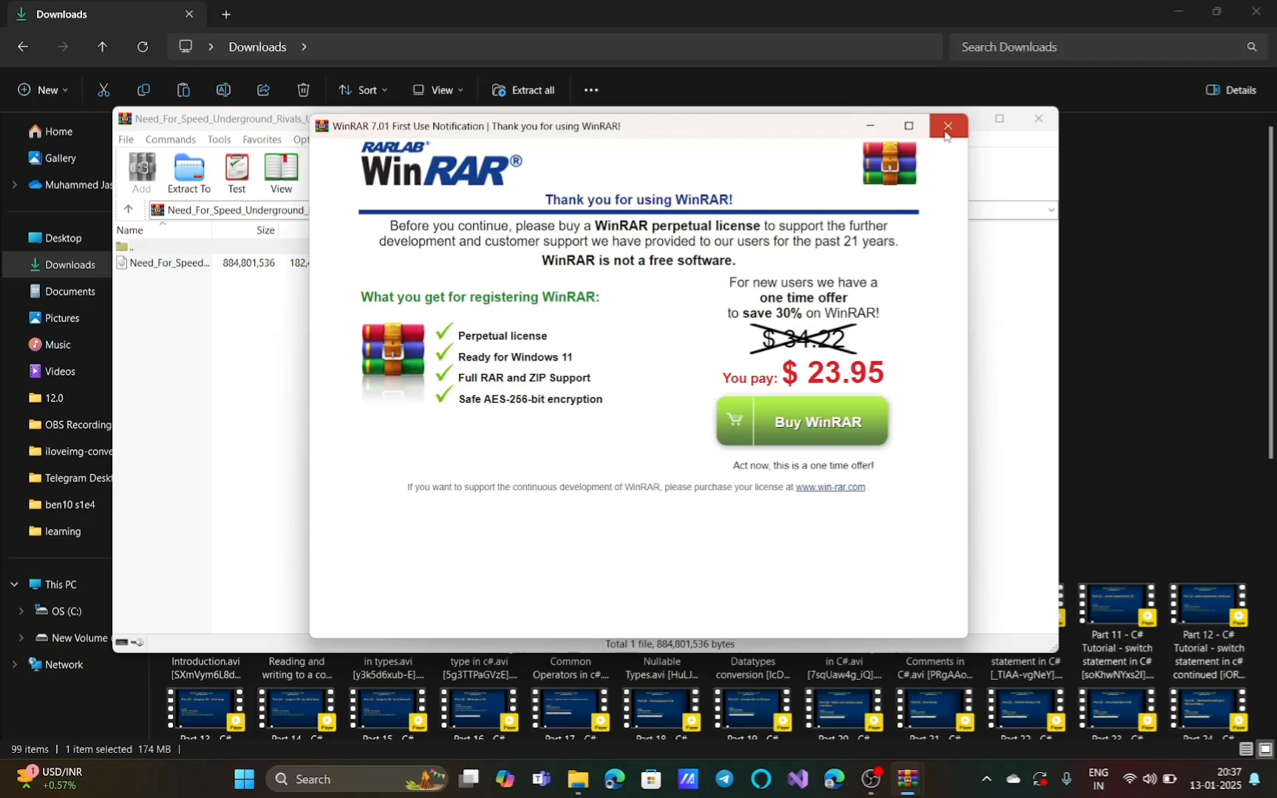
# - Dismiss the WinRAR purchase reminder over the opened archive showing its 884 MB disc image
pyautogui.click(947, 126)
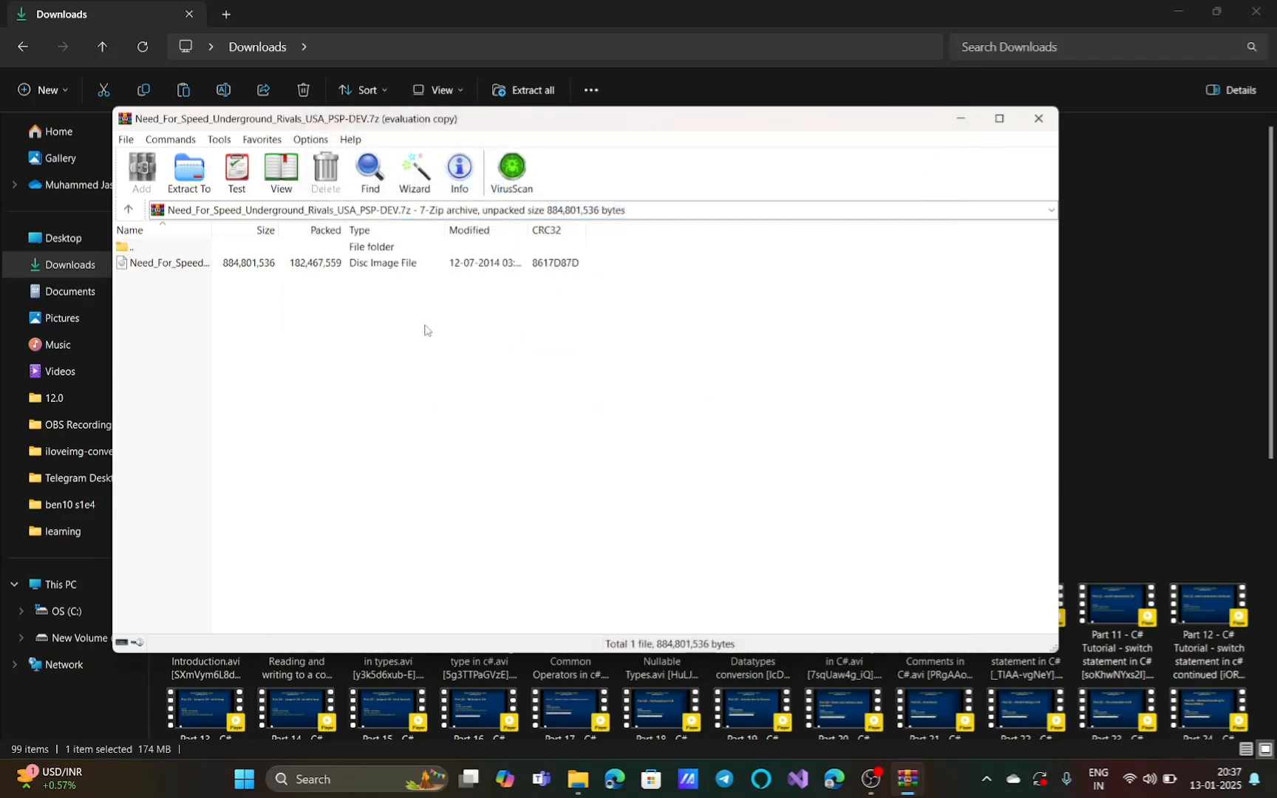
# - Extract the archive to Downloads\Need_For_Speed_Underground_Rivals_USA_PSP-DEV and close WinRAR
pyautogui.click(189, 173)
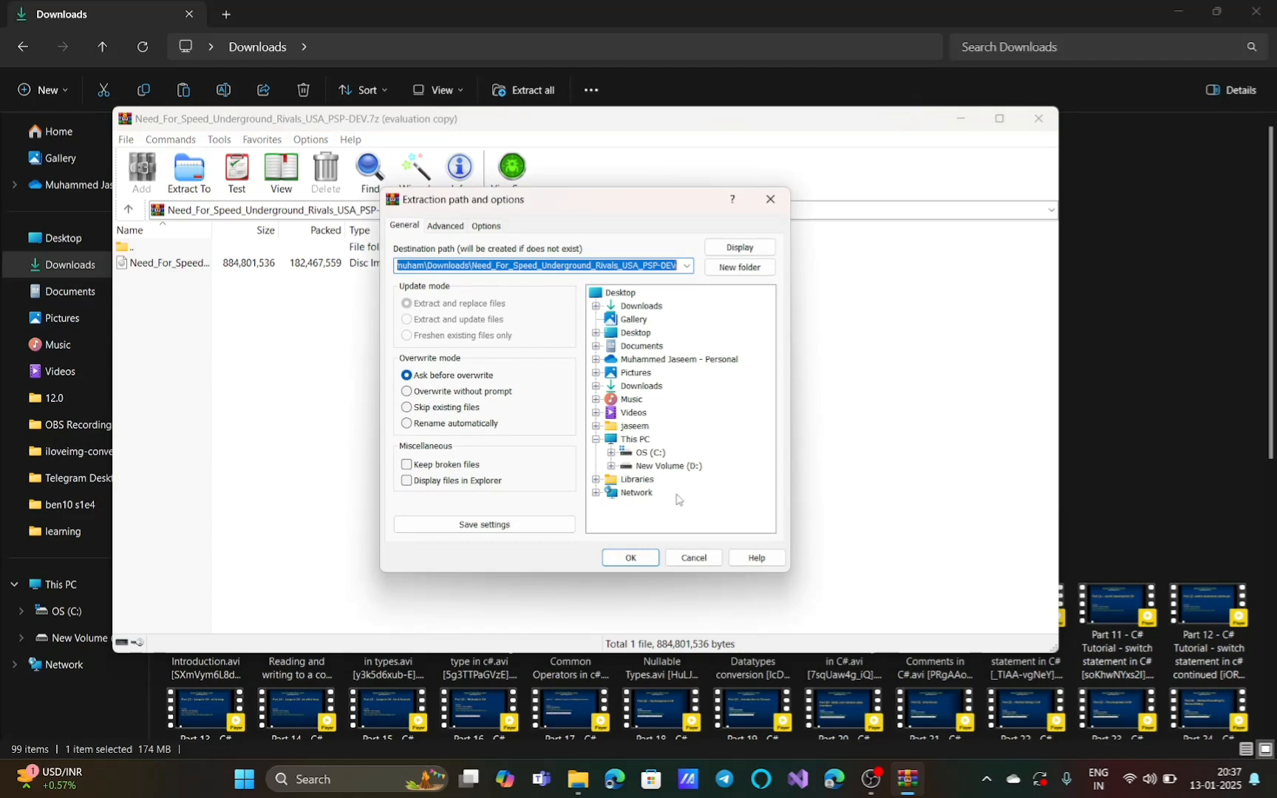
pyautogui.click(629, 558)
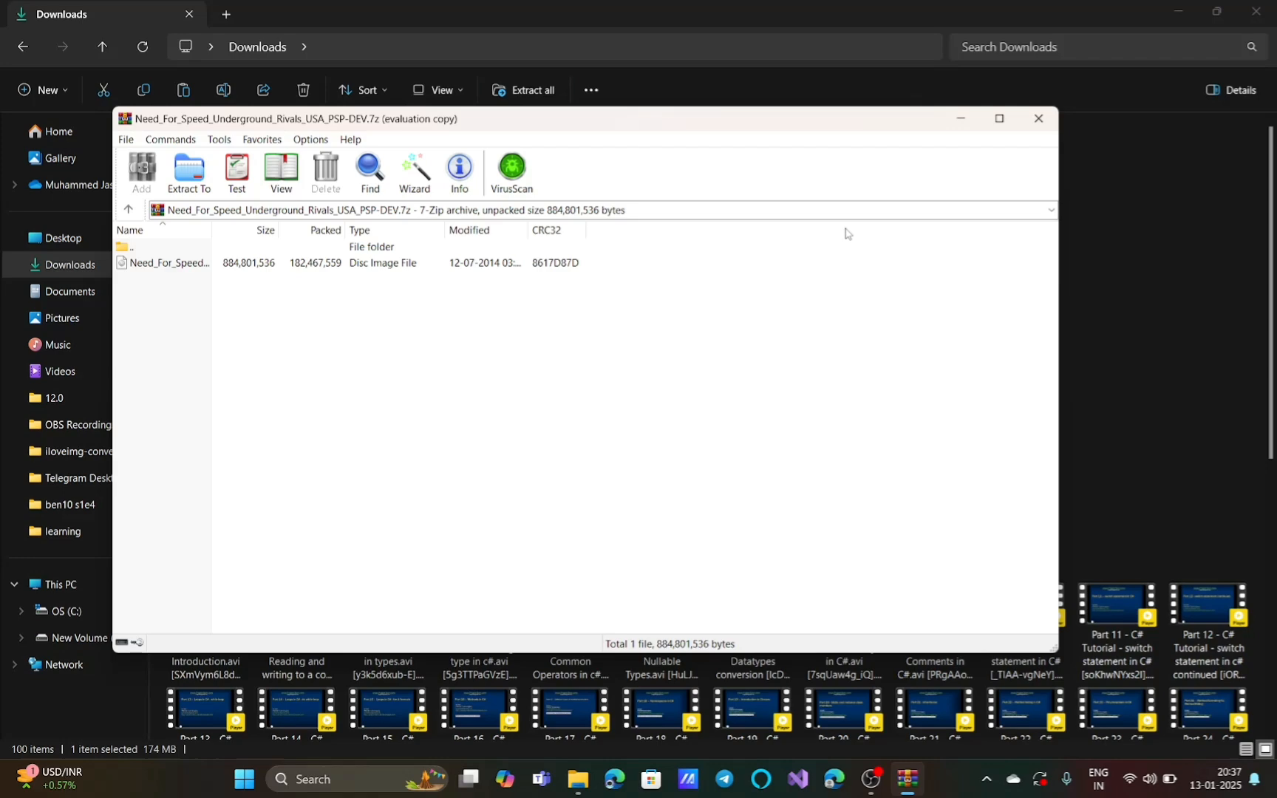
pyautogui.click(1038, 118)
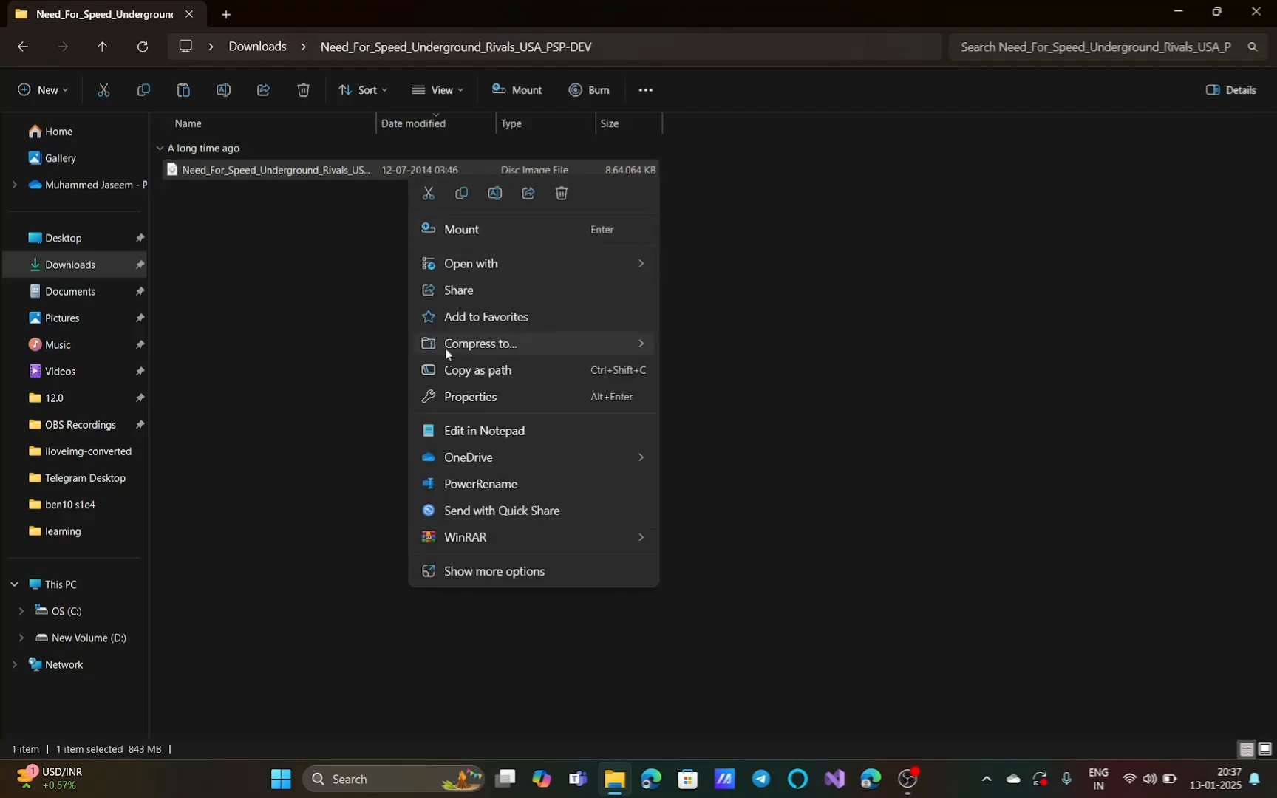
# - Check the extracted file's Properties to confirm it is an 843 MB .iso disc image
pyautogui.click(493, 572)
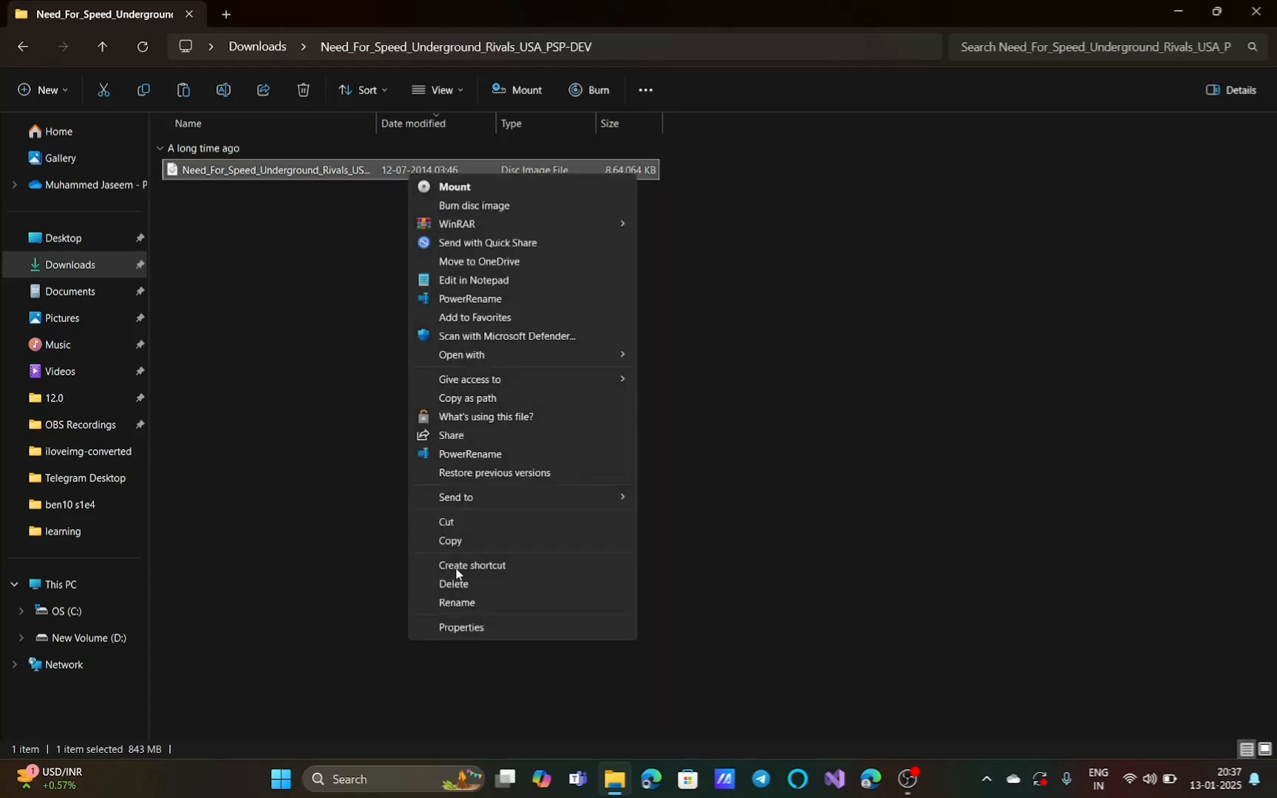
pyautogui.moveTo(484, 634)
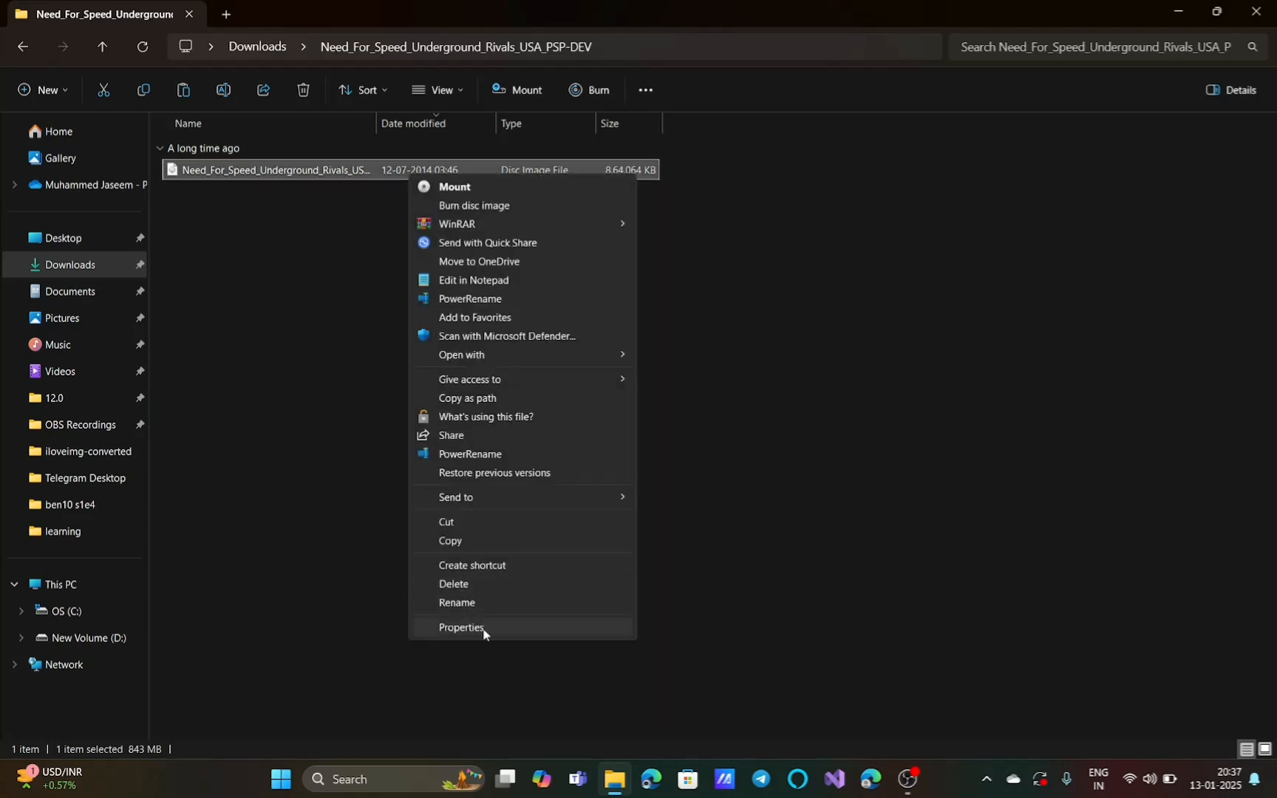
pyautogui.click(462, 627)
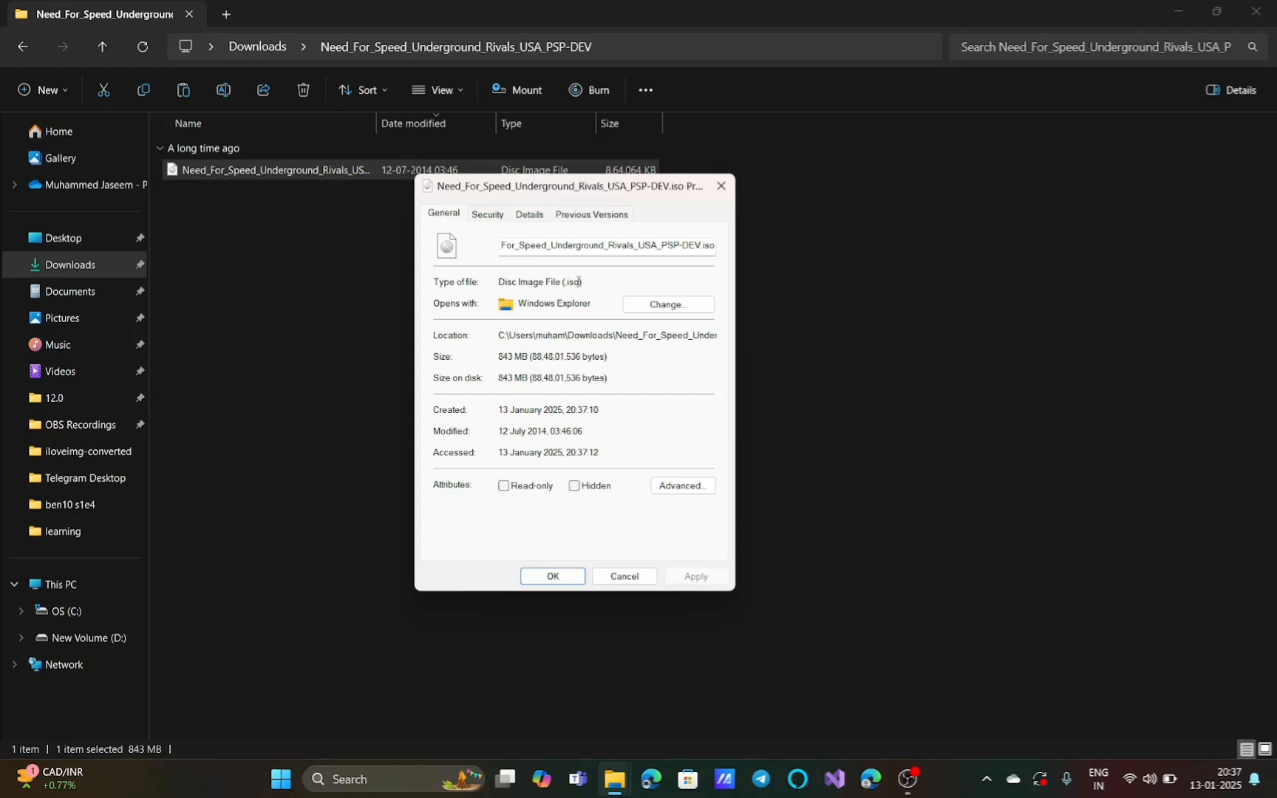
pyautogui.doubleClick(540, 282)
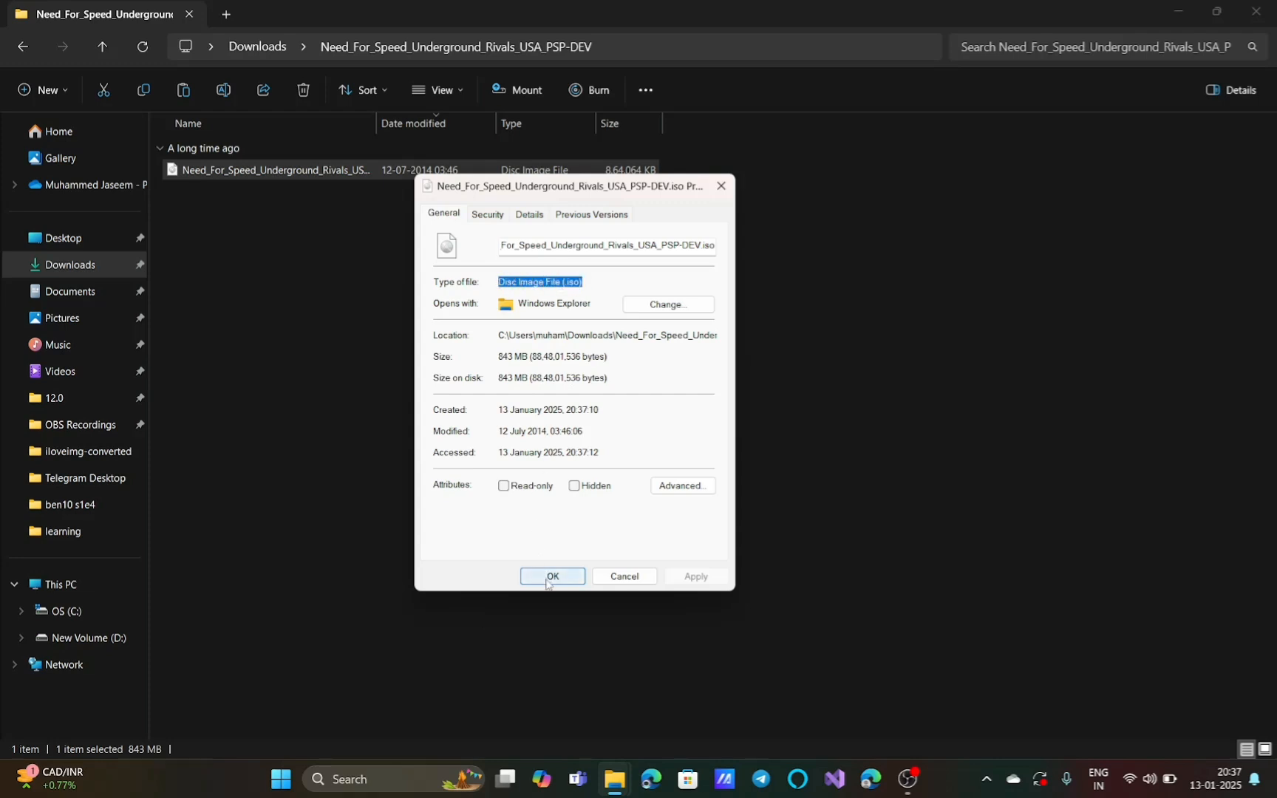
pyautogui.click(552, 575)
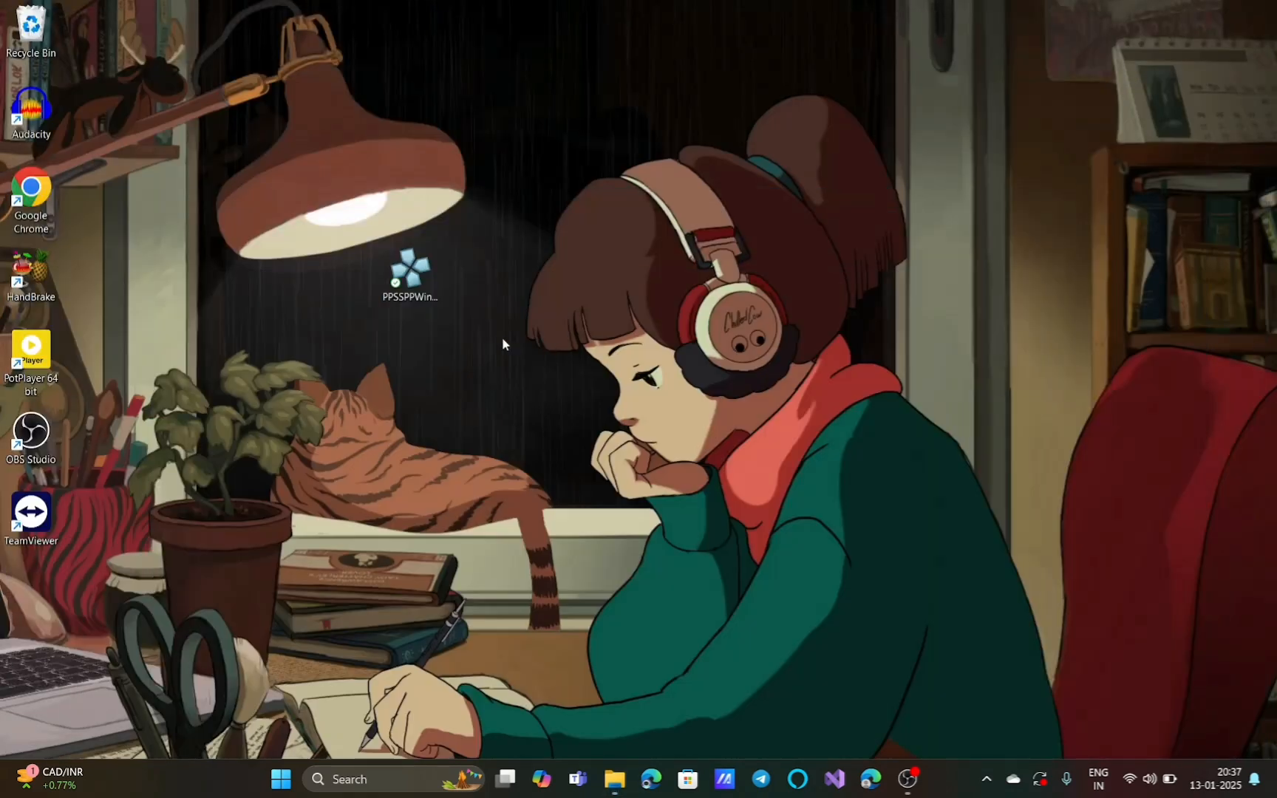
# - Launch PPSSPP from the desktop shortcut, maximise it, and choose Load... to browse Downloads
pyautogui.doubleClick(410, 269)
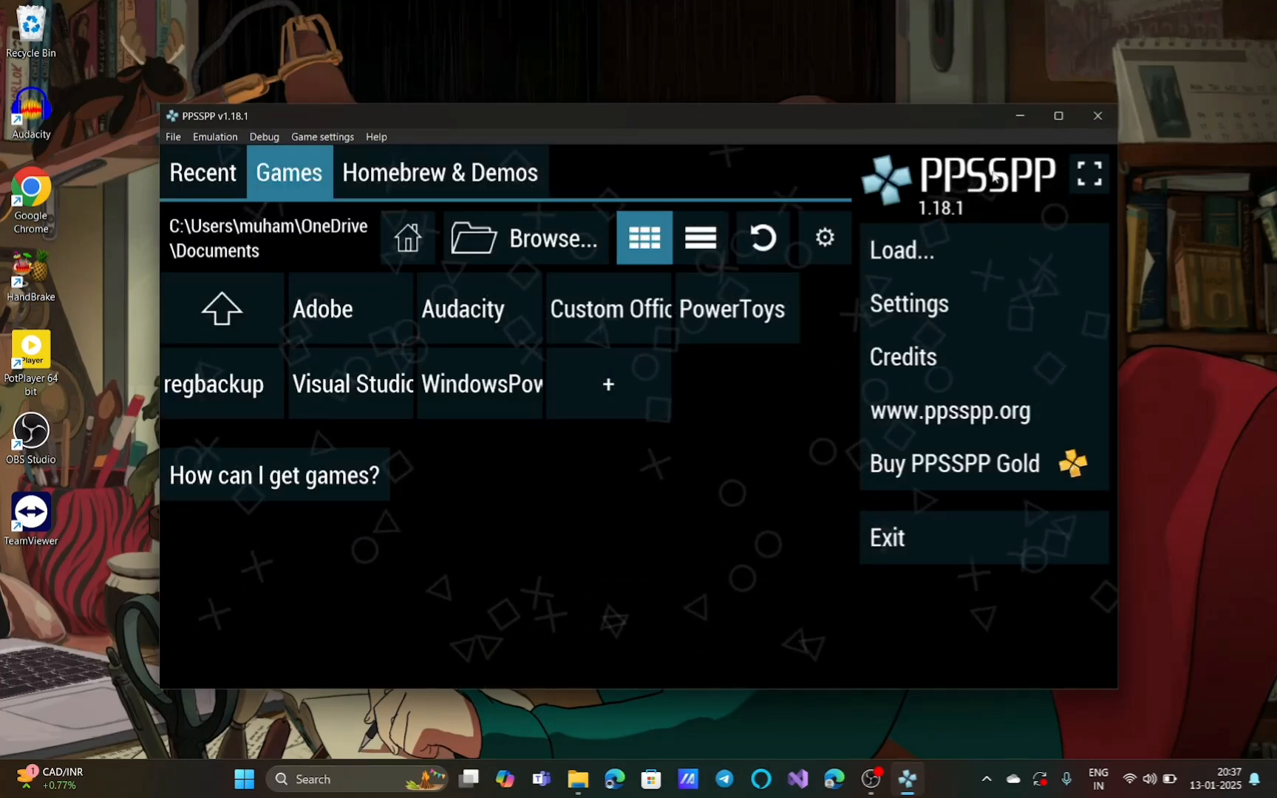
pyautogui.click(1060, 115)
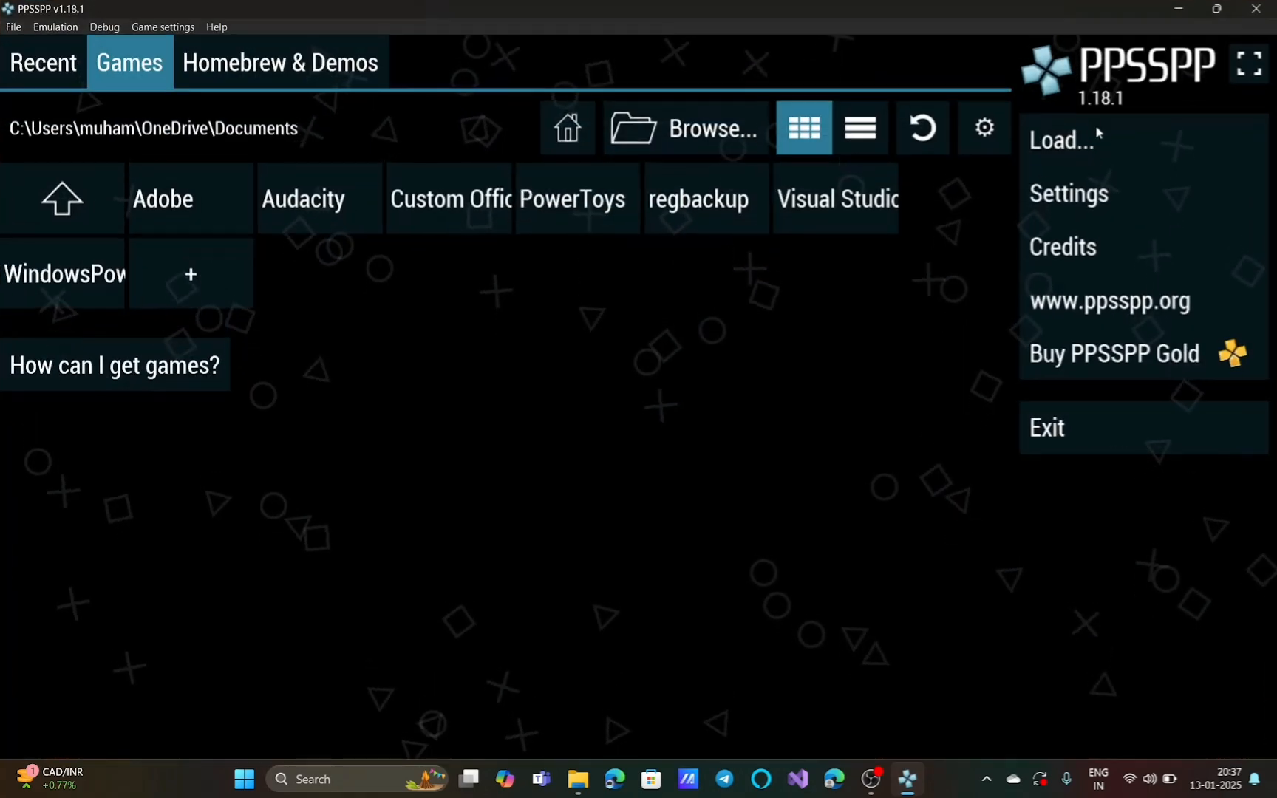
pyautogui.click(1061, 139)
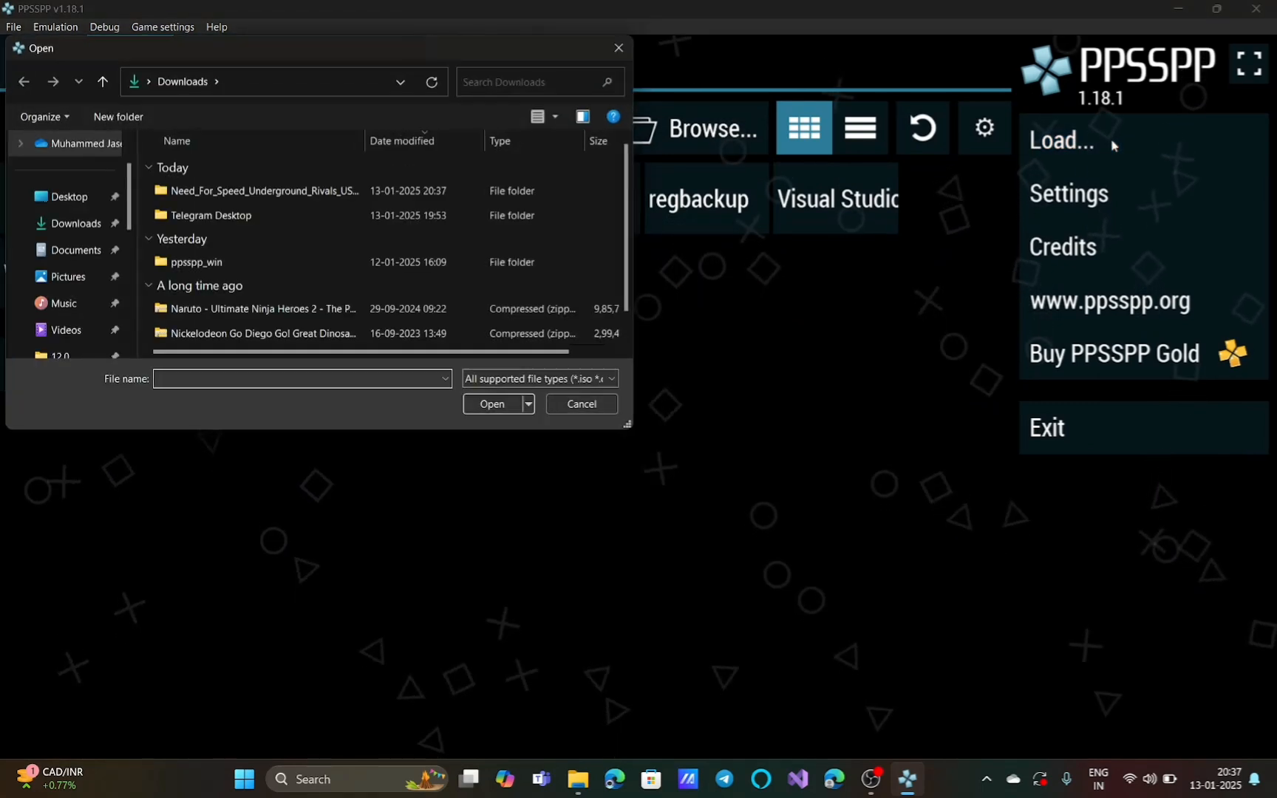
# - Open the Need_For_Speed folder and load its .iso to start Underground Rivals
pyautogui.click(214, 215)
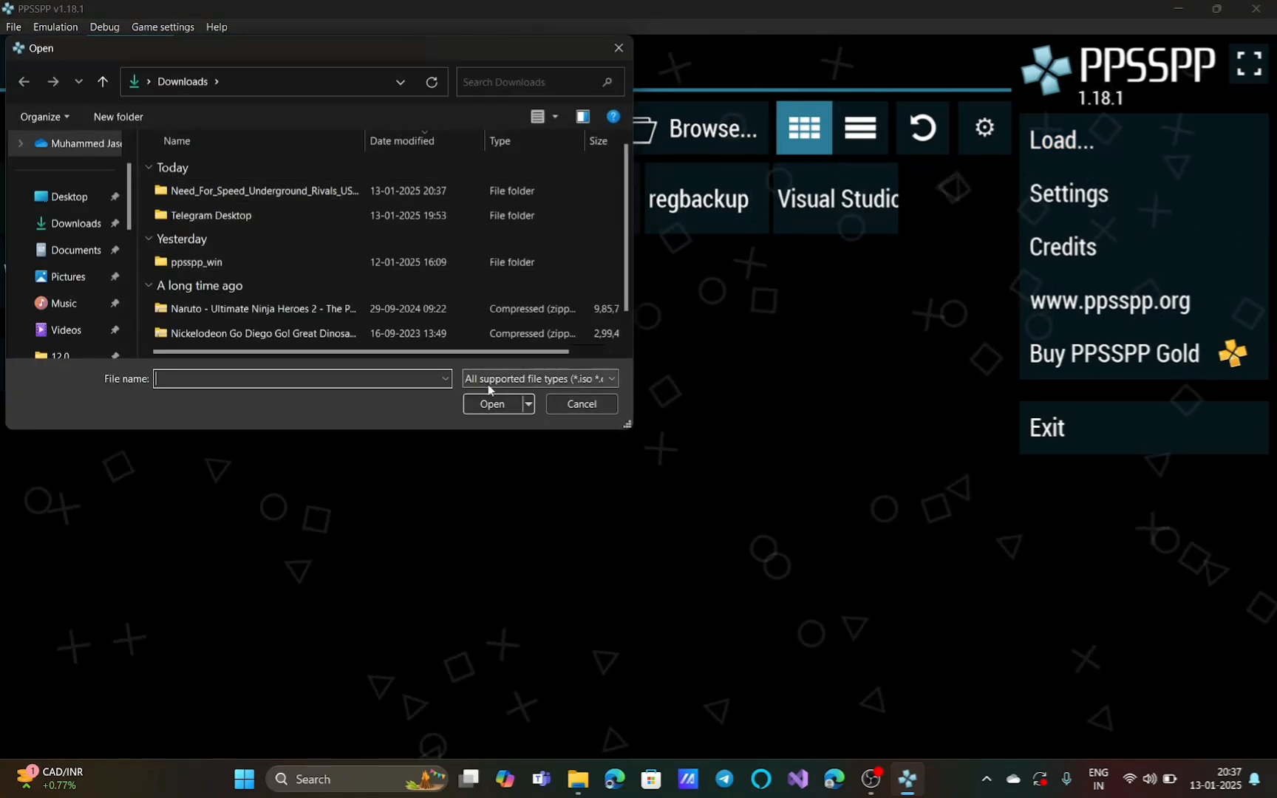
pyautogui.doubleClick(261, 190)
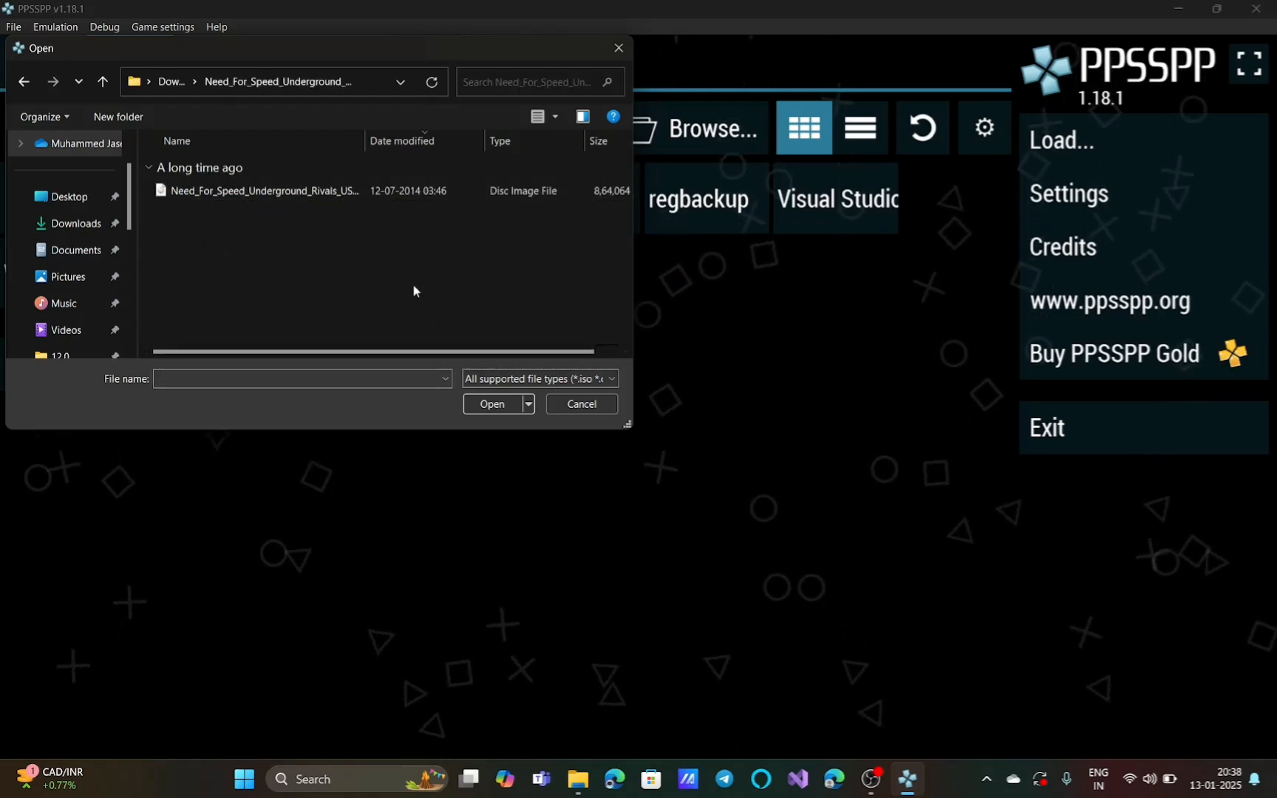
pyautogui.doubleClick(263, 191)
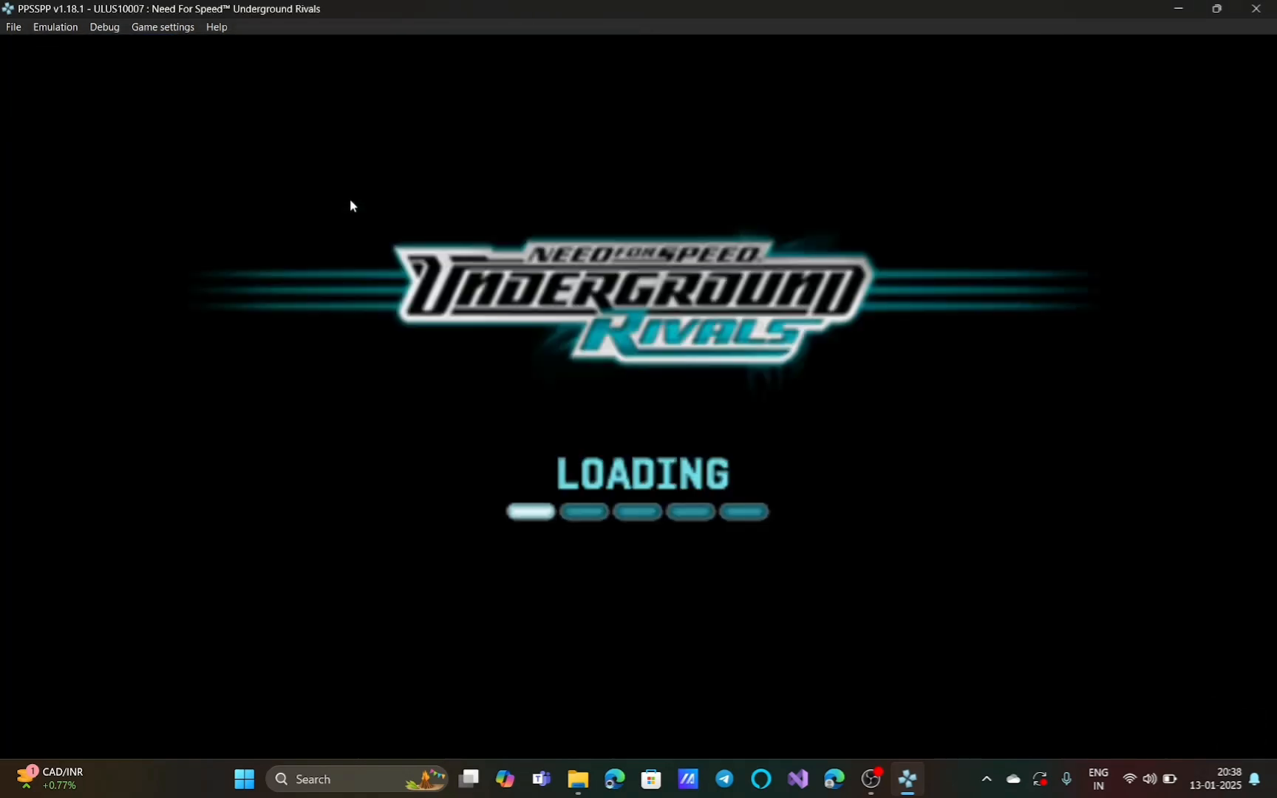